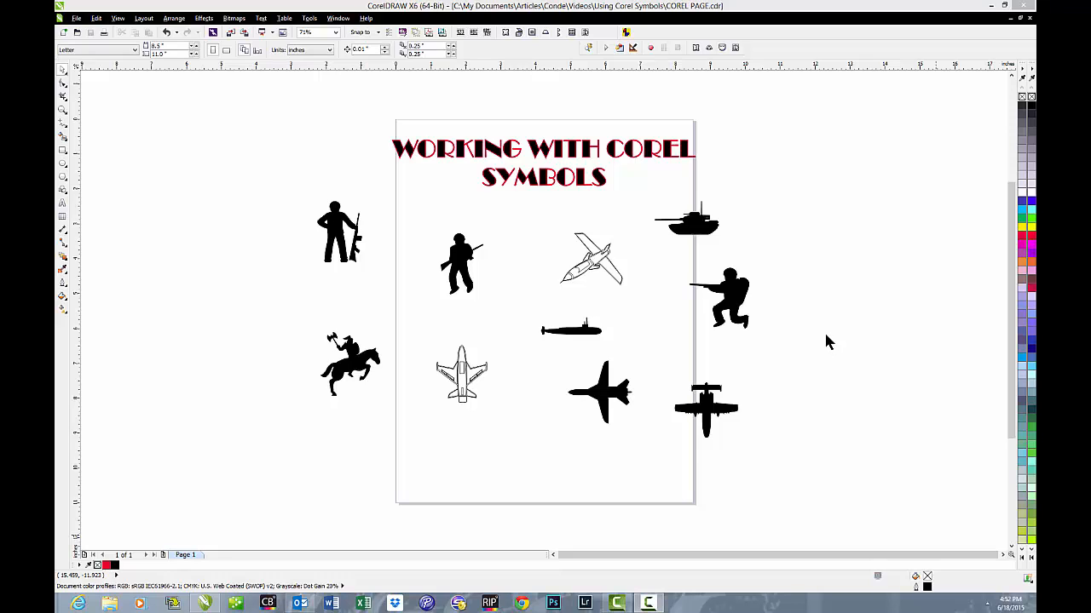
mouse_move(831, 337)
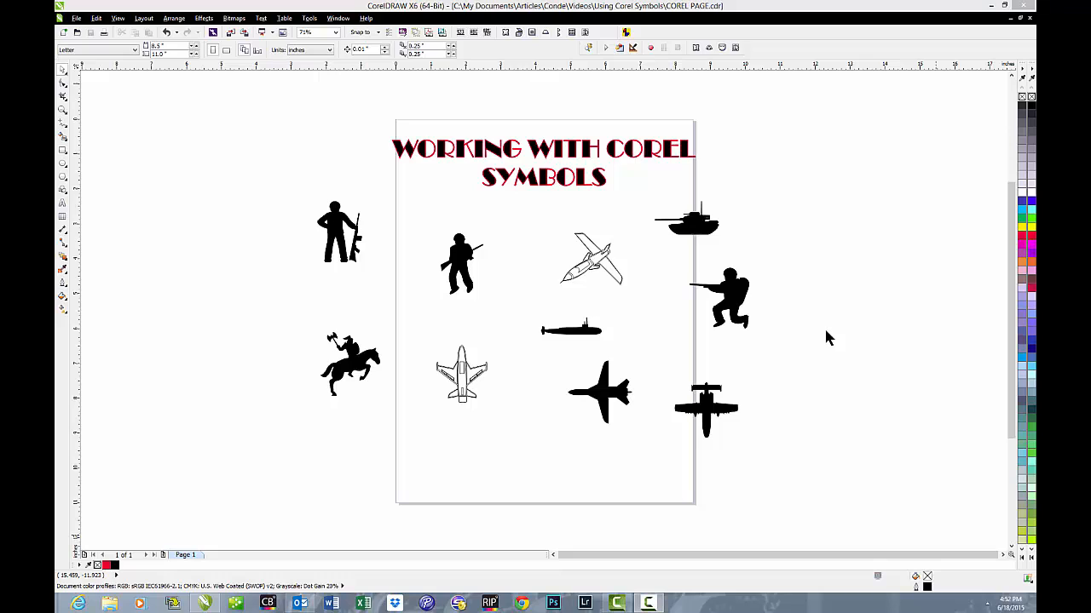
mouse_move(807, 206)
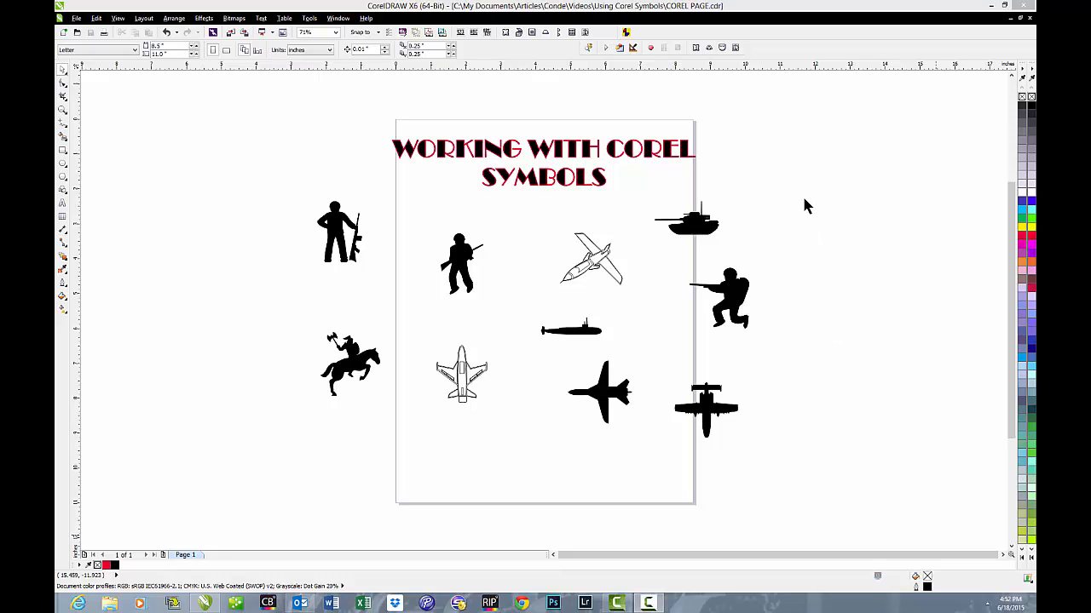
mouse_move(821, 280)
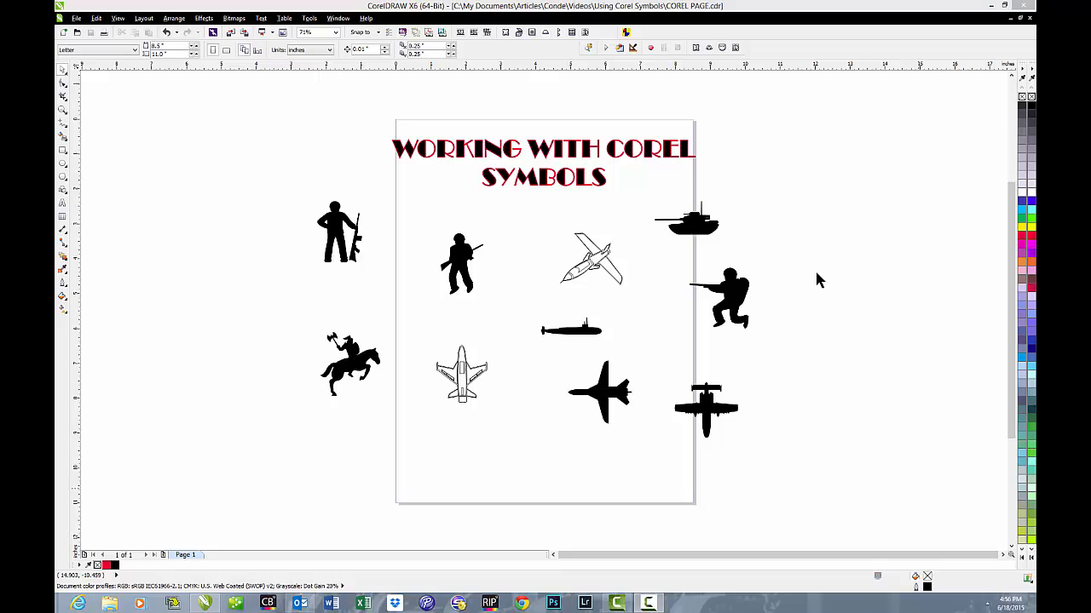
mouse_move(855, 141)
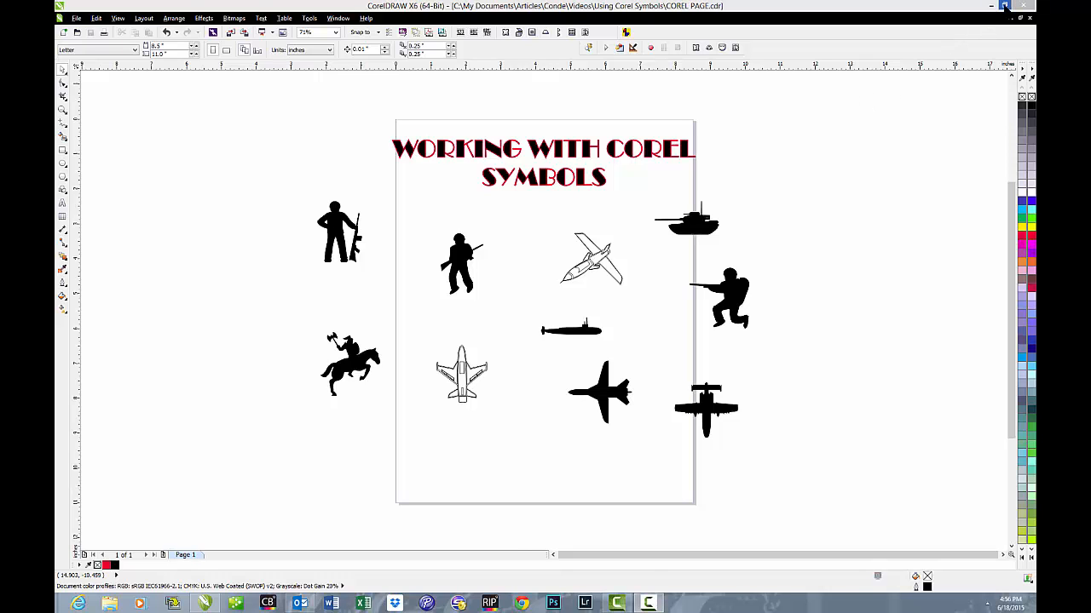
Restore down CorelDRAW and open the CGX3_PHOTOS disc in the DVD drive.
click(1016, 7)
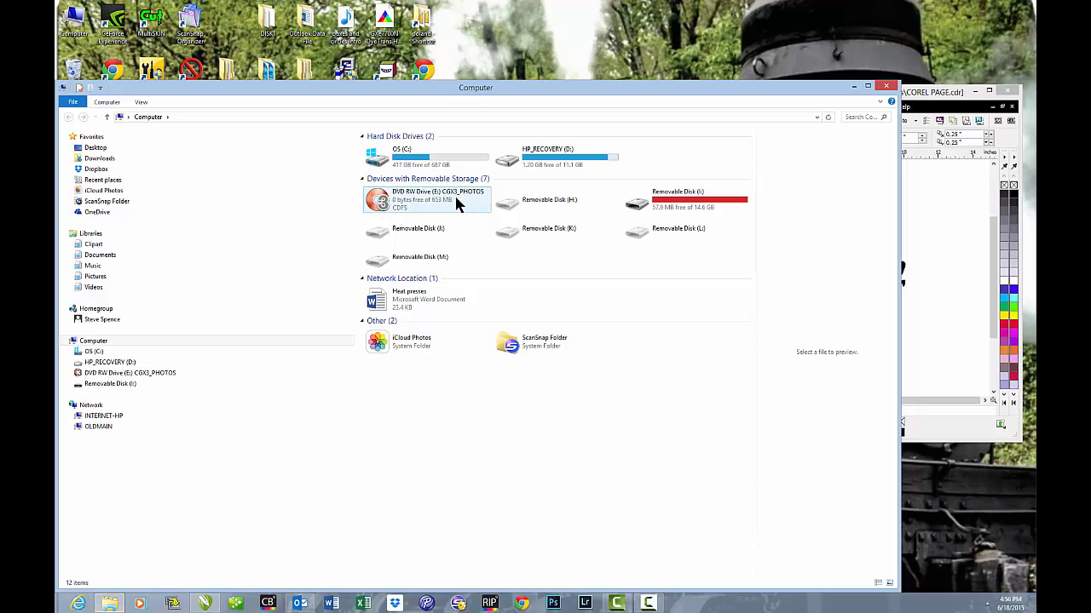
mouse_move(456, 205)
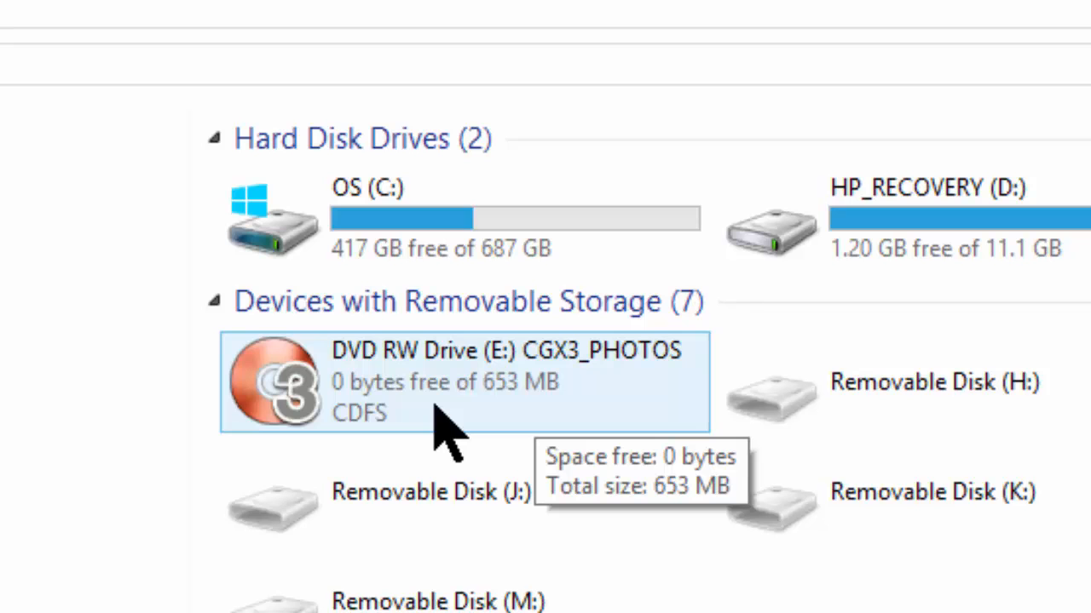
double_click(463, 382)
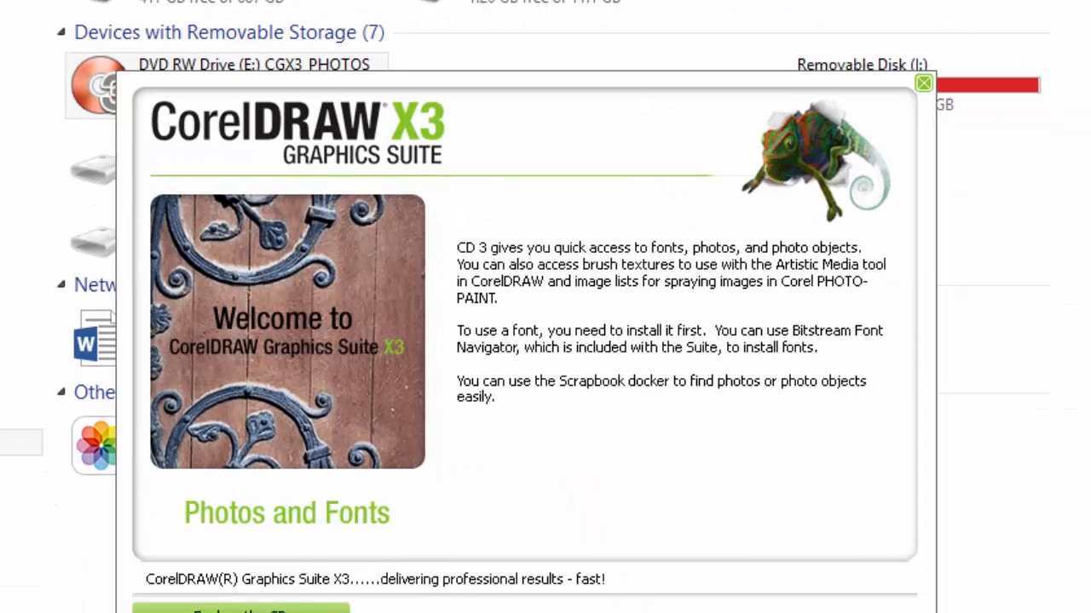
Dismiss the disc's welcome screen and open Symbols, then its TTF subfolder.
click(924, 82)
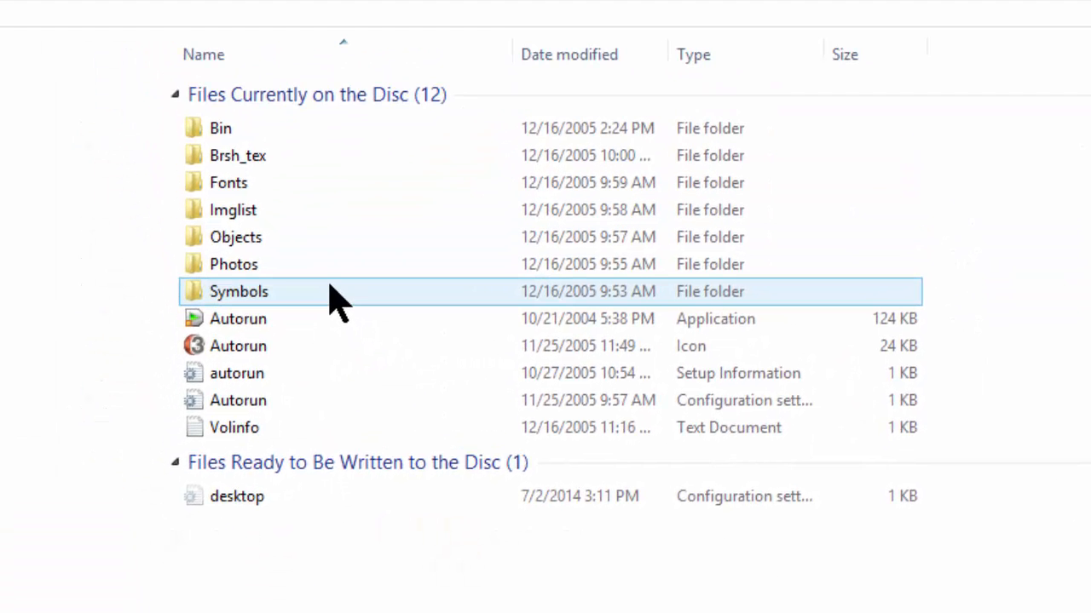
double_click(239, 291)
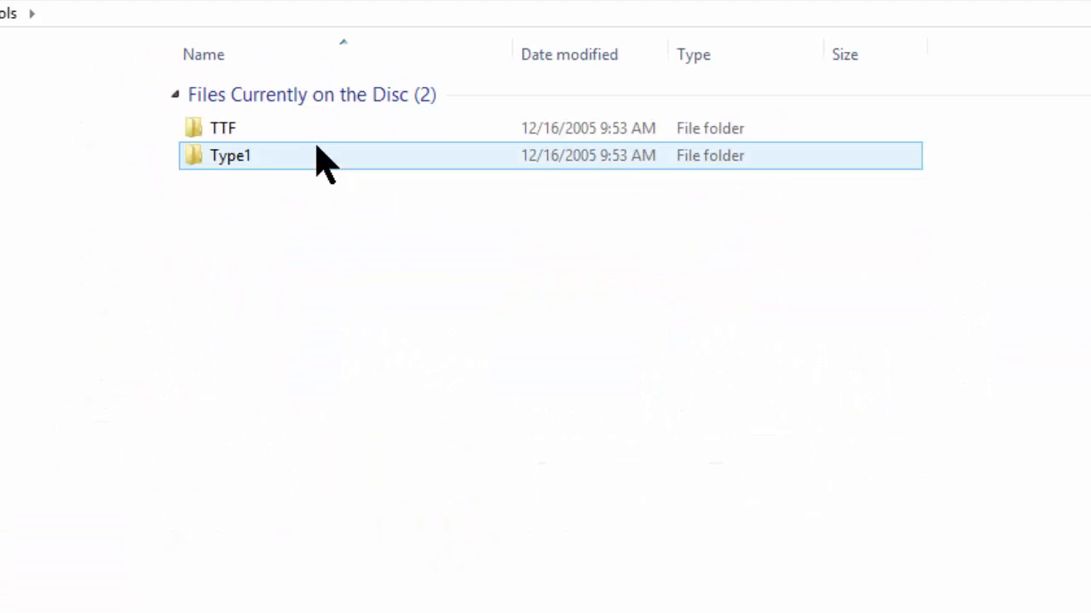
click(221, 127)
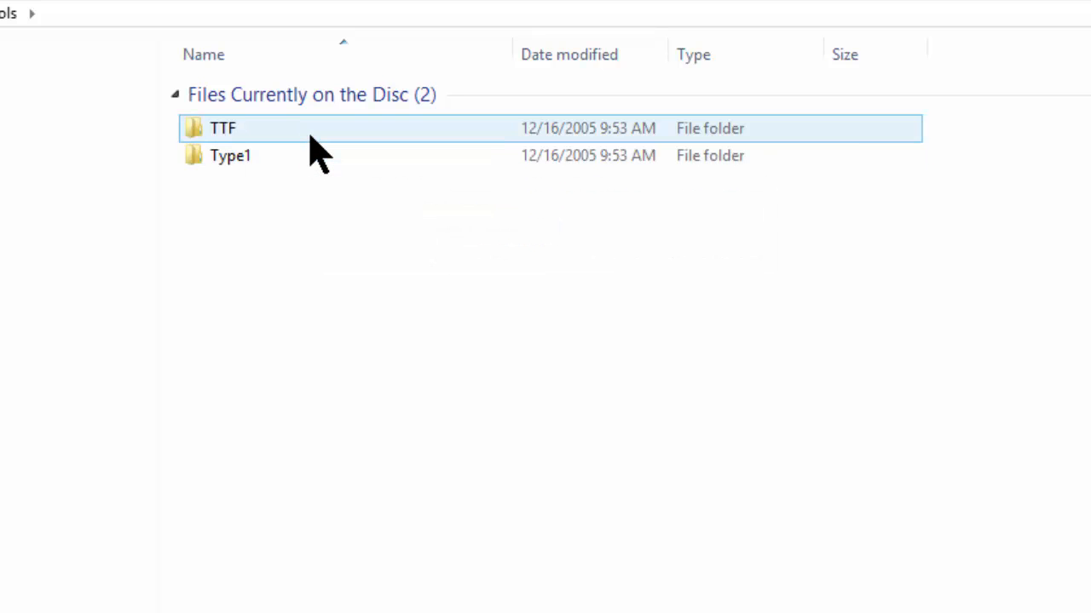
double_click(222, 128)
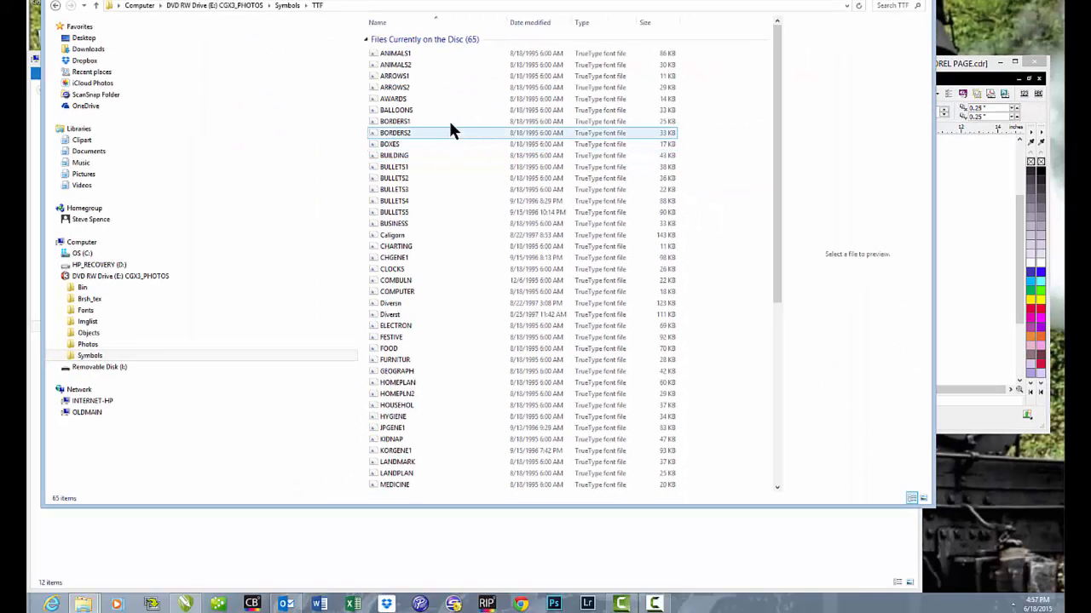
Scroll through the TTF folder's list of TrueType symbol font files.
scroll(down, 3)
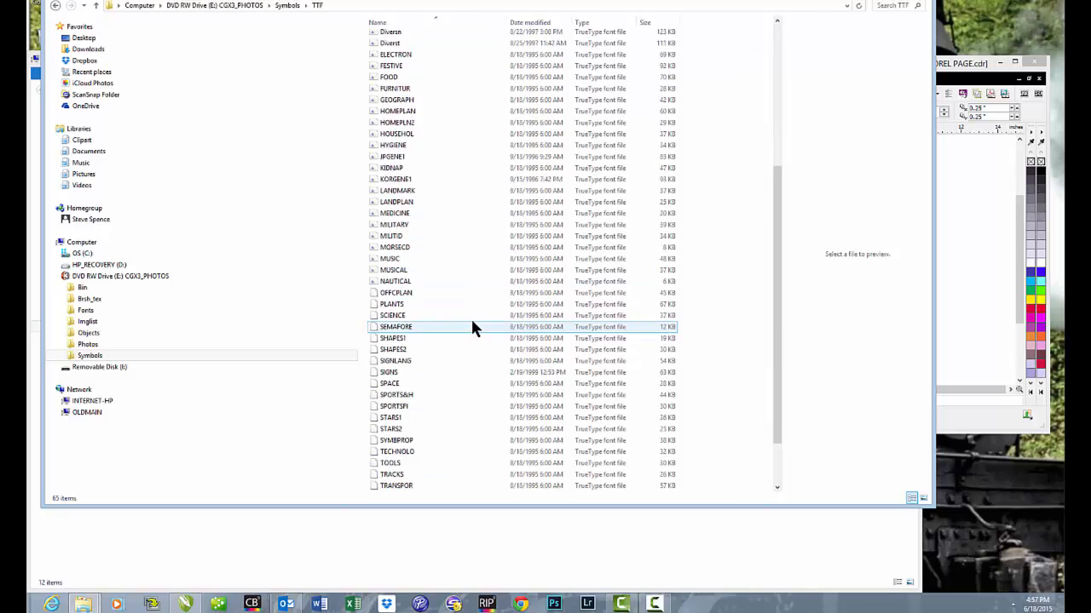
scroll(up, 3)
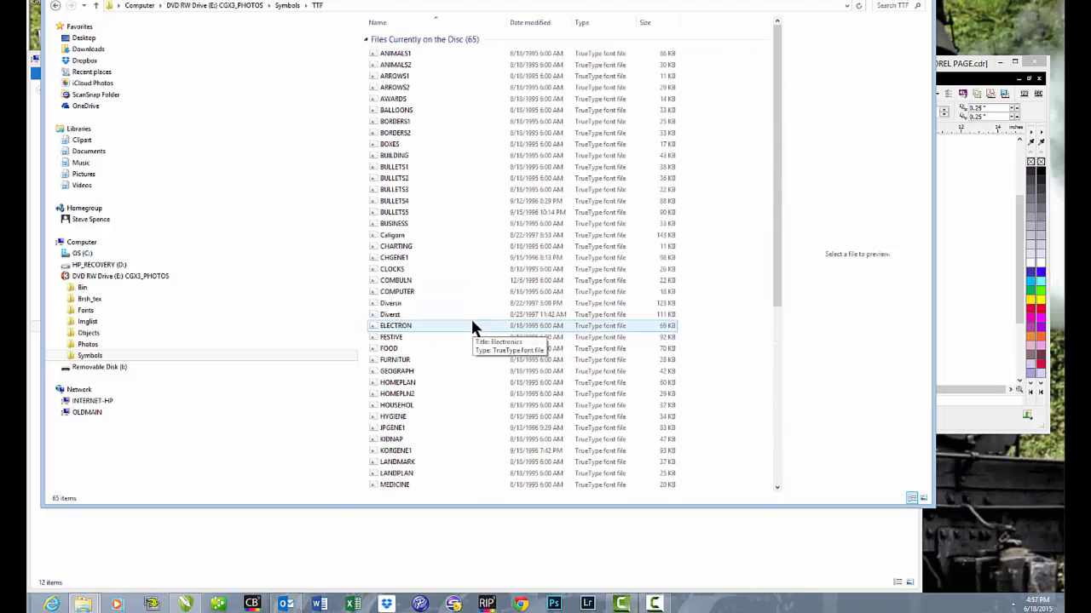
scroll(down, 3)
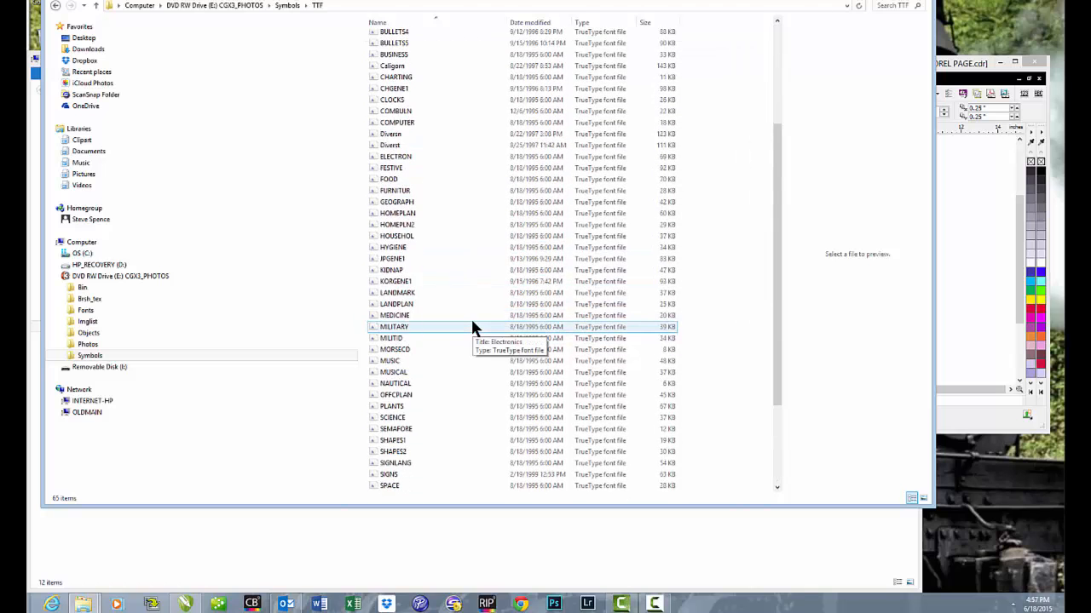
scroll(down, 3)
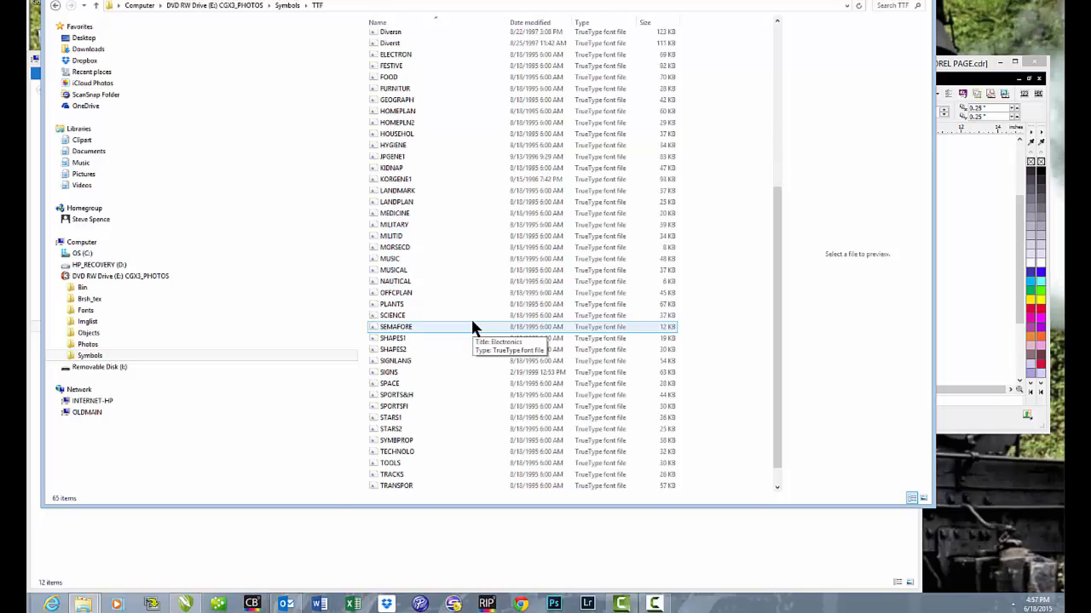
mouse_move(460, 235)
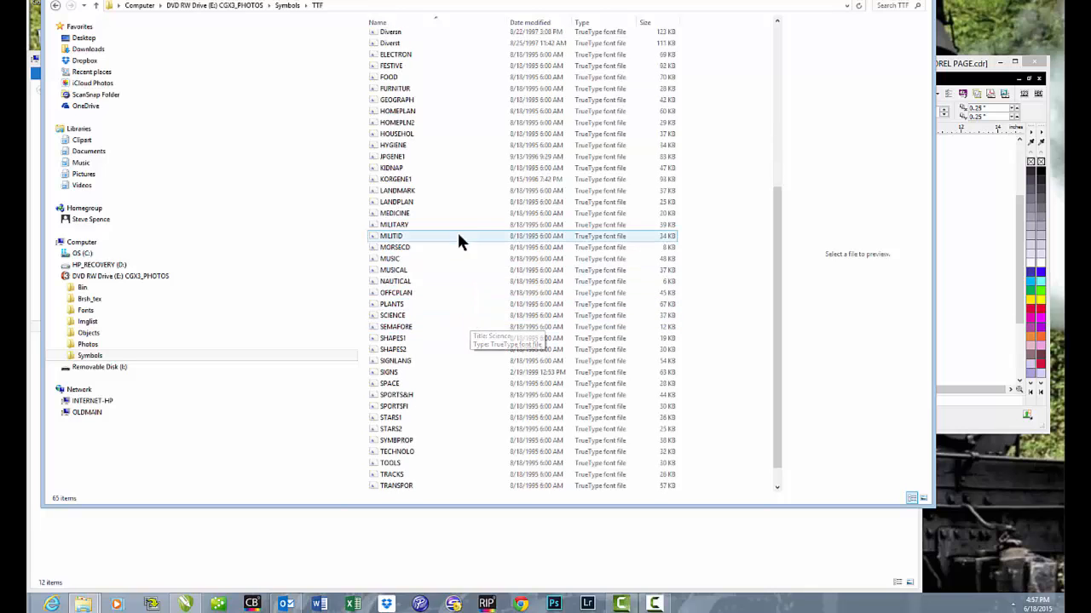
Preview the LANDMARK font file in Windows Font Viewer, then close the preview.
click(392, 168)
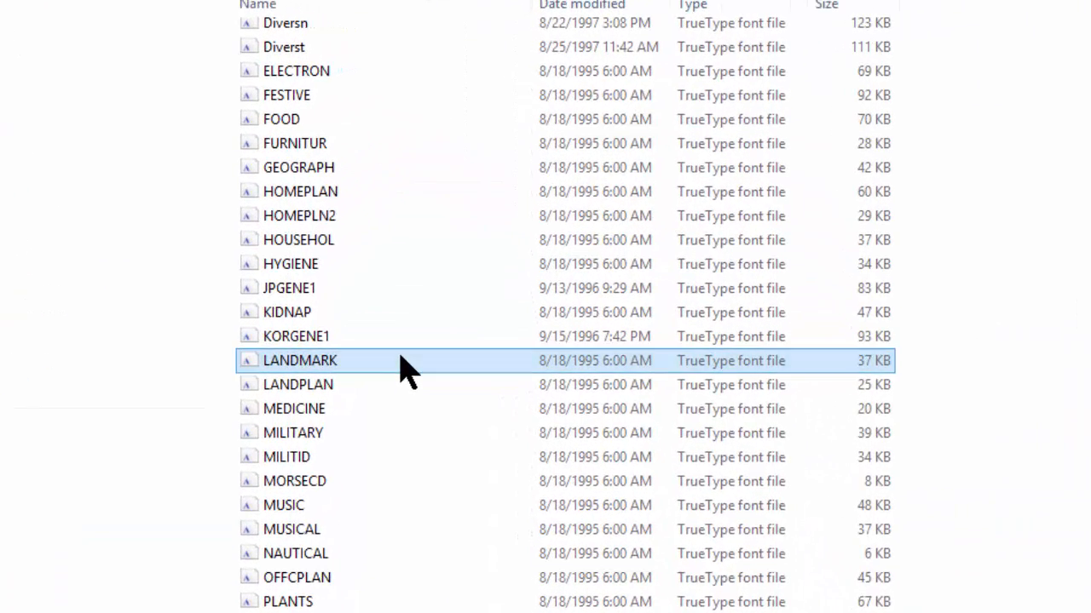
double_click(300, 362)
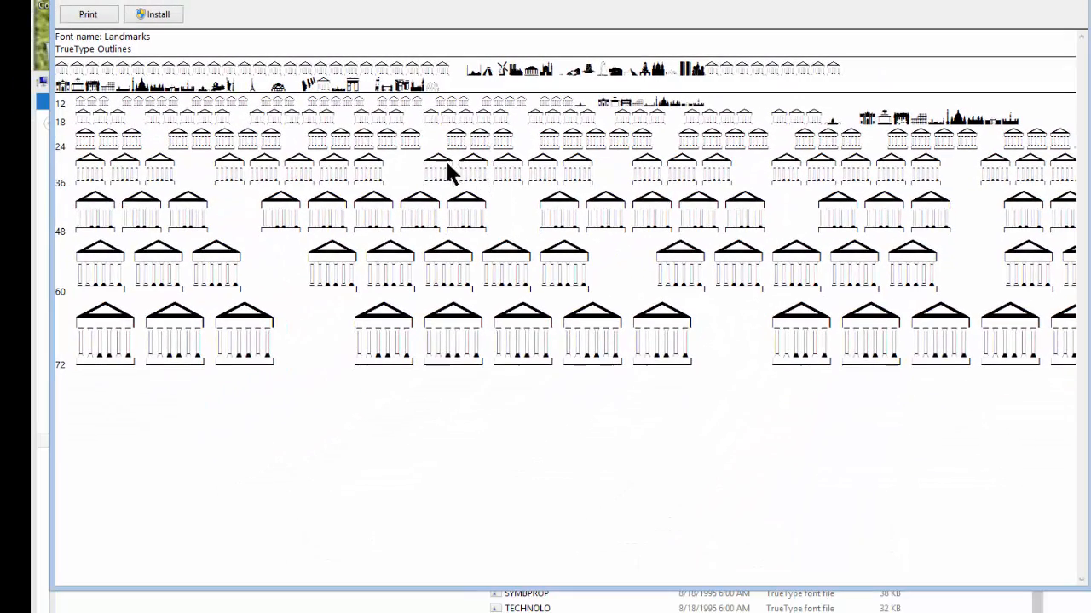
mouse_move(324, 88)
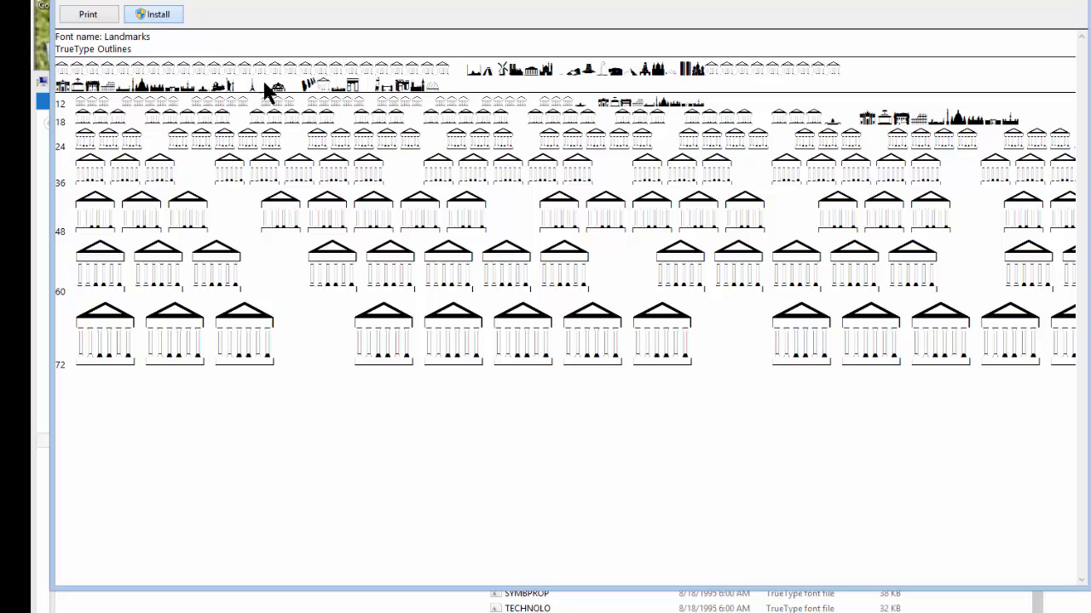
click(159, 14)
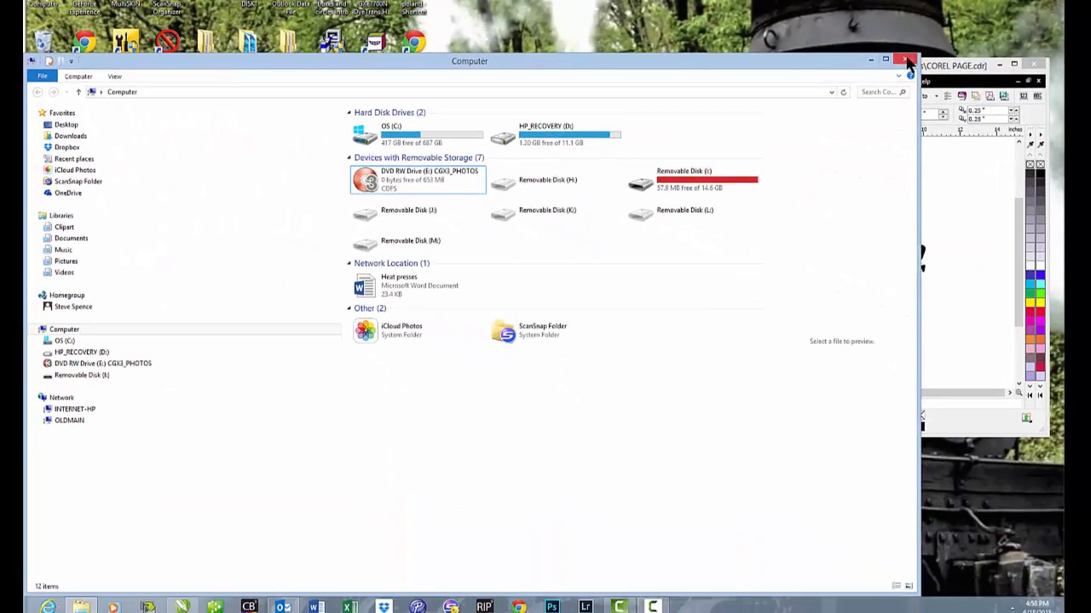
Close File Explorer and choose Text > Insert Symbol Character to show the Military glyphs.
click(905, 61)
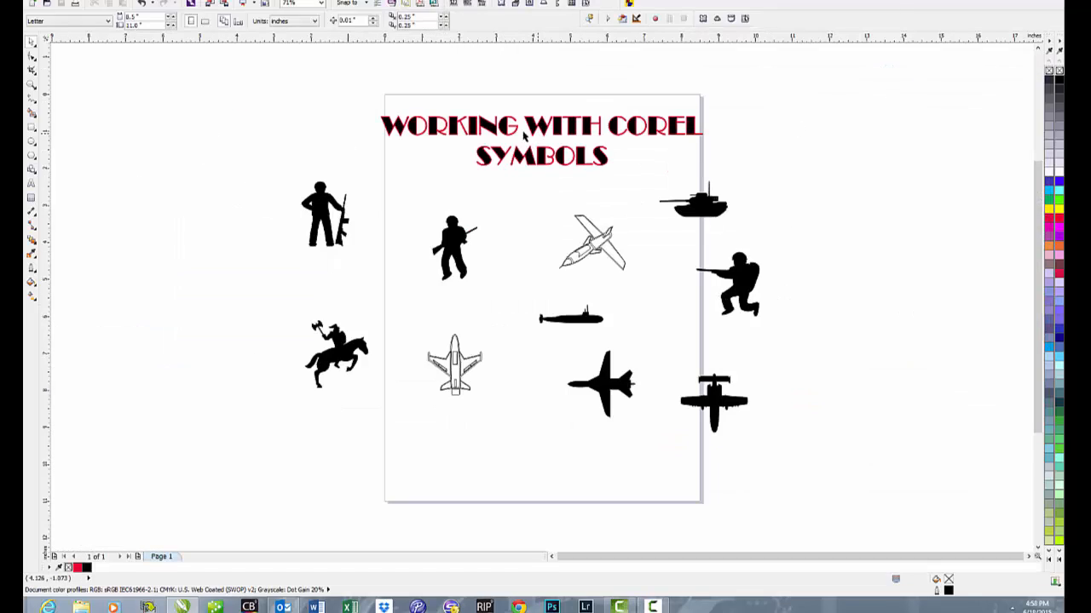
mouse_move(281, 92)
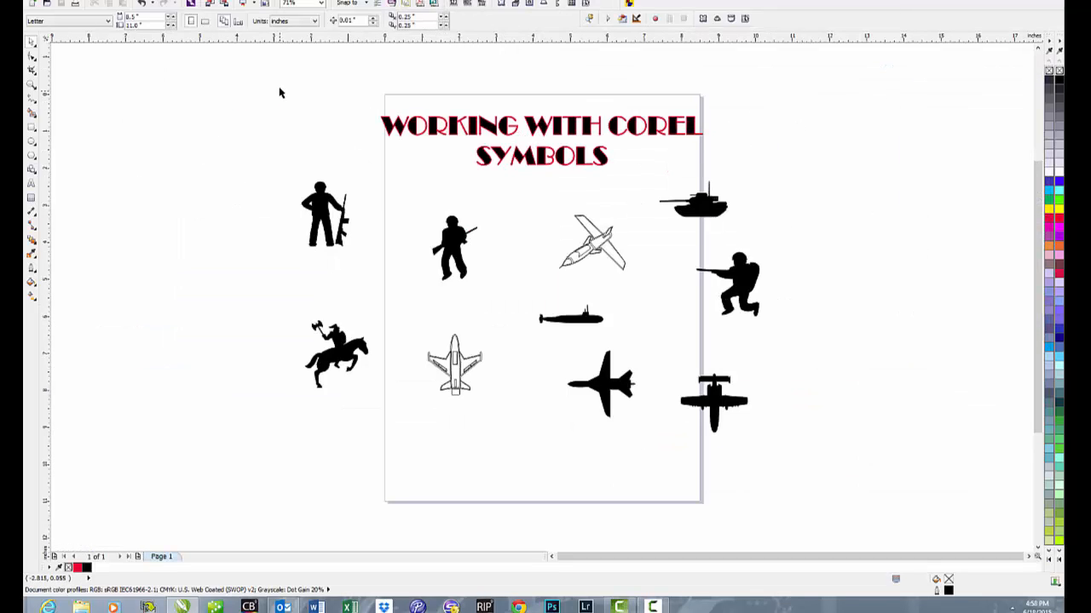
mouse_move(282, 92)
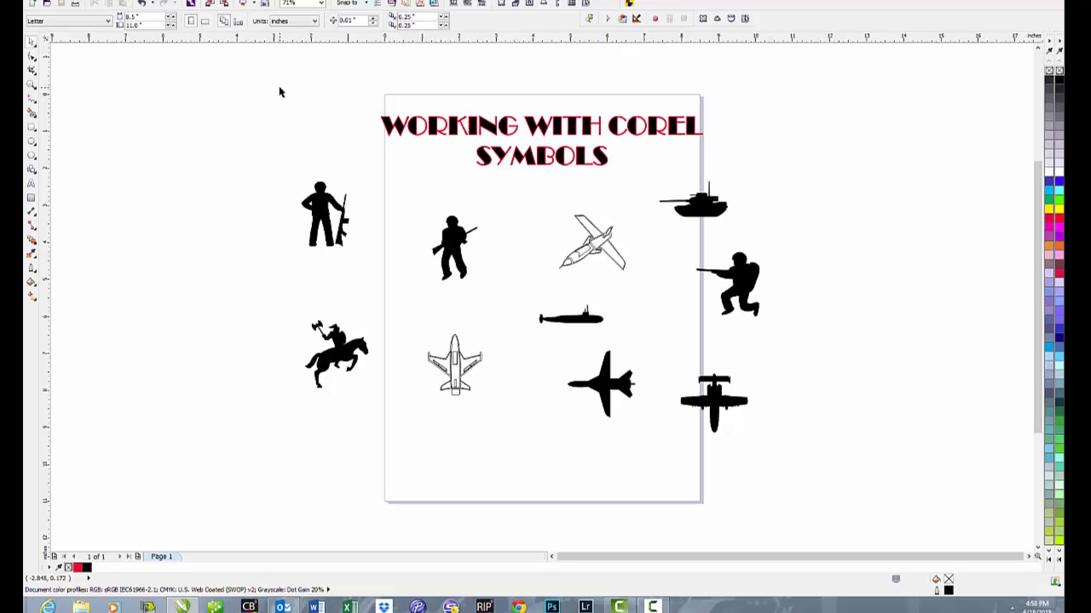
mouse_move(269, 21)
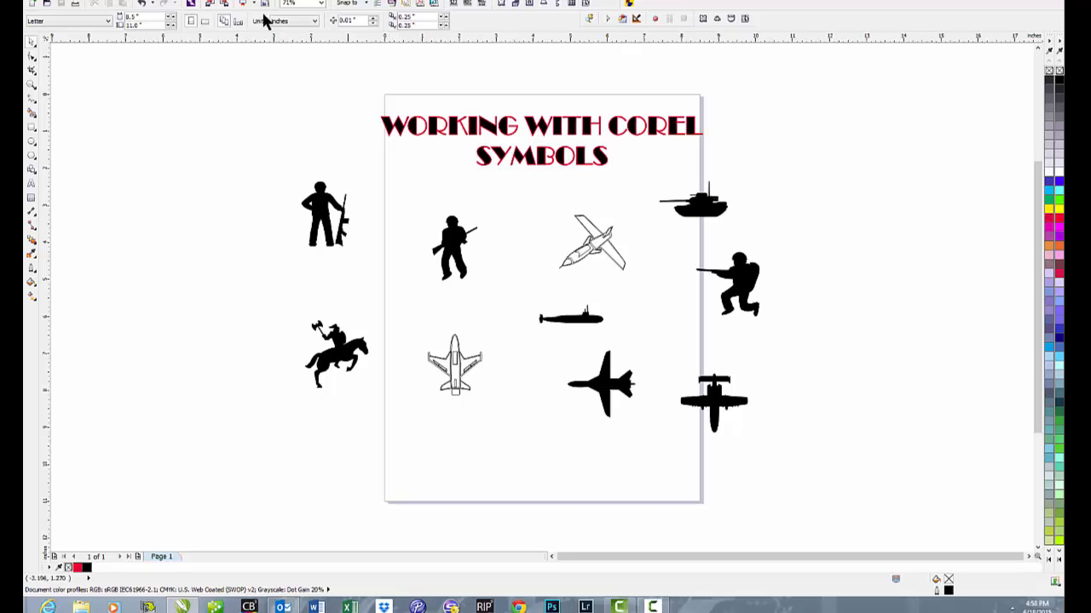
click(484, 104)
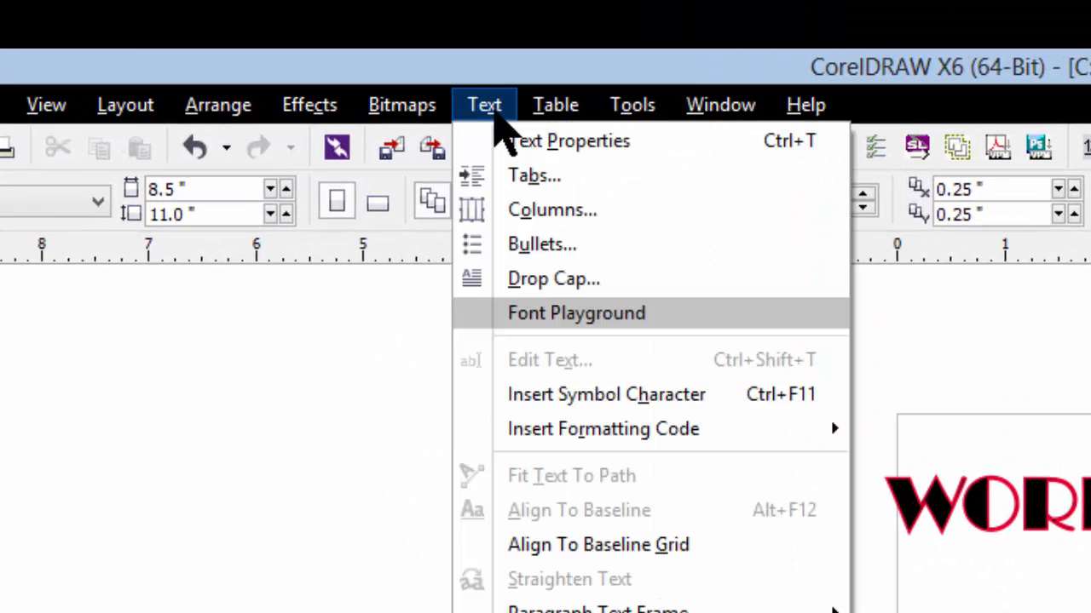
mouse_move(639, 610)
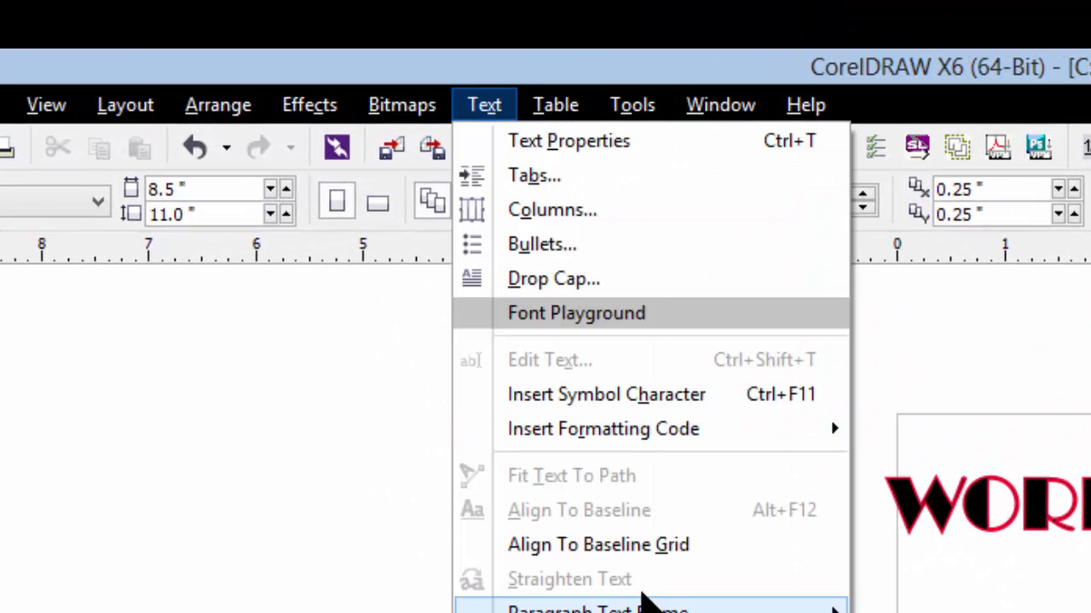
mouse_move(647, 409)
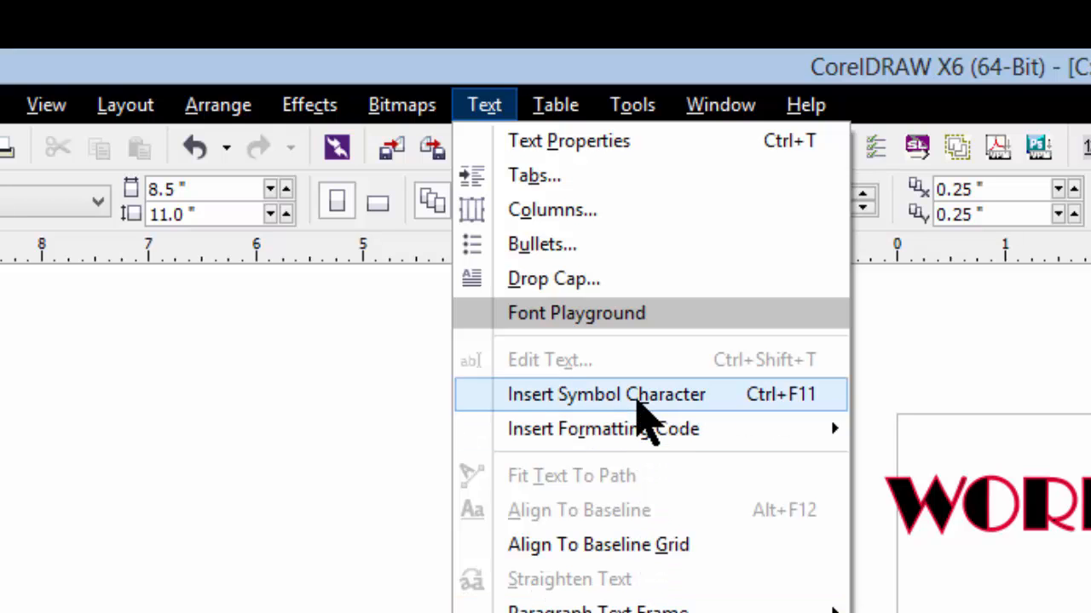
click(606, 394)
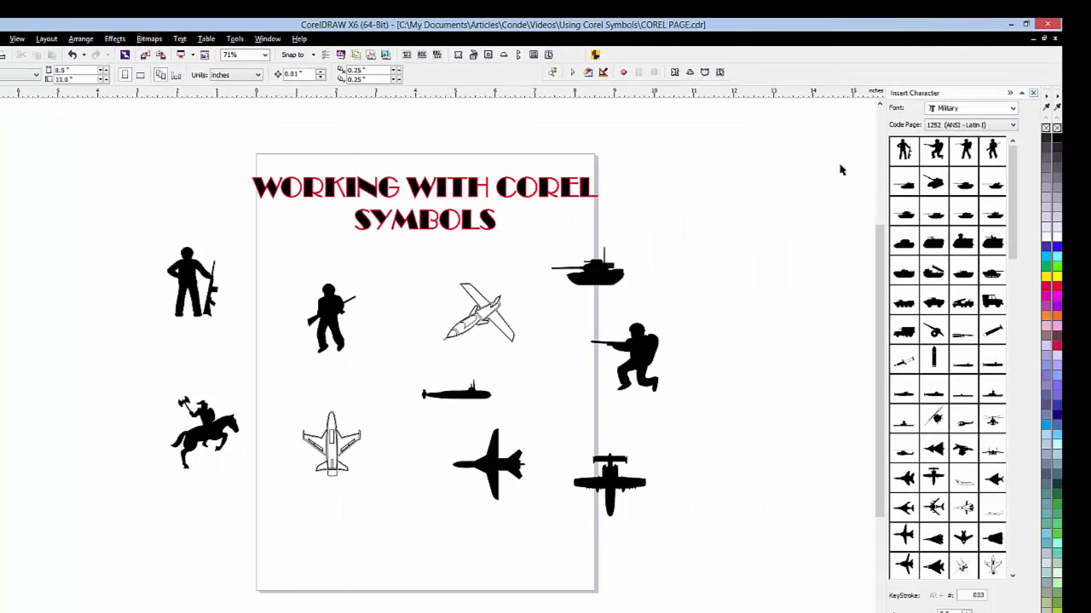
mouse_move(1033, 140)
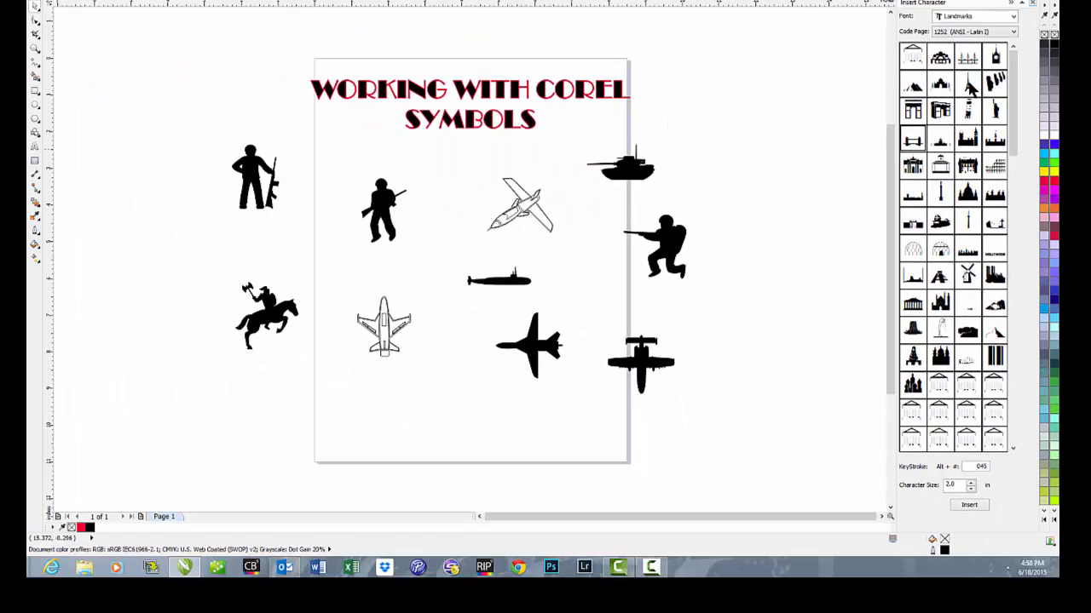
mouse_move(971, 423)
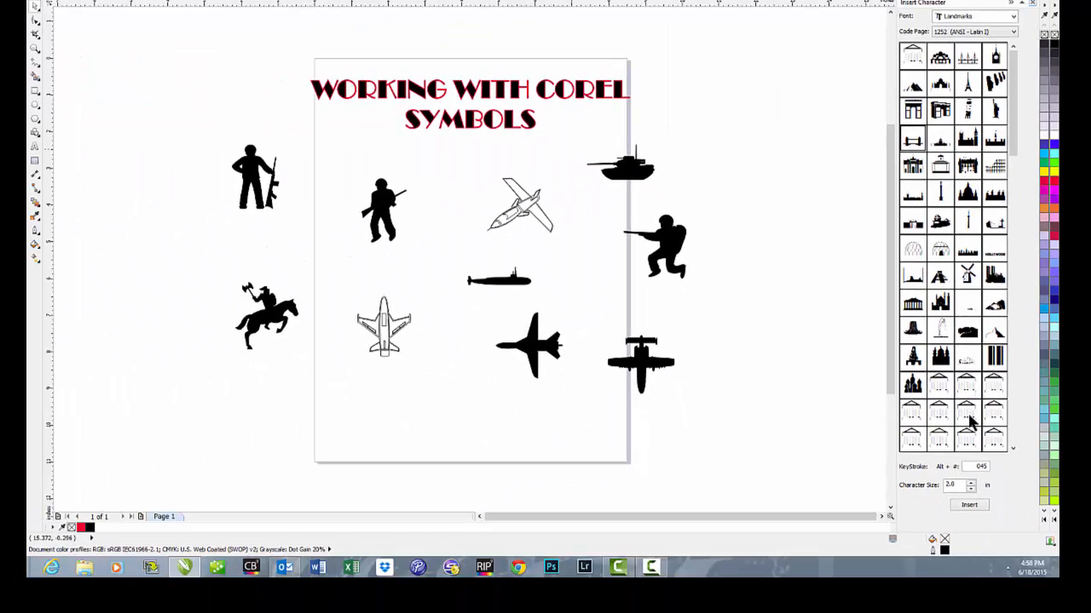
mouse_move(954, 150)
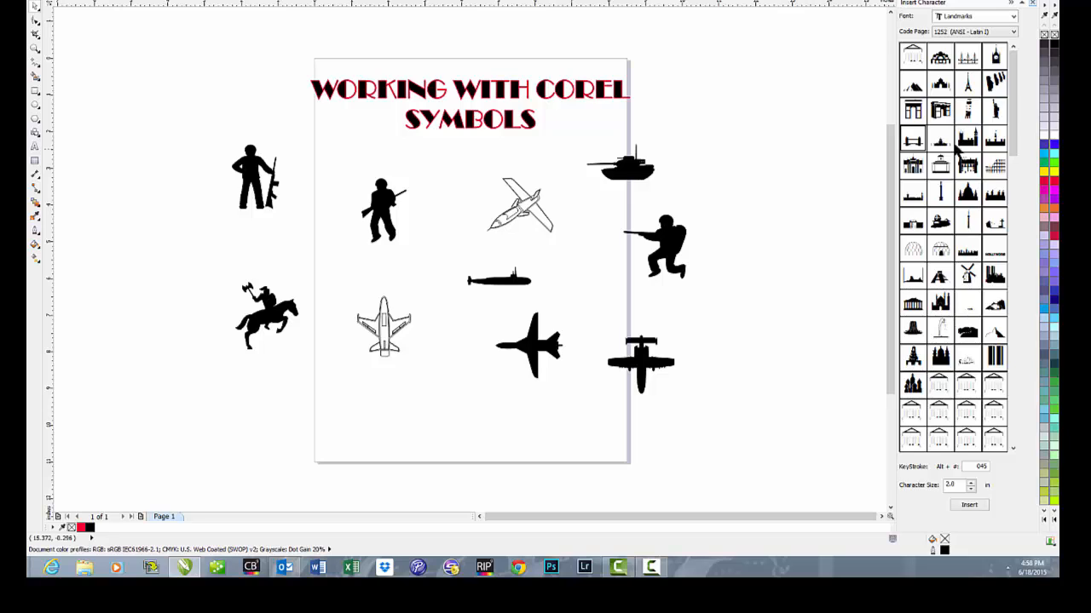
mouse_move(958, 297)
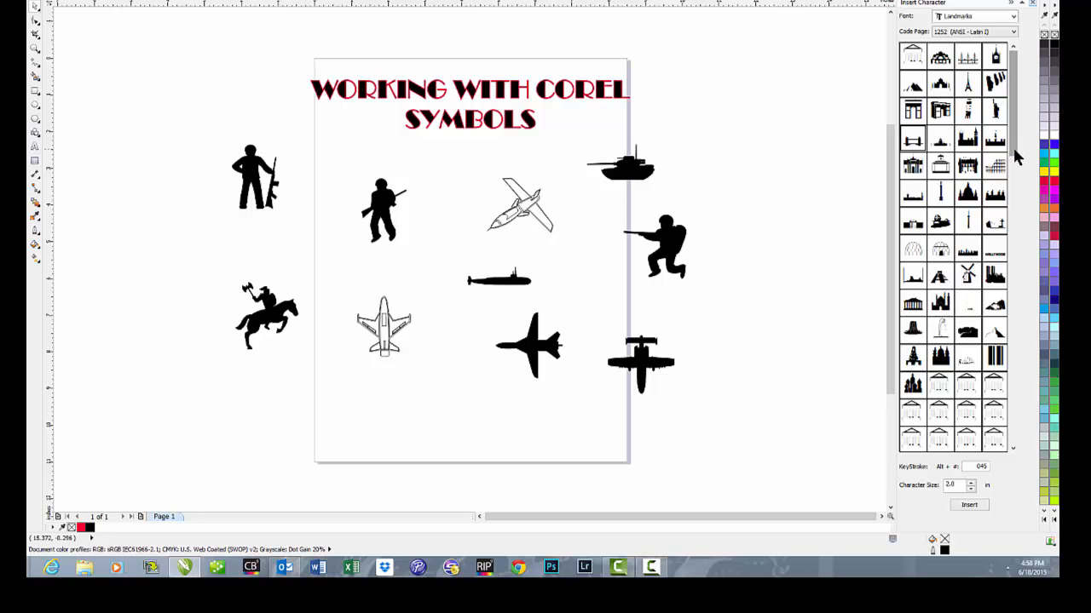
scroll(down, 3)
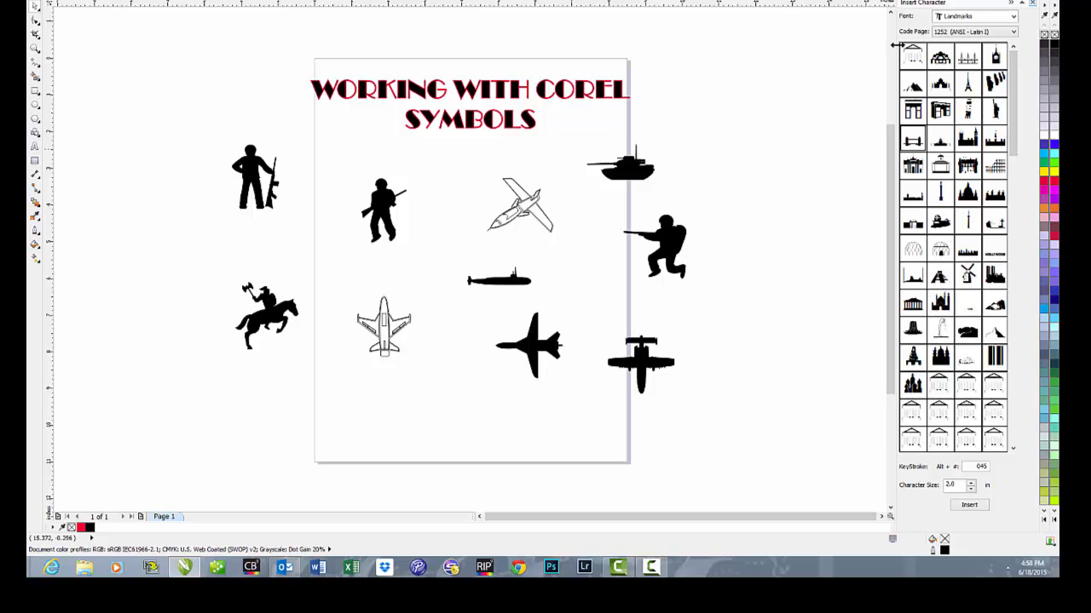
click(913, 58)
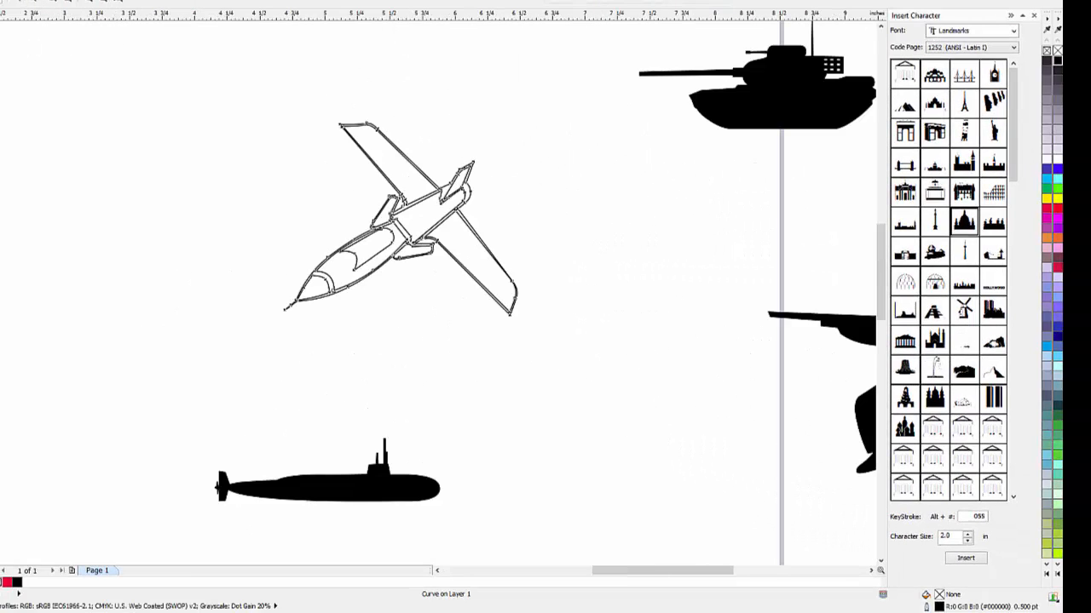
click(400, 219)
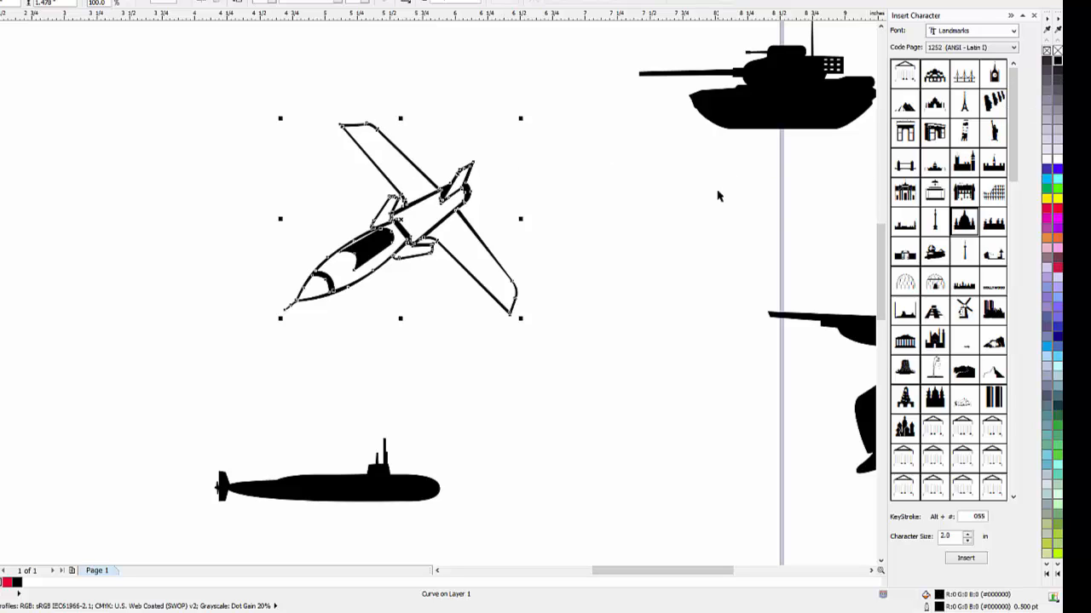
click(562, 165)
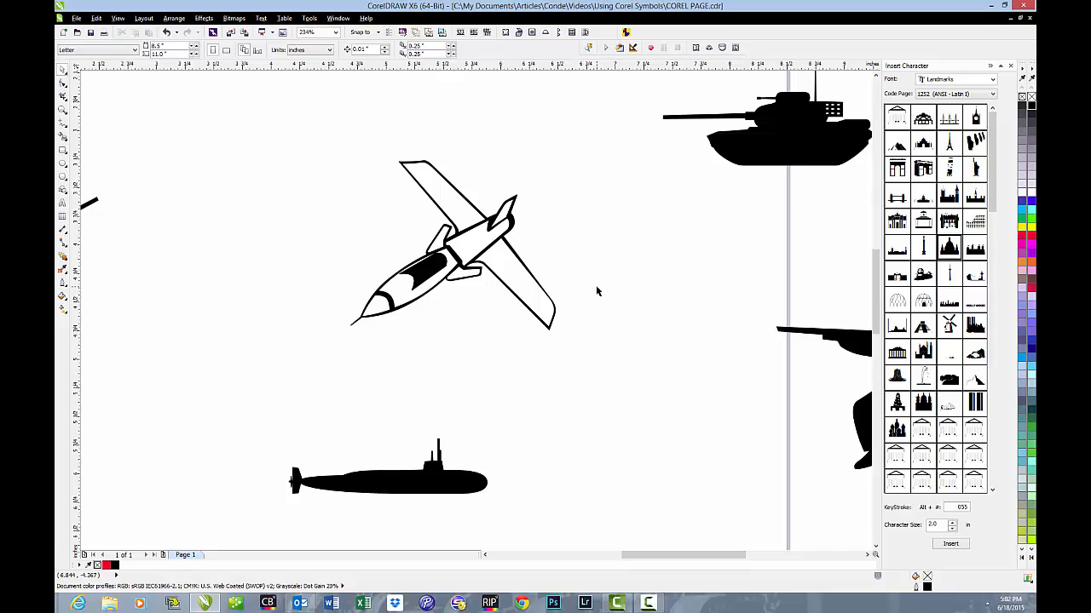
mouse_move(596, 292)
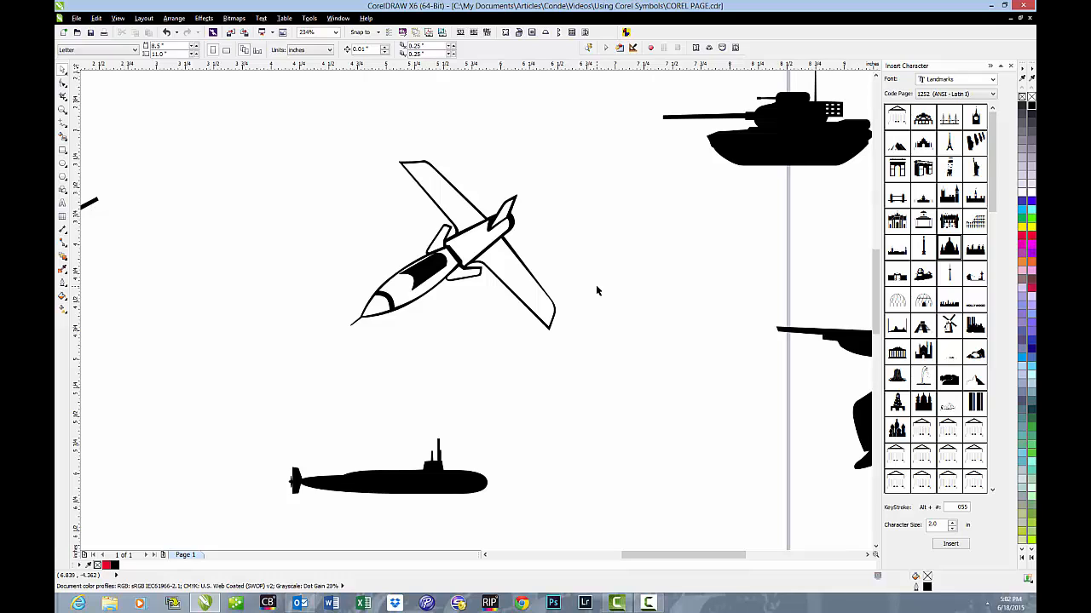
mouse_move(588, 281)
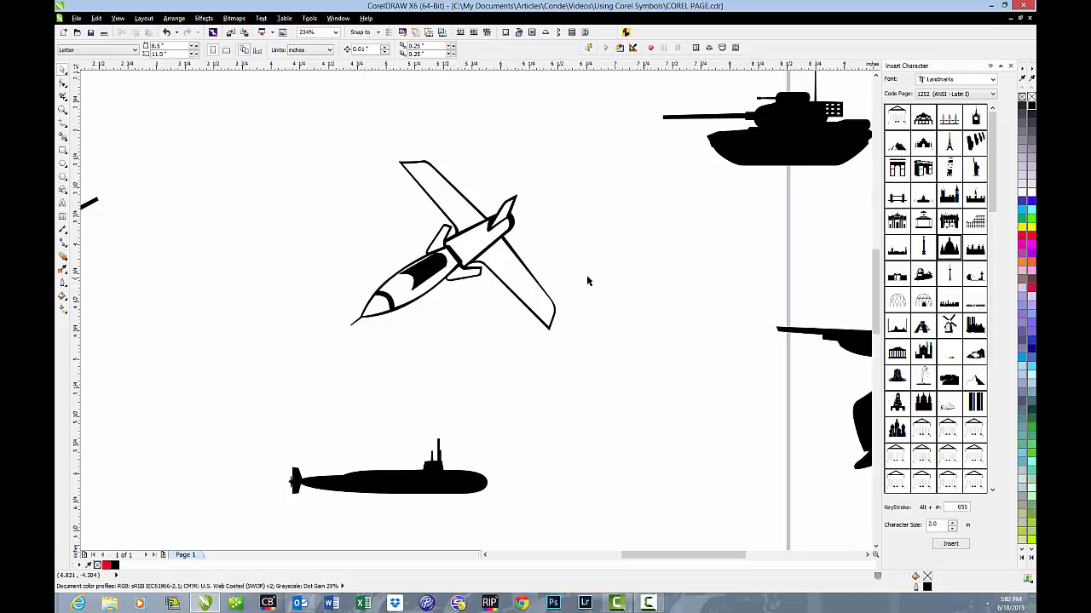
mouse_move(501, 293)
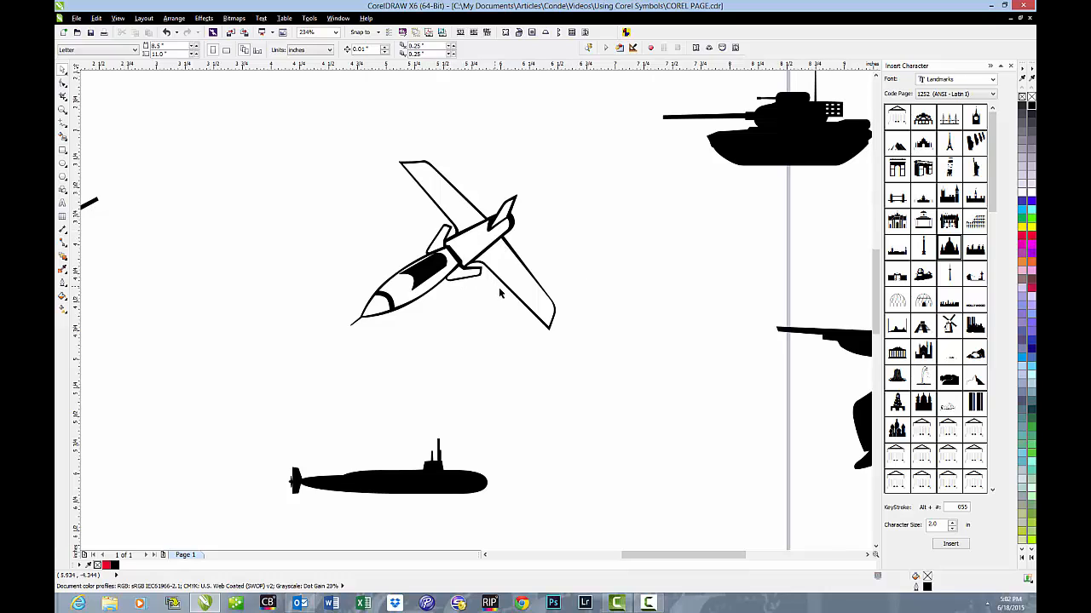
mouse_move(547, 254)
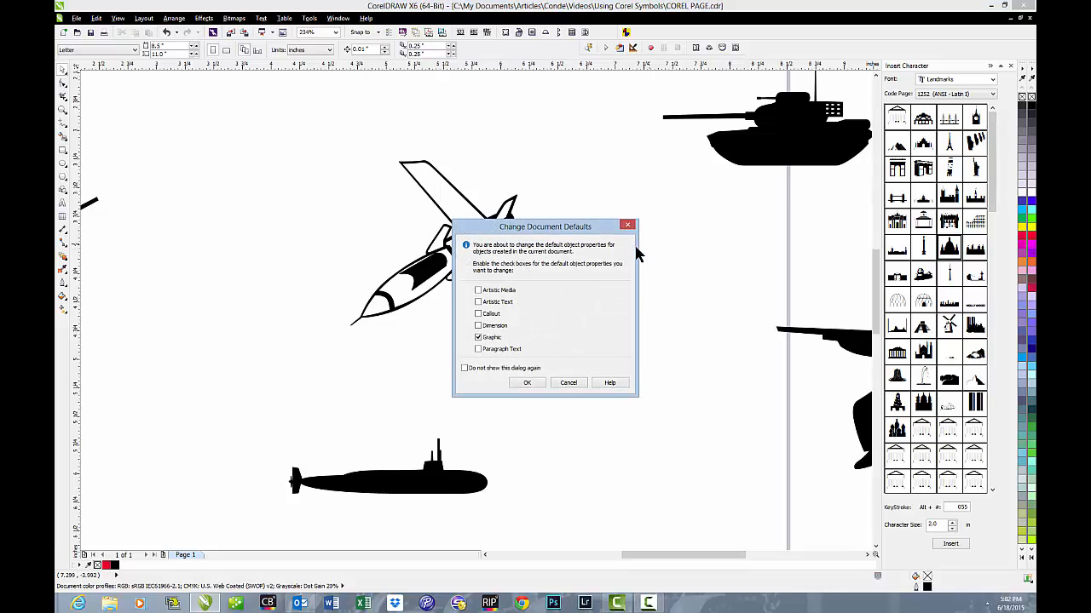
click(527, 381)
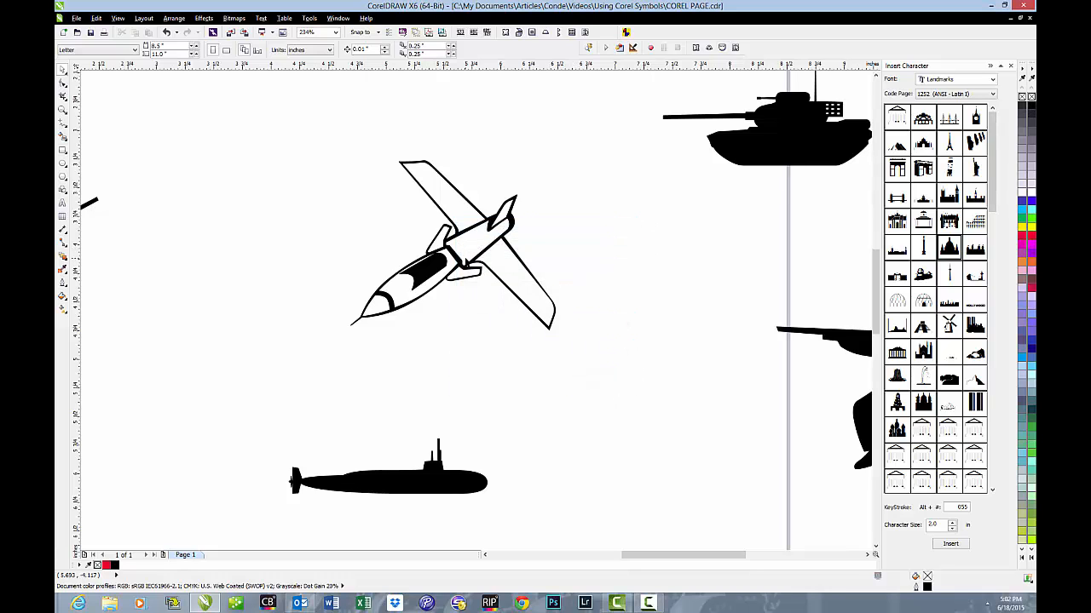
click(451, 247)
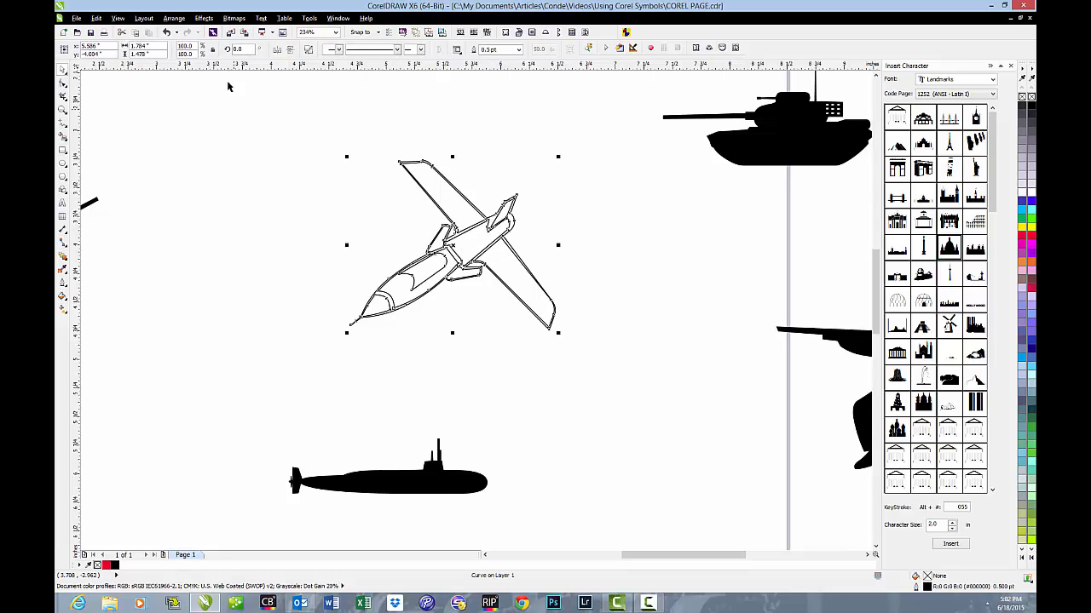
Colour the missile's parts violet, cyan and red, then deselect to view the result.
click(174, 17)
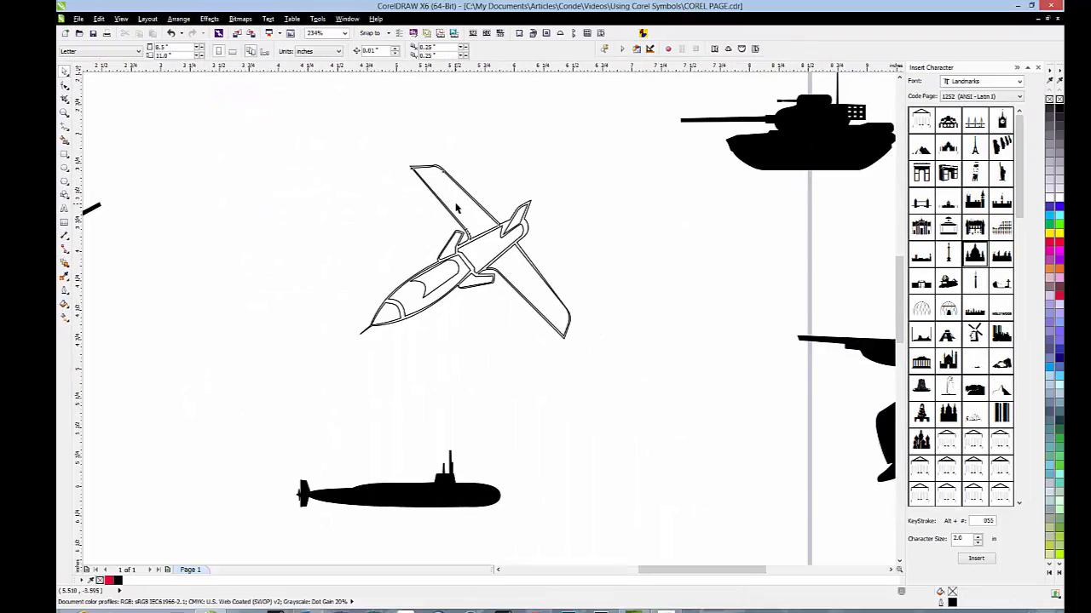
click(460, 247)
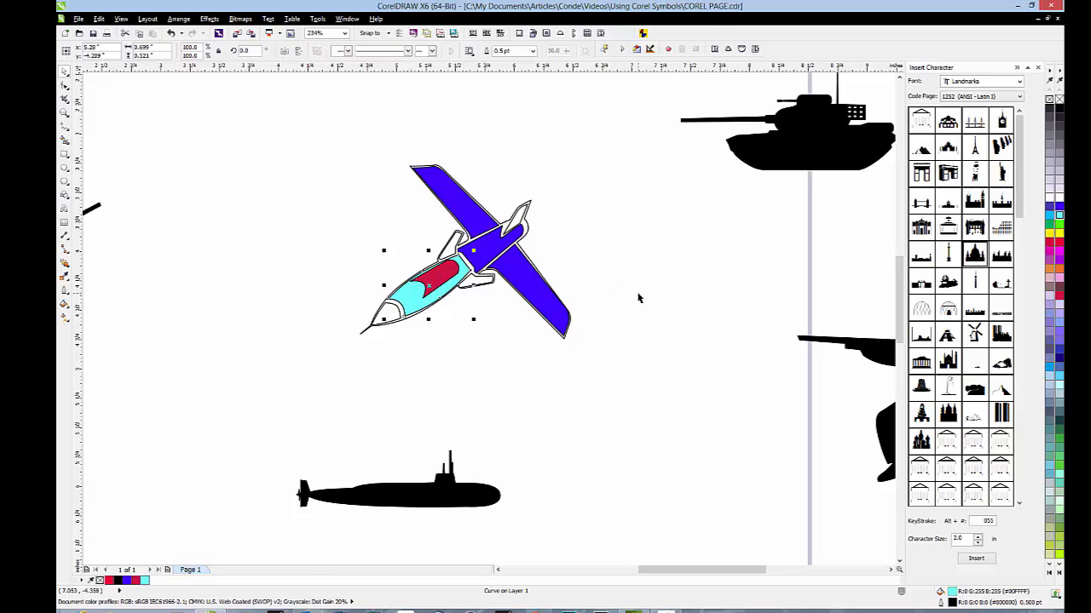
mouse_move(528, 232)
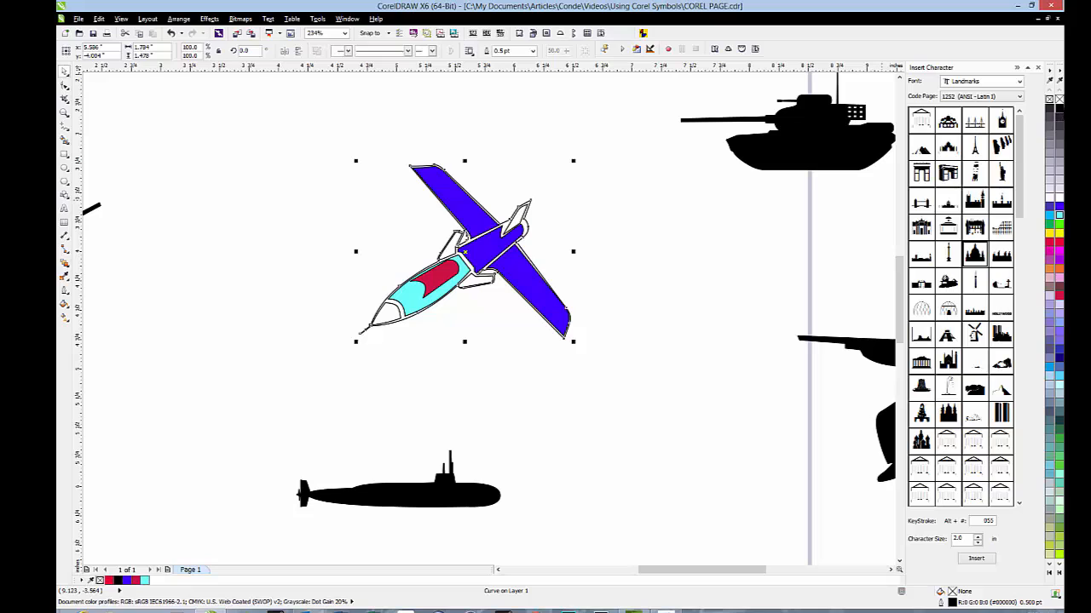
click(633, 340)
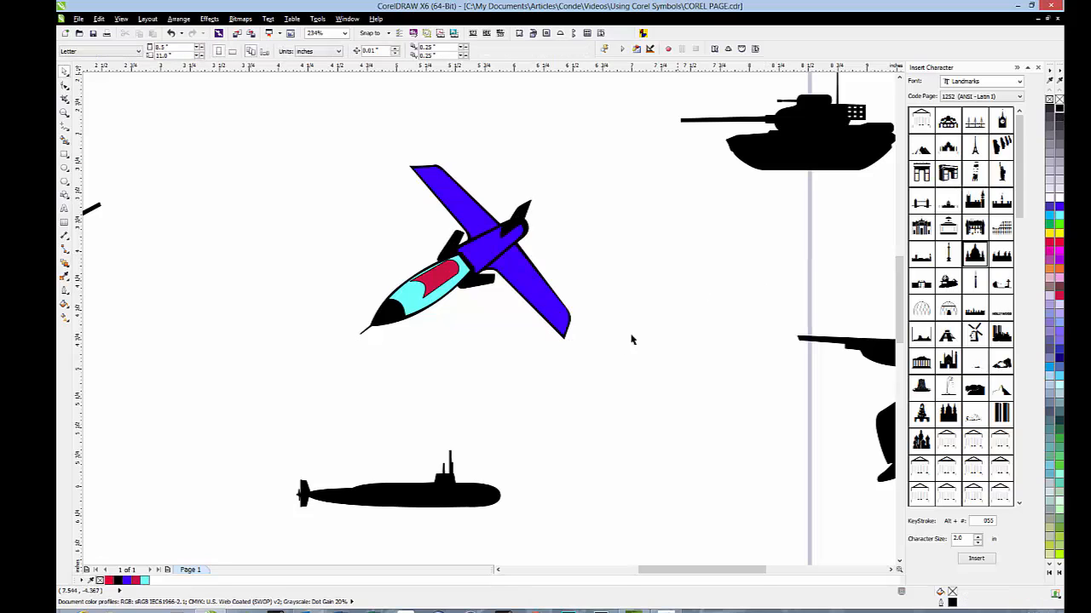
mouse_move(633, 341)
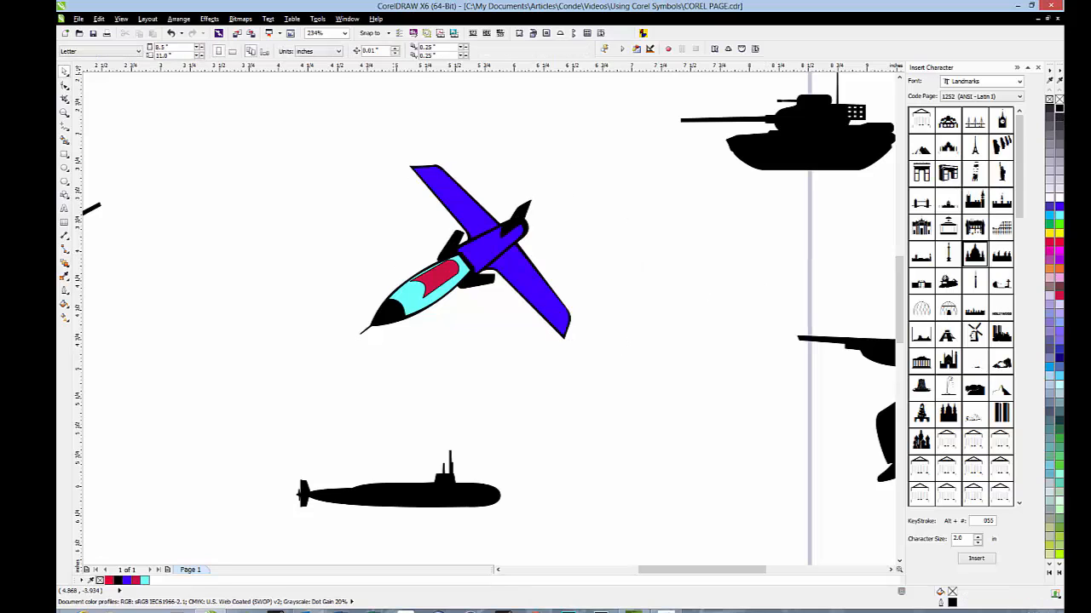
mouse_move(587, 231)
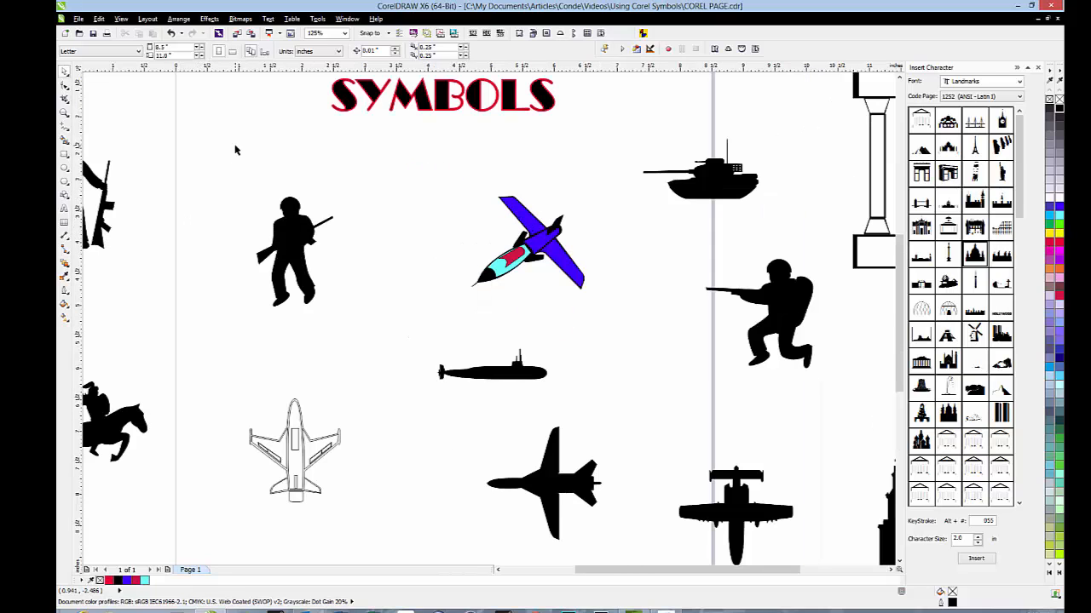
mouse_move(66, 145)
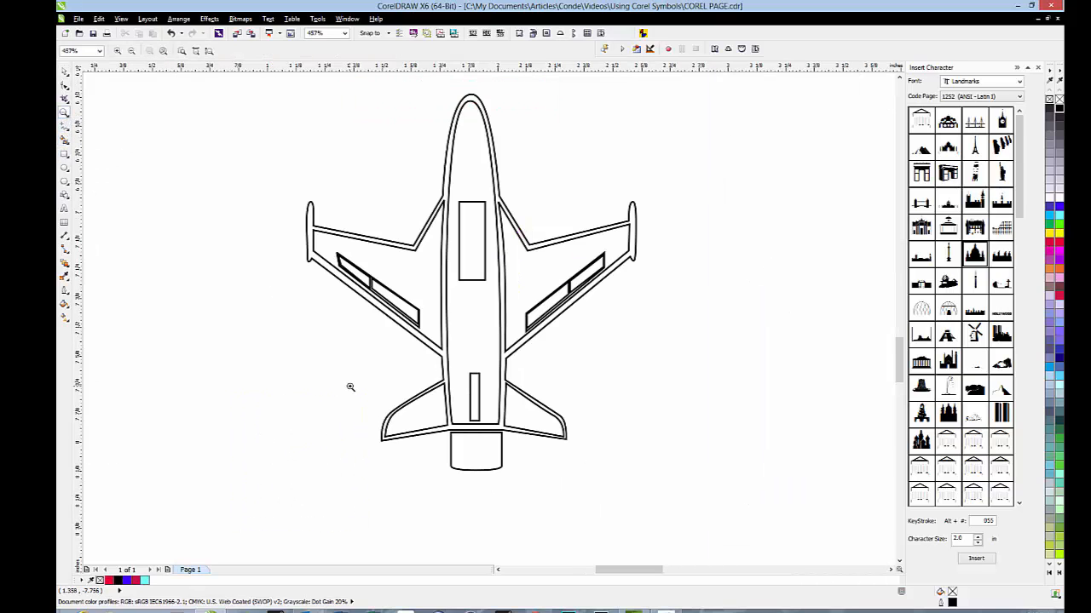
mouse_move(351, 378)
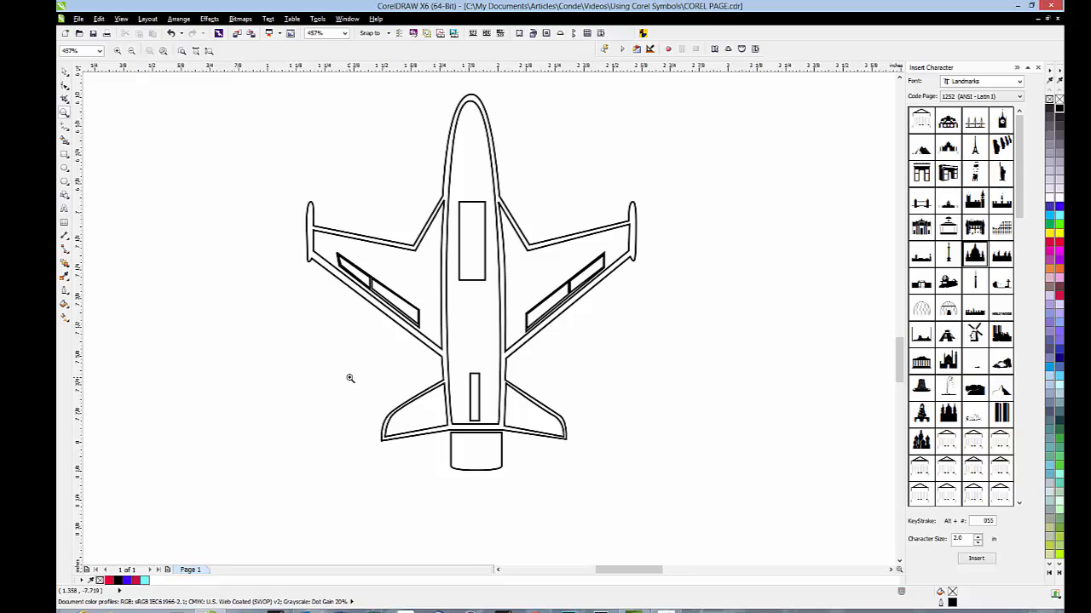
mouse_move(341, 212)
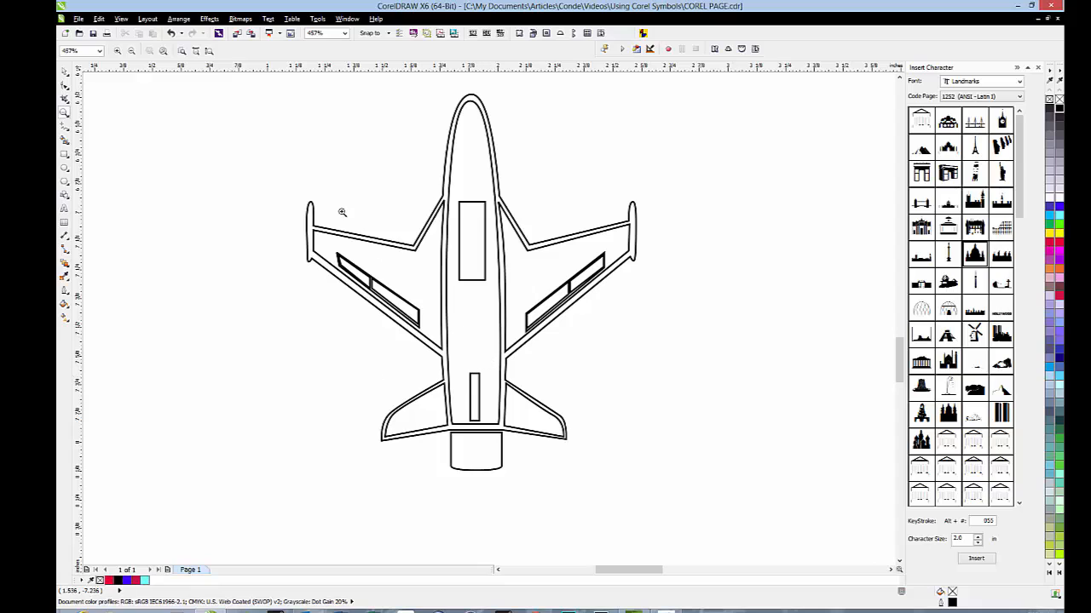
mouse_move(90, 89)
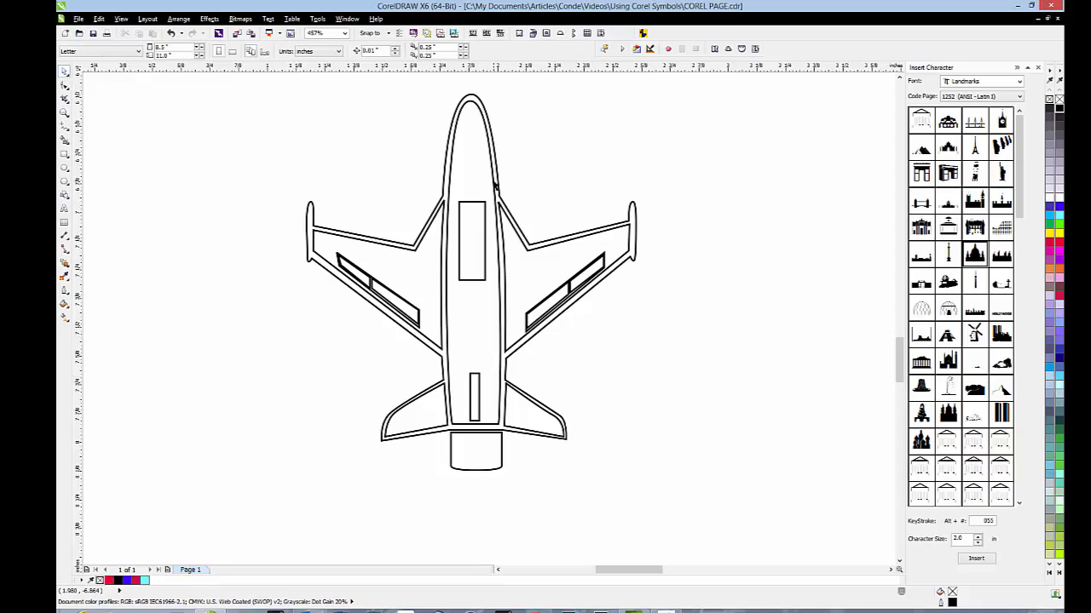
Select a part of the jet fighter for crimson fill and outline.
click(470, 281)
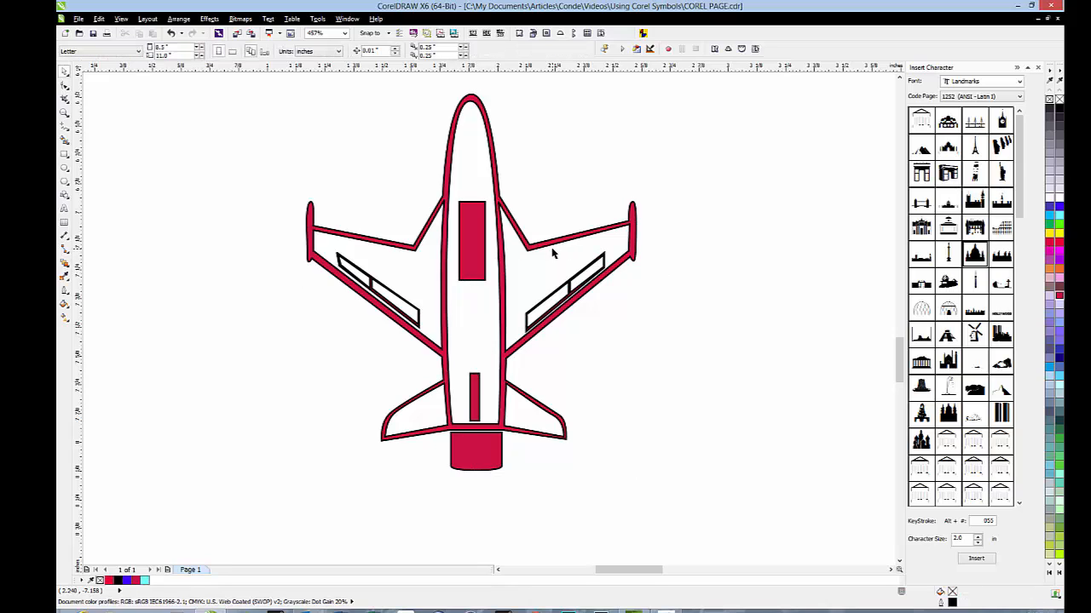
mouse_move(764, 194)
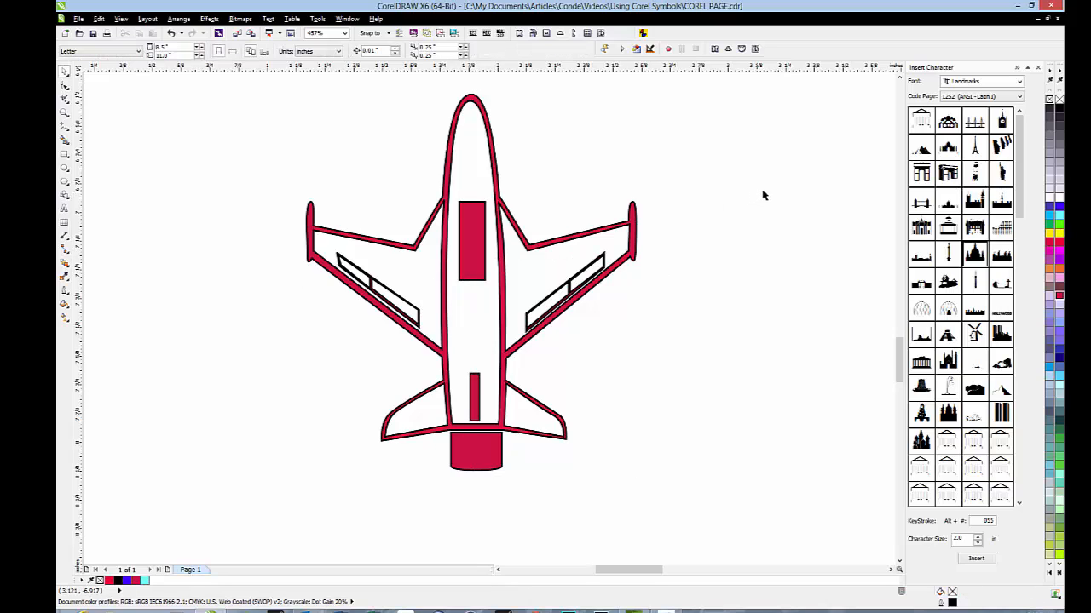
mouse_move(859, 101)
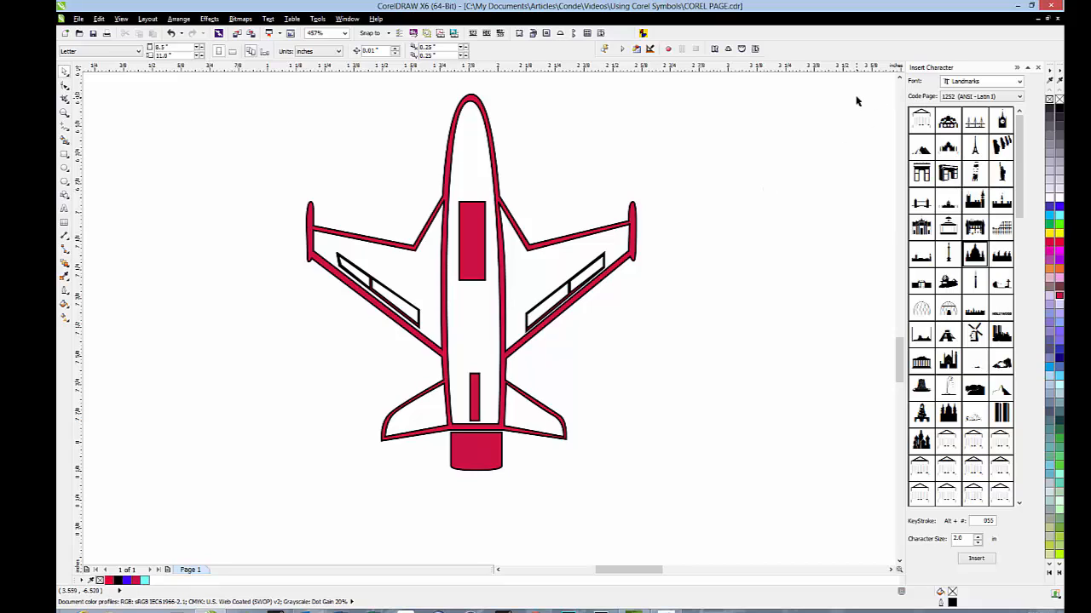
Choose the Military symbol font from the Insert Character docker's Font list.
click(1019, 82)
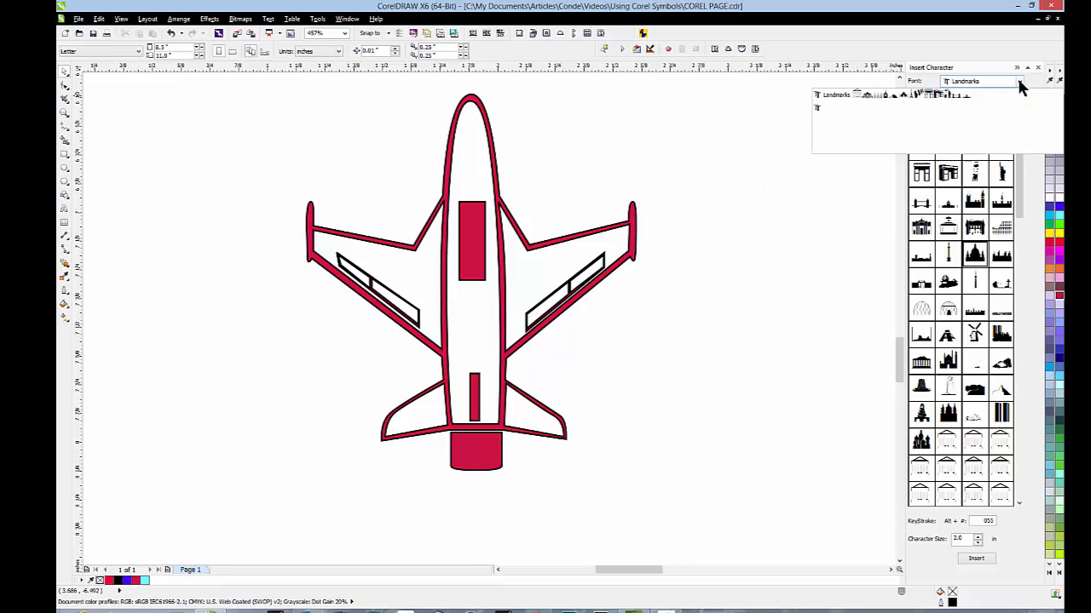
click(1019, 82)
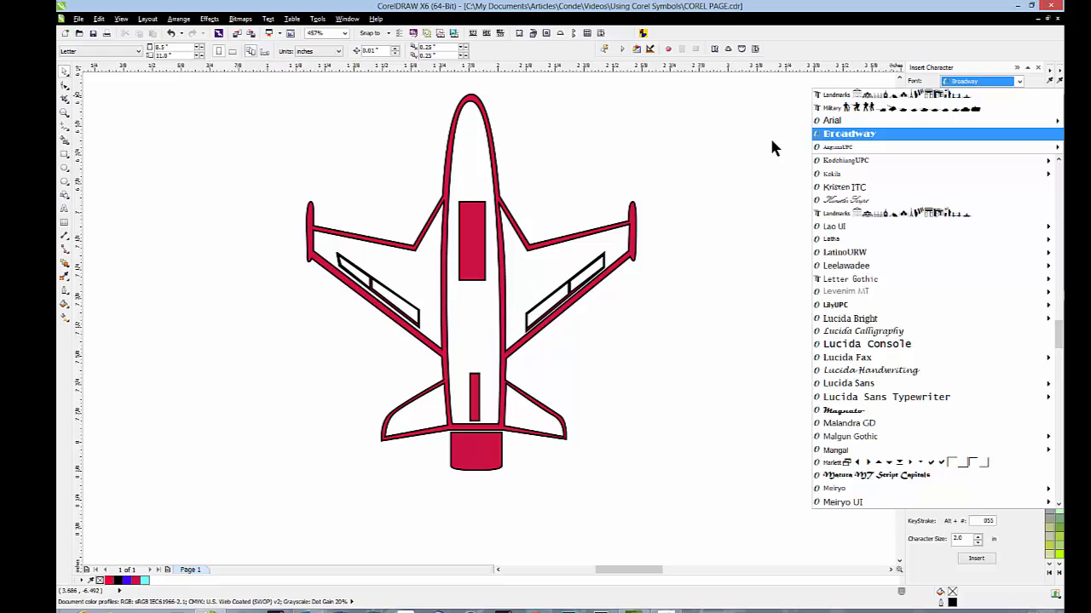
click(886, 213)
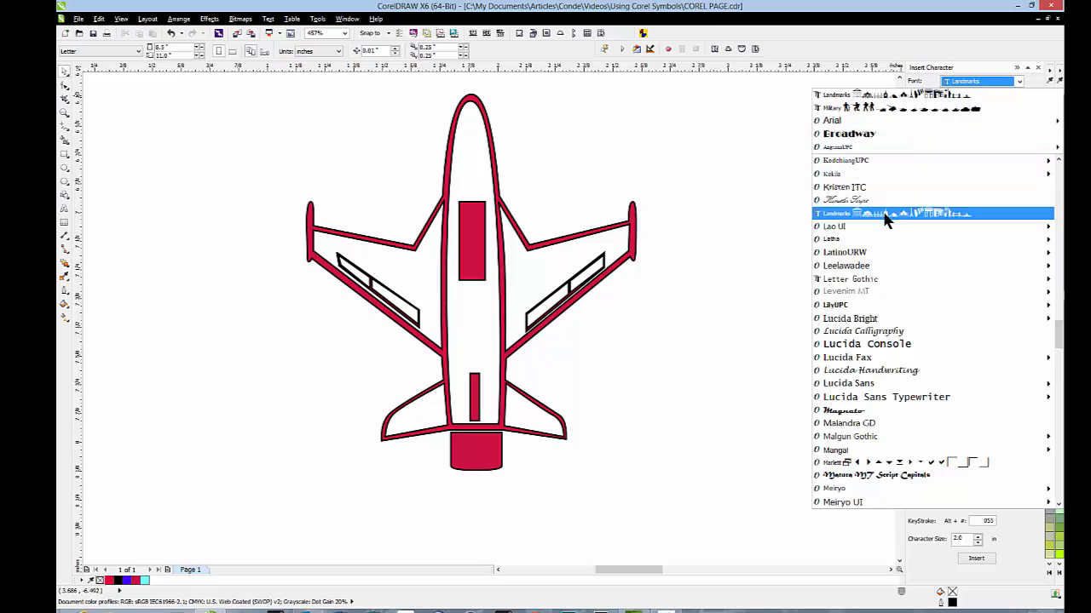
click(865, 344)
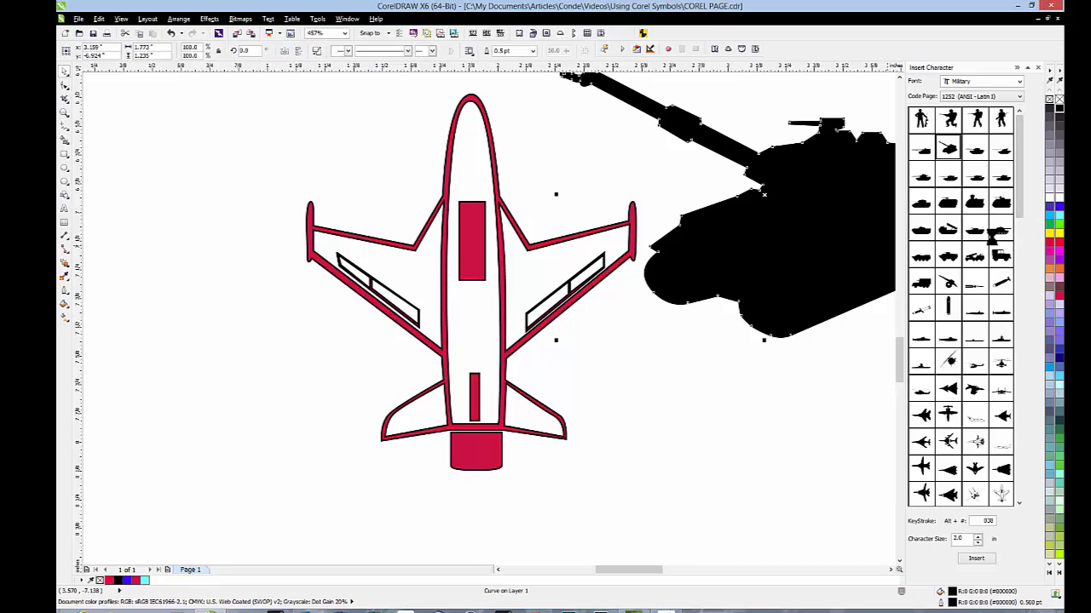
Fill the selected tank silhouette with crimson from the colour palette.
click(1060, 242)
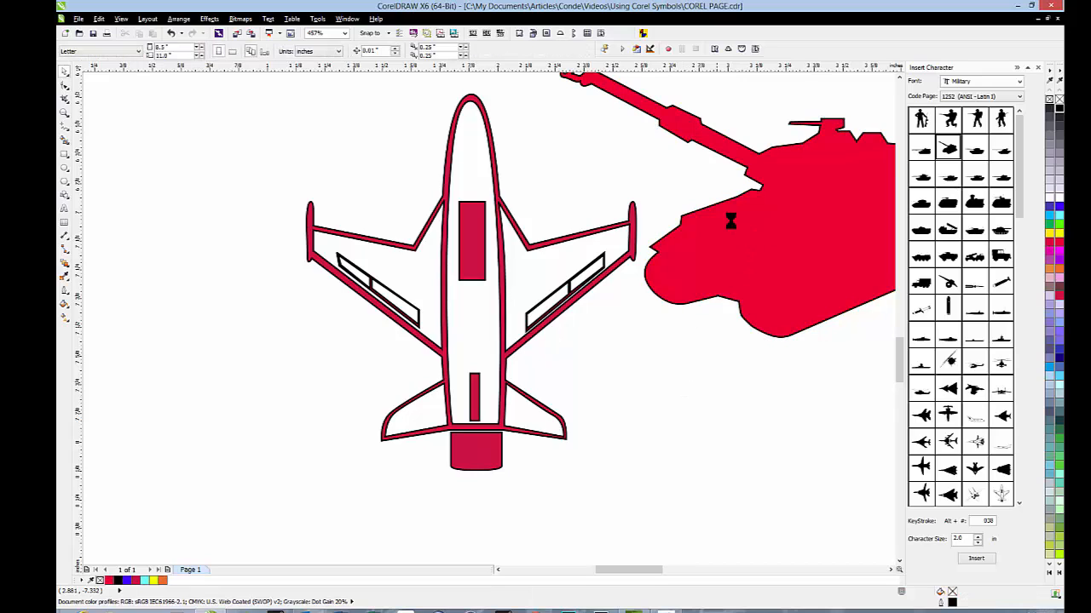
mouse_move(767, 377)
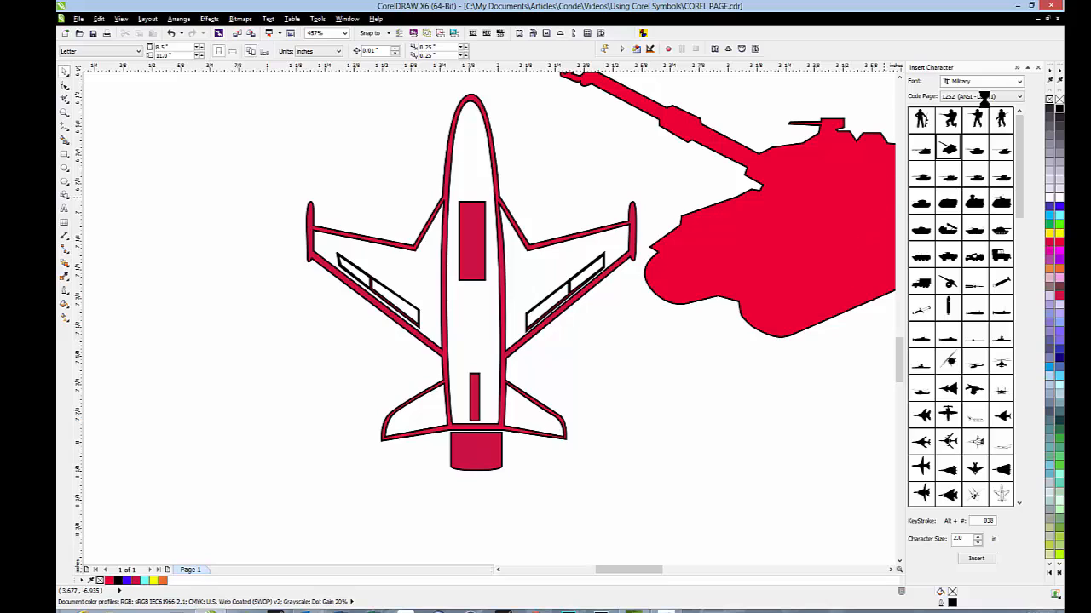
click(980, 81)
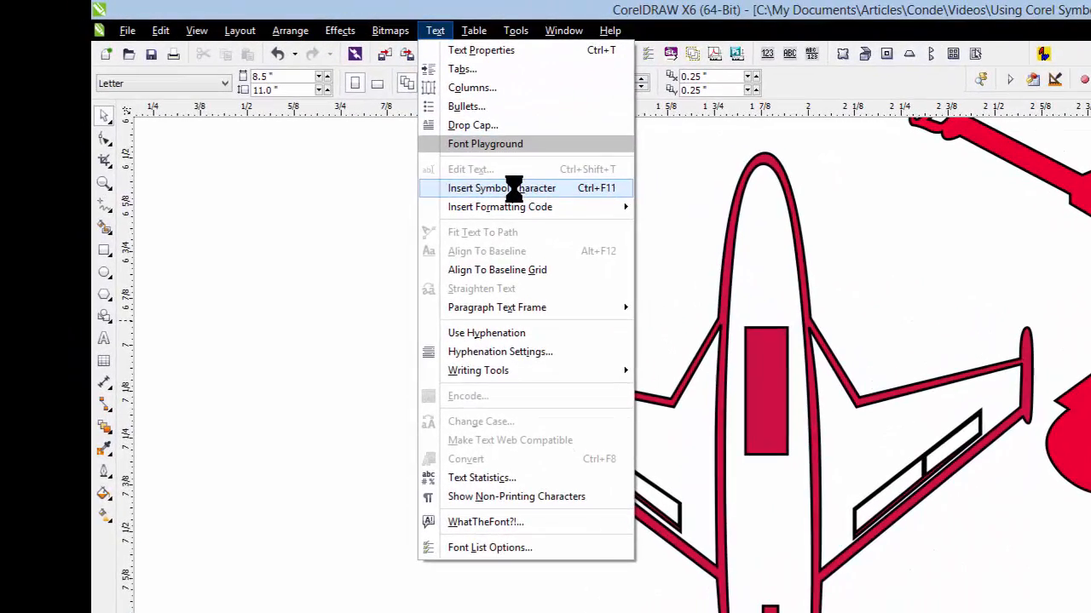
Switch the Insert Character font to MS PMincho to show its character grid.
click(501, 187)
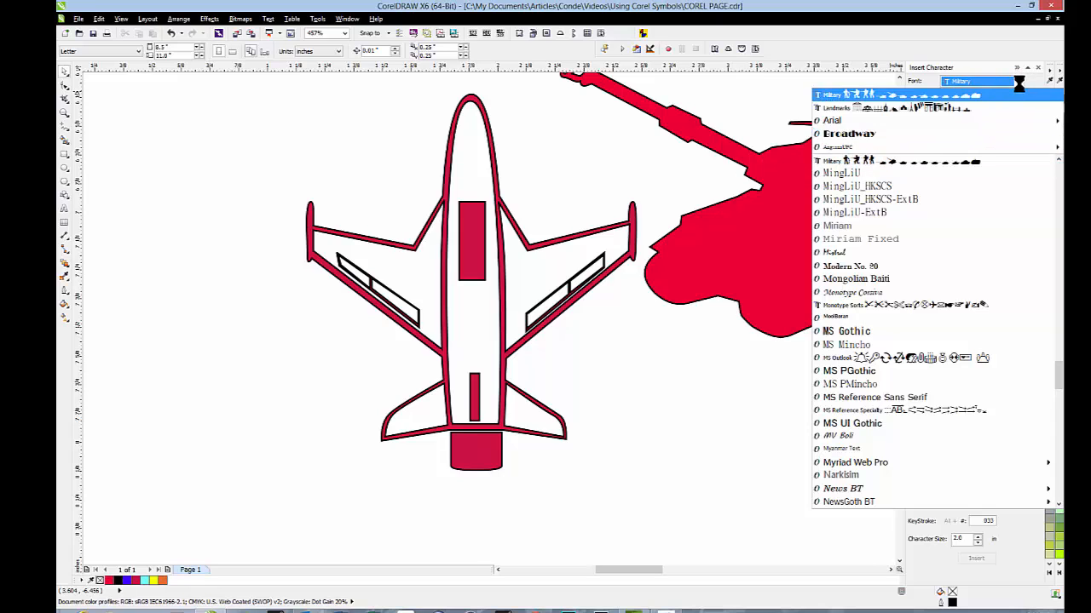
scroll(down, 3)
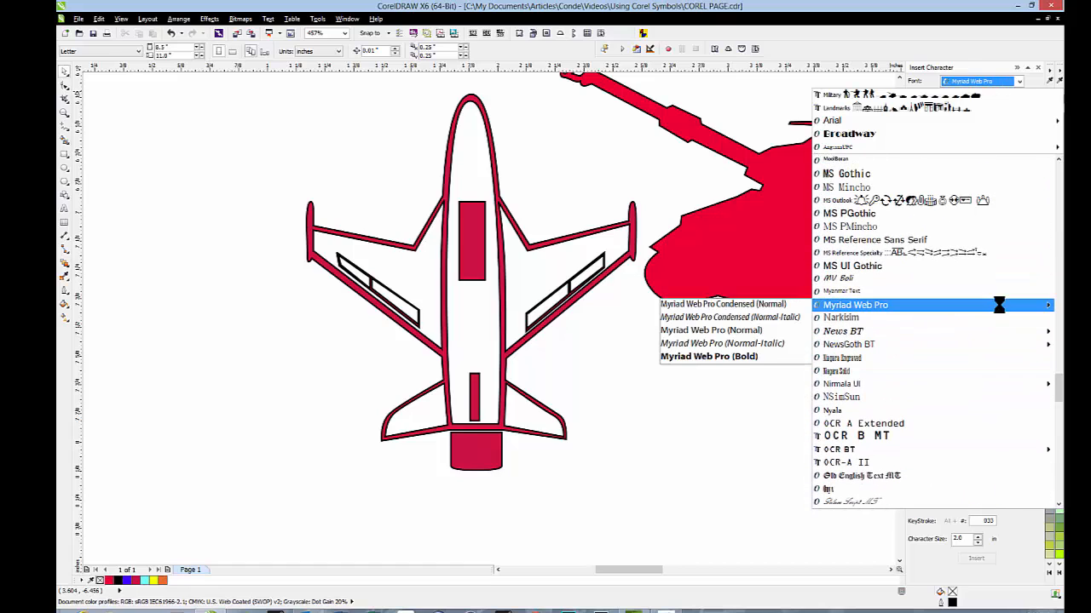
click(848, 225)
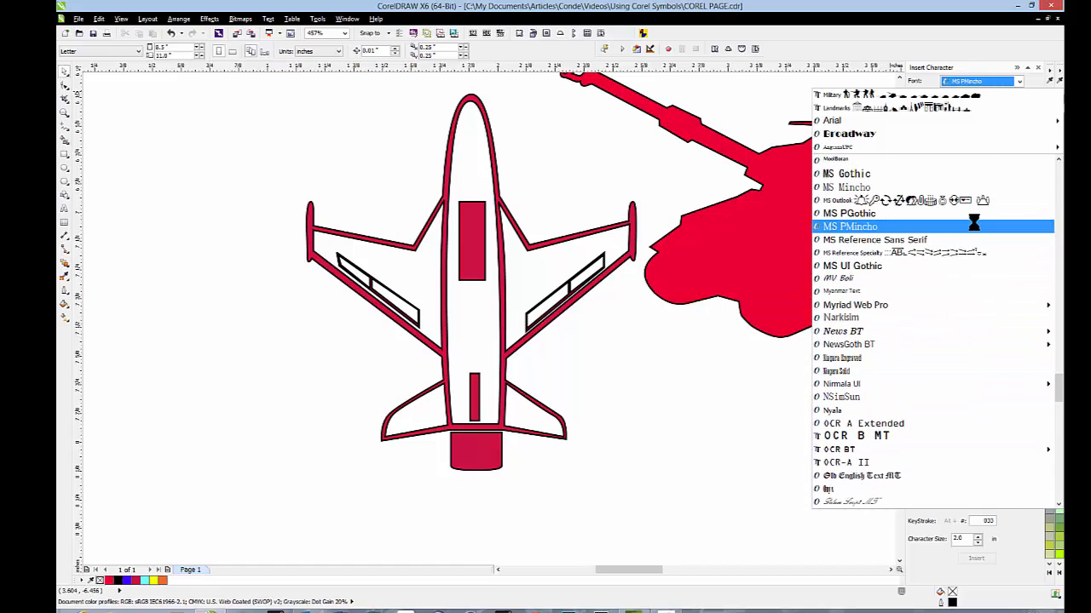
click(849, 225)
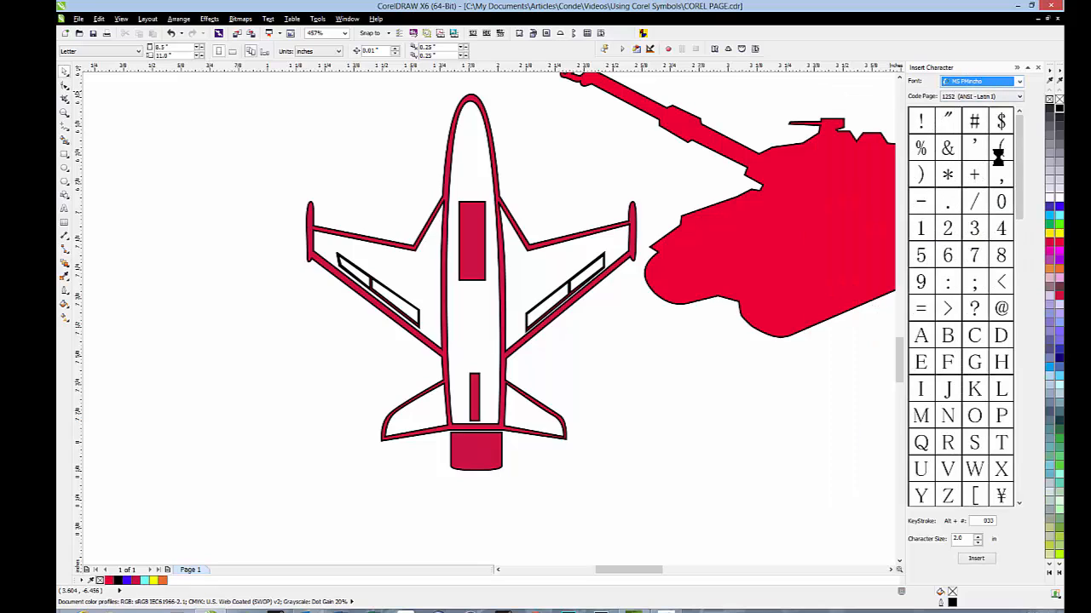
Scroll the MS PMincho grid down to its symbols and pick the registered-trademark sign.
scroll(down, 3)
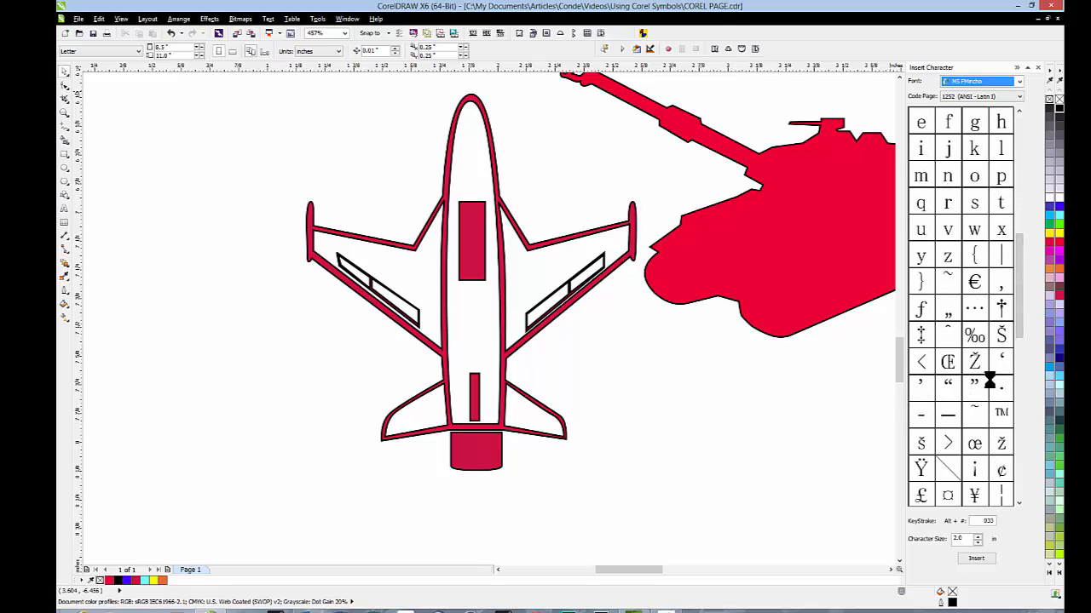
scroll(down, 3)
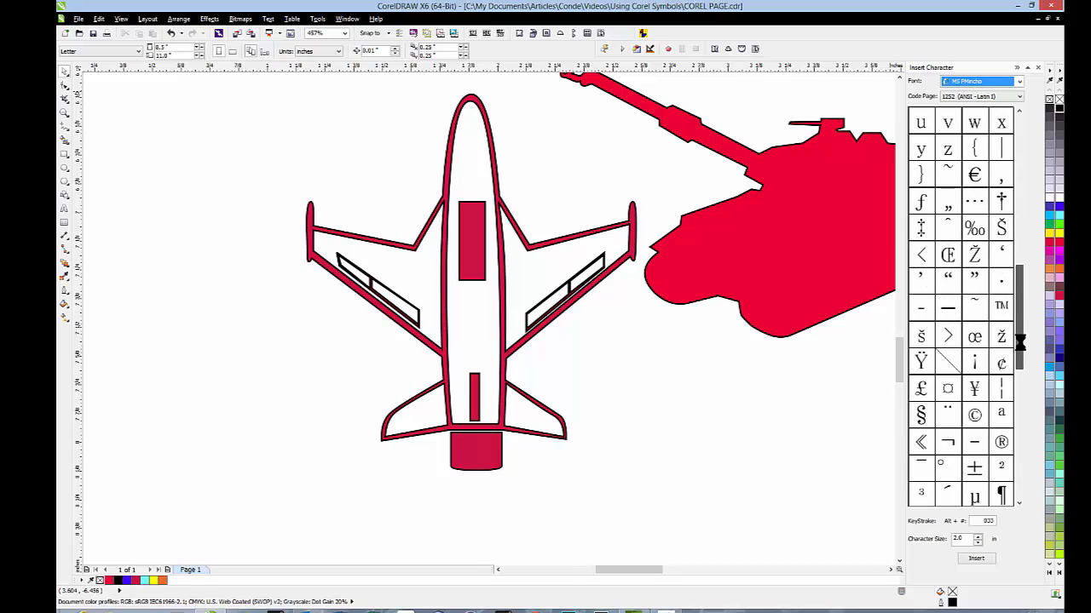
scroll(down, 3)
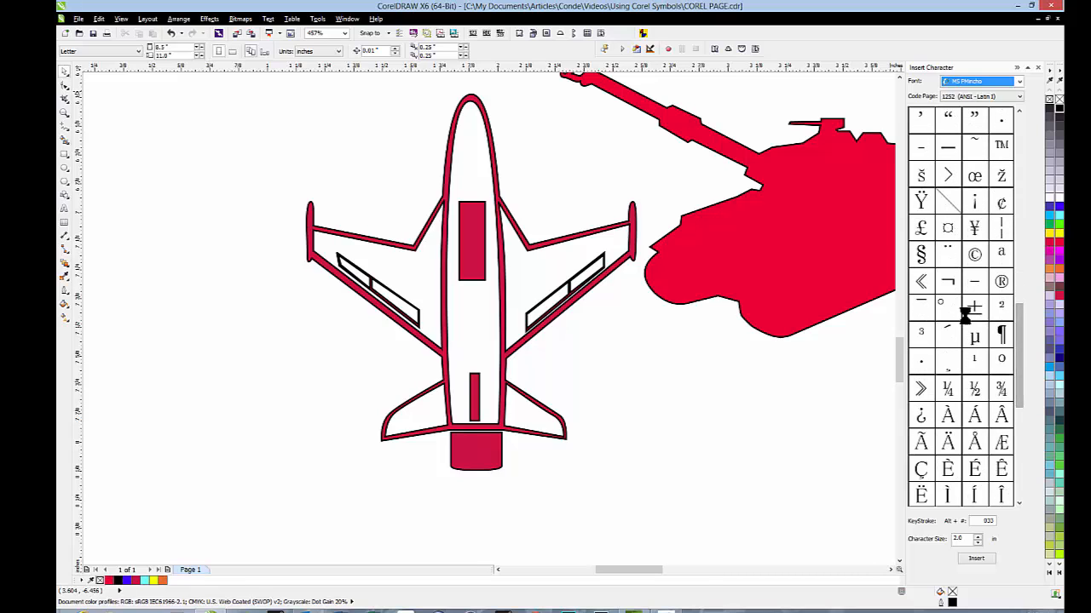
click(1002, 281)
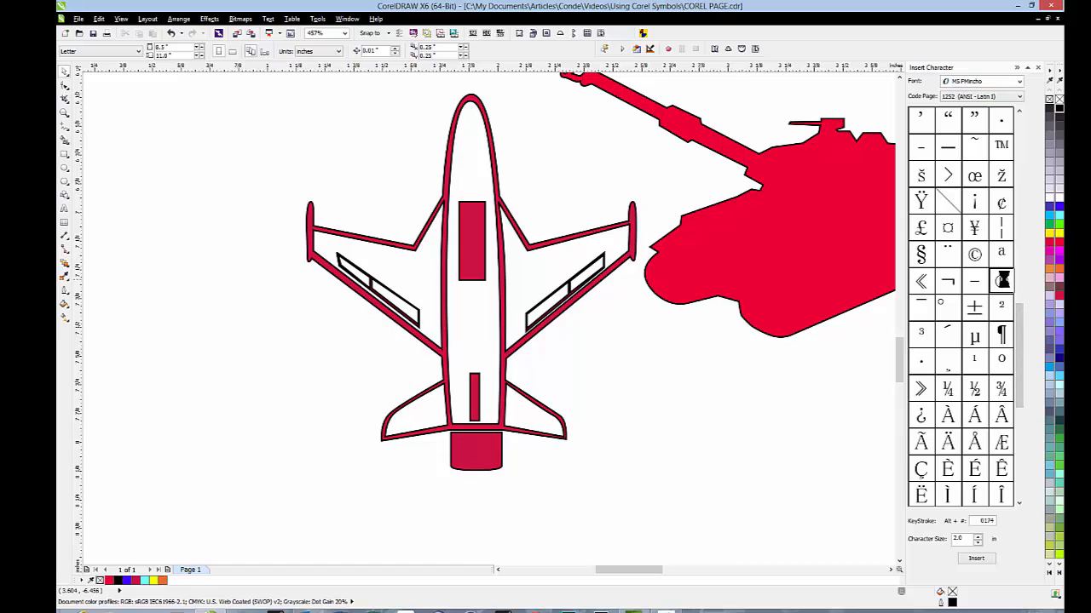
Place the ® symbol on the page and pick the § section sign to add next.
click(975, 559)
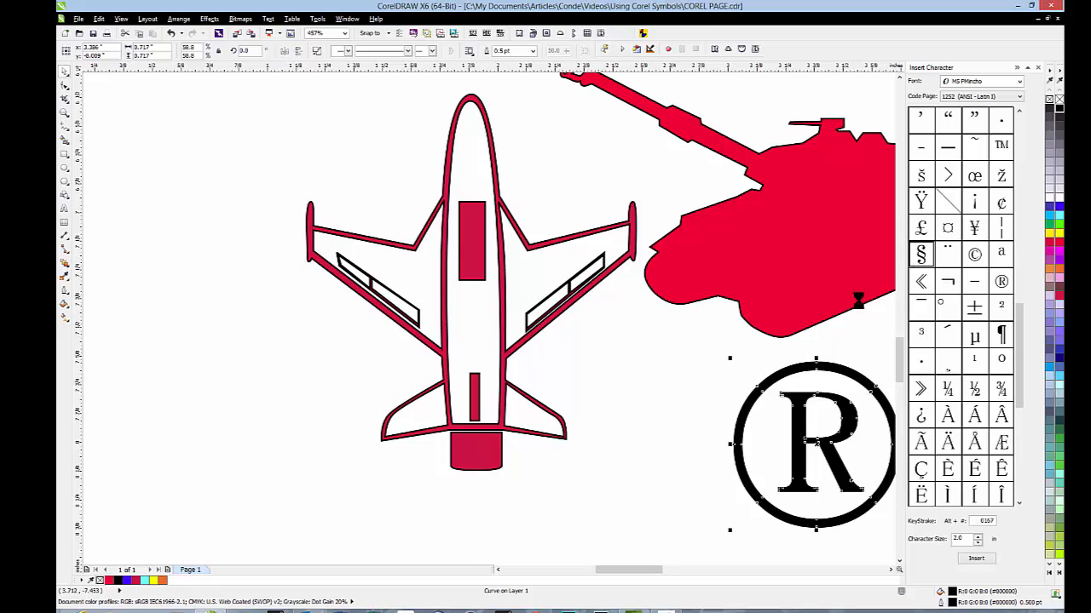
click(975, 559)
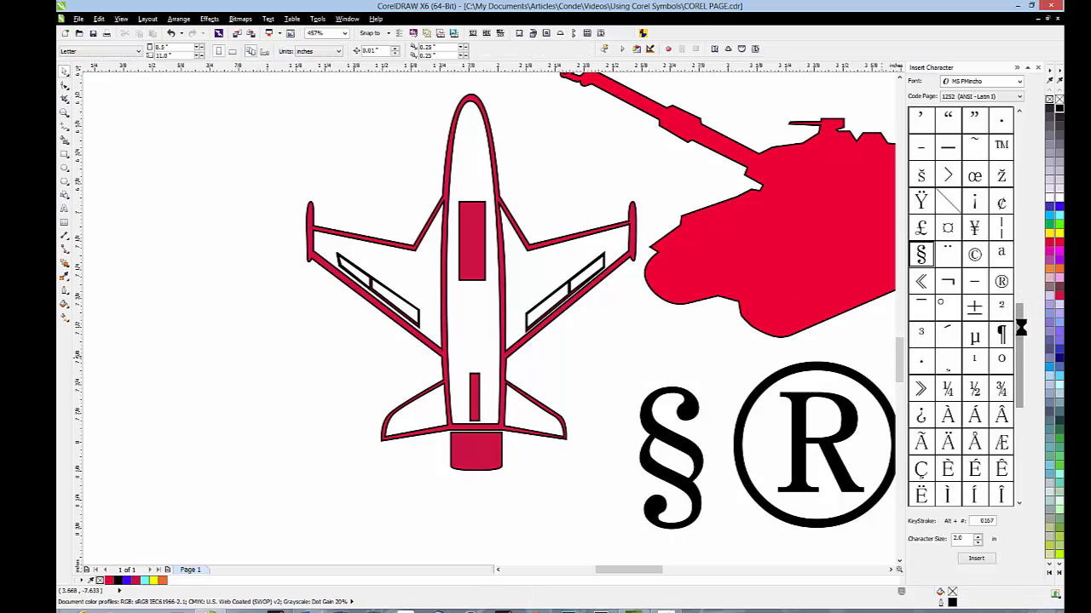
scroll(down, 3)
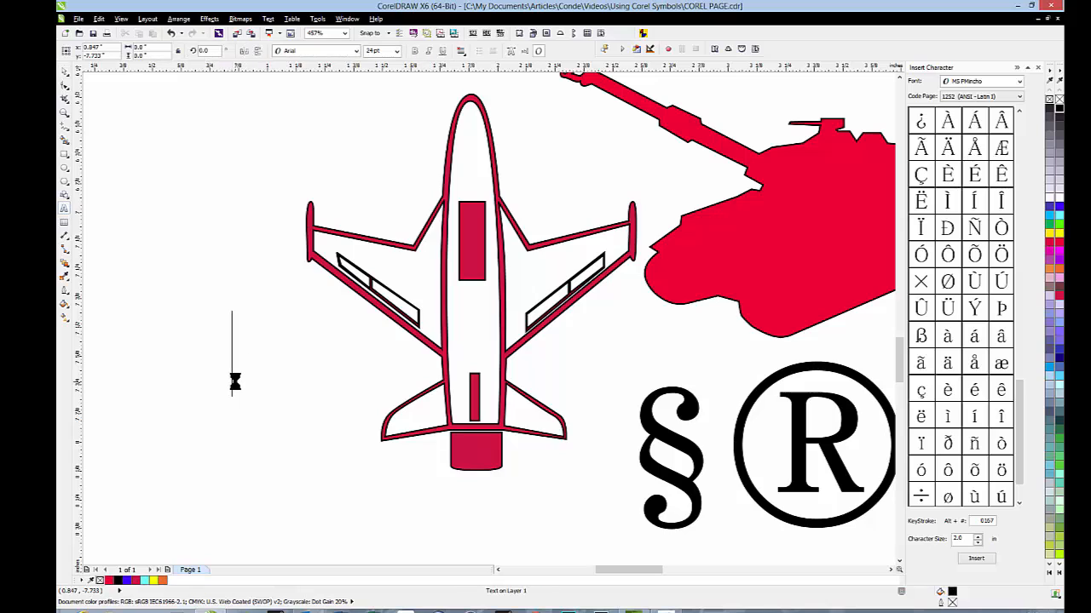
Type Conde, then replace the final e with é so the page reads Condé.
text(Con)
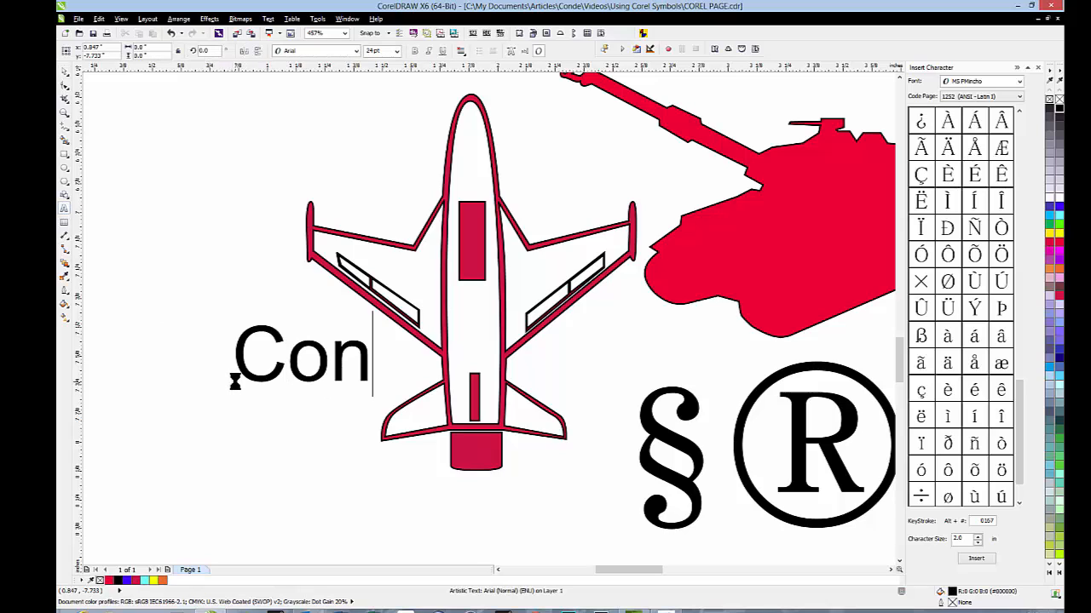
text(de)
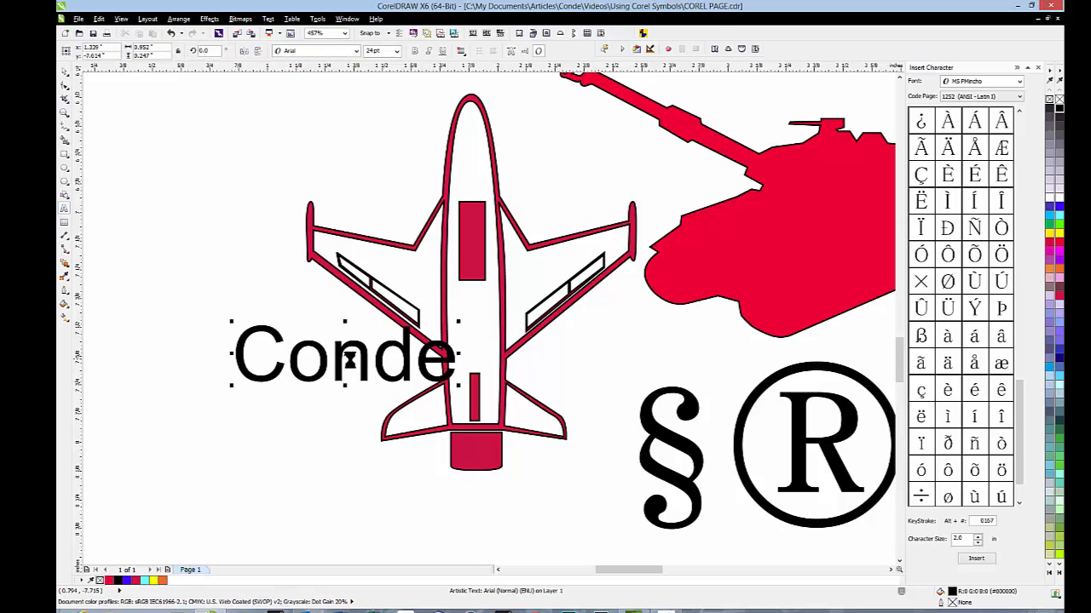
drag(345, 356, 235, 367)
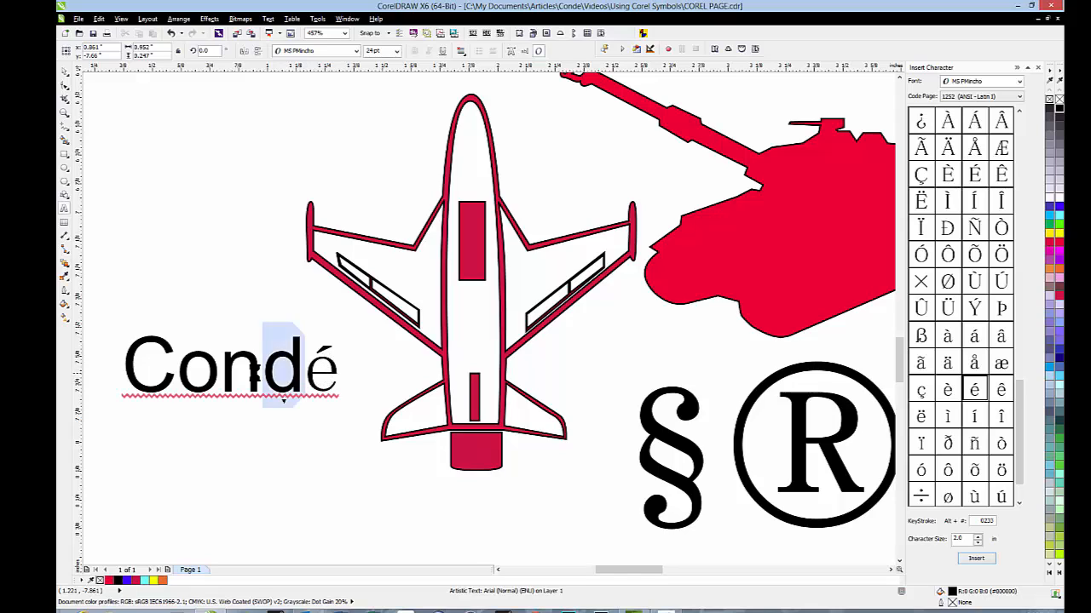
triple_click(230, 366)
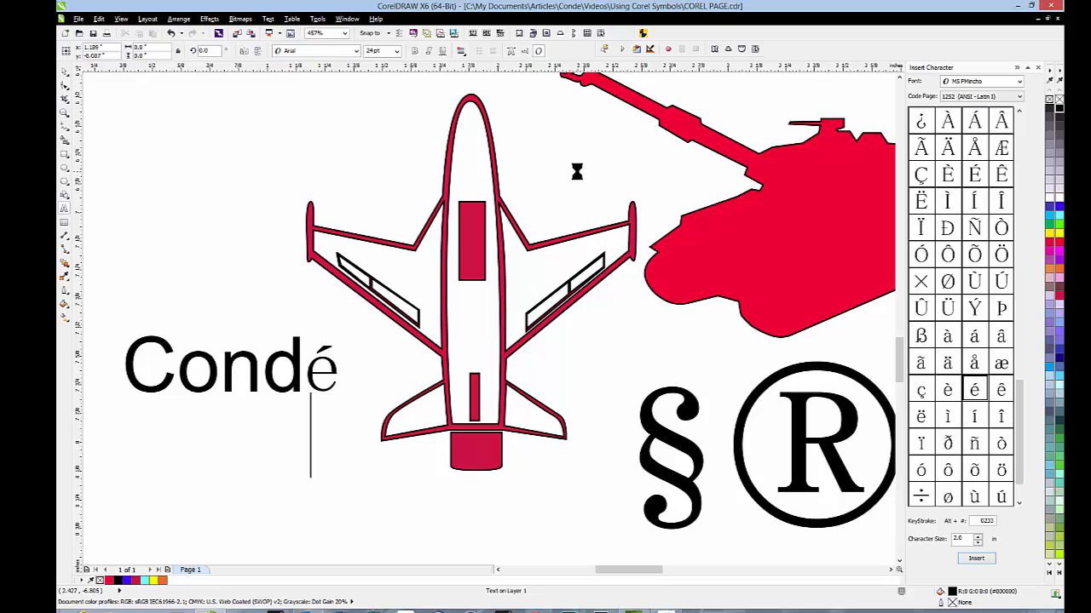
mouse_move(619, 165)
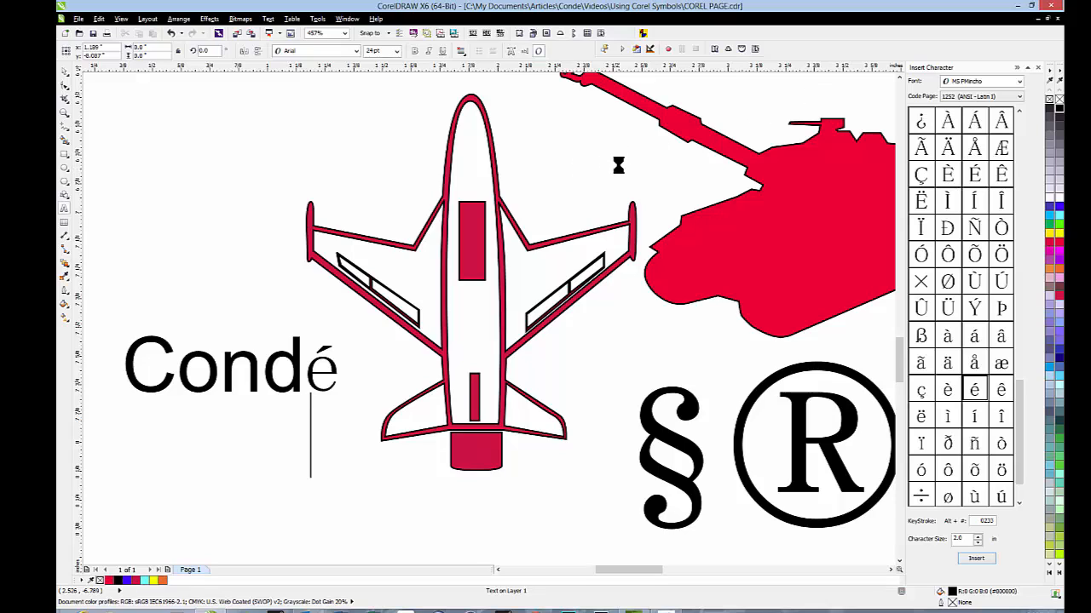
mouse_move(1016, 34)
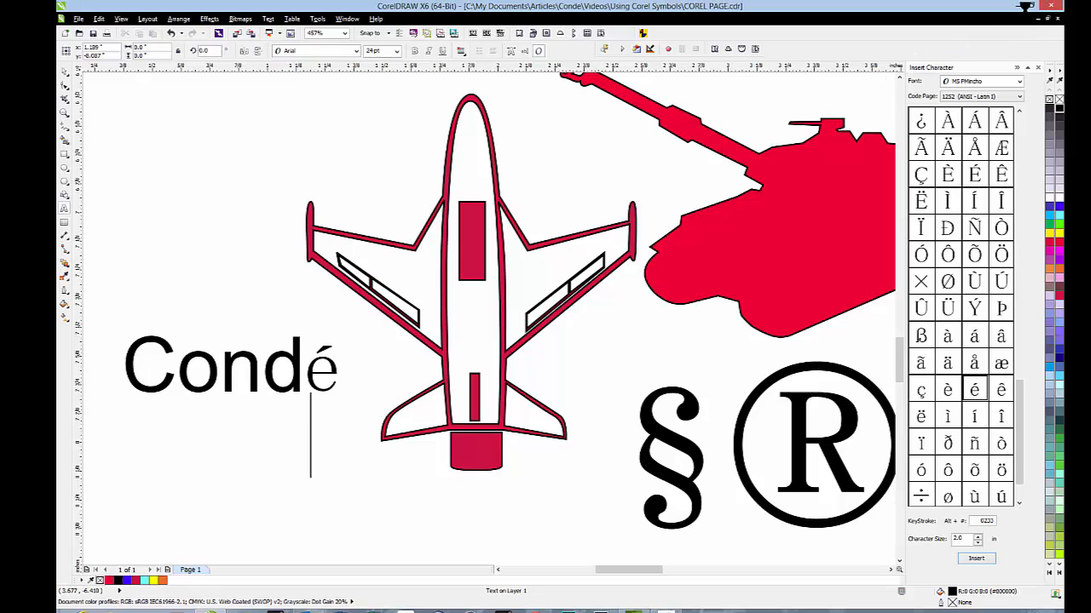
click(1038, 7)
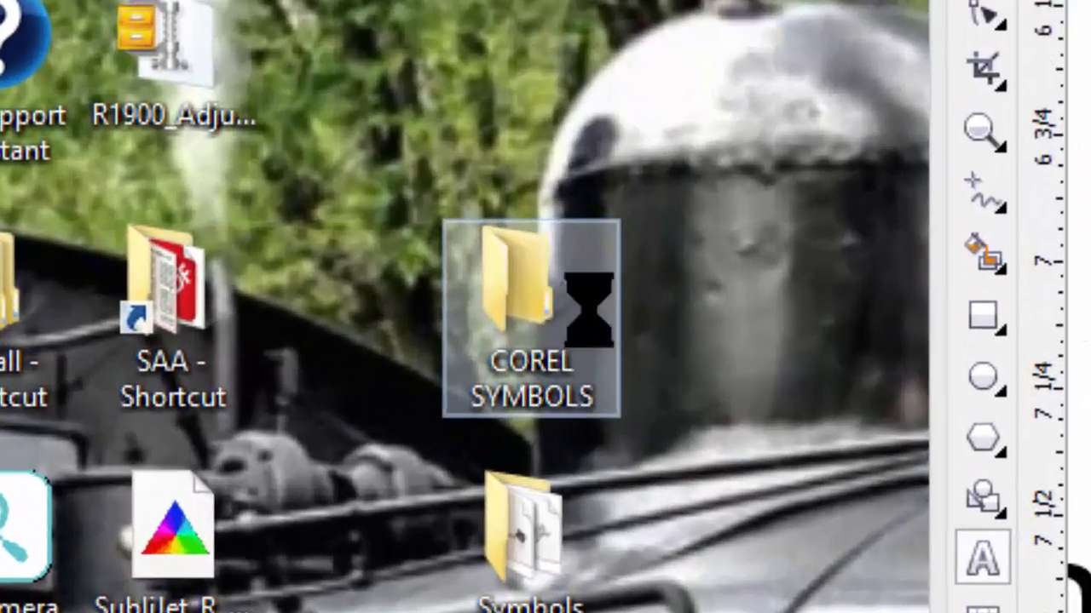
Have the COREL SYMBOLS folder open and browse into the CorelDRAW disc's files.
double_click(507, 290)
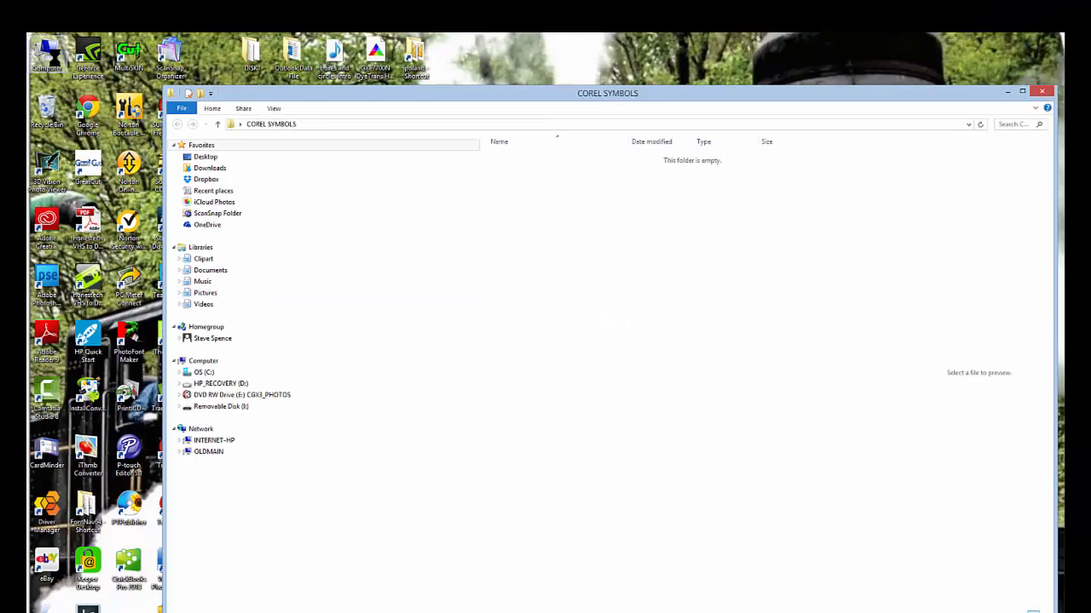
click(203, 361)
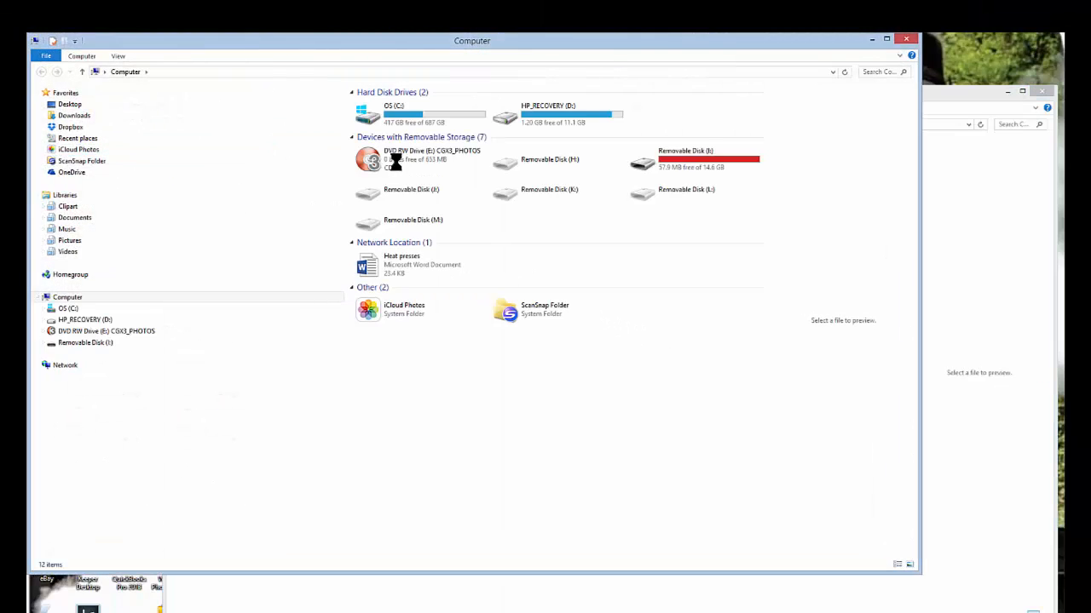
click(429, 160)
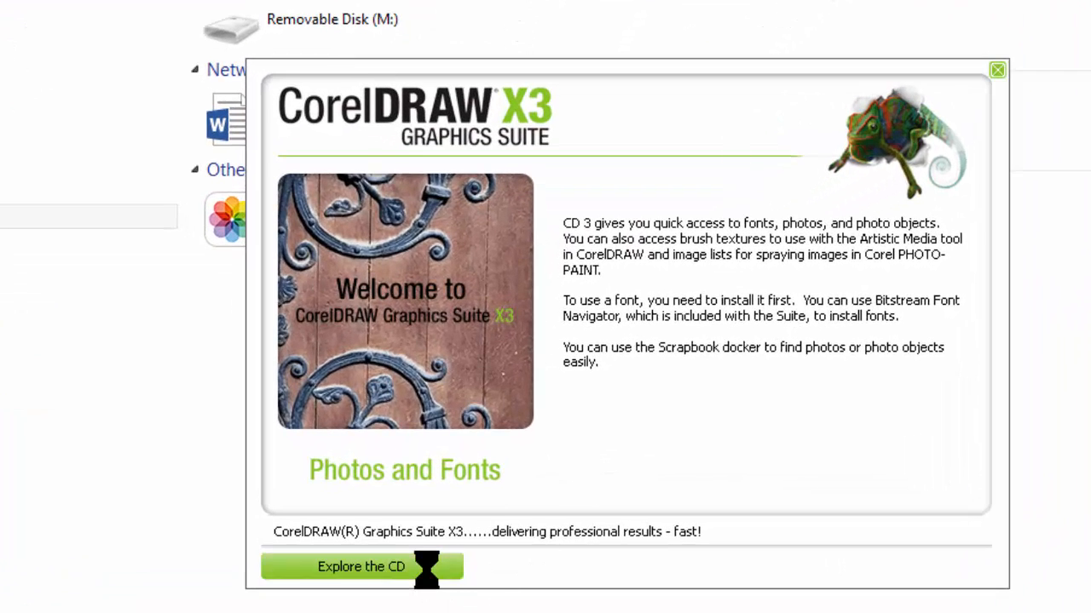
click(361, 566)
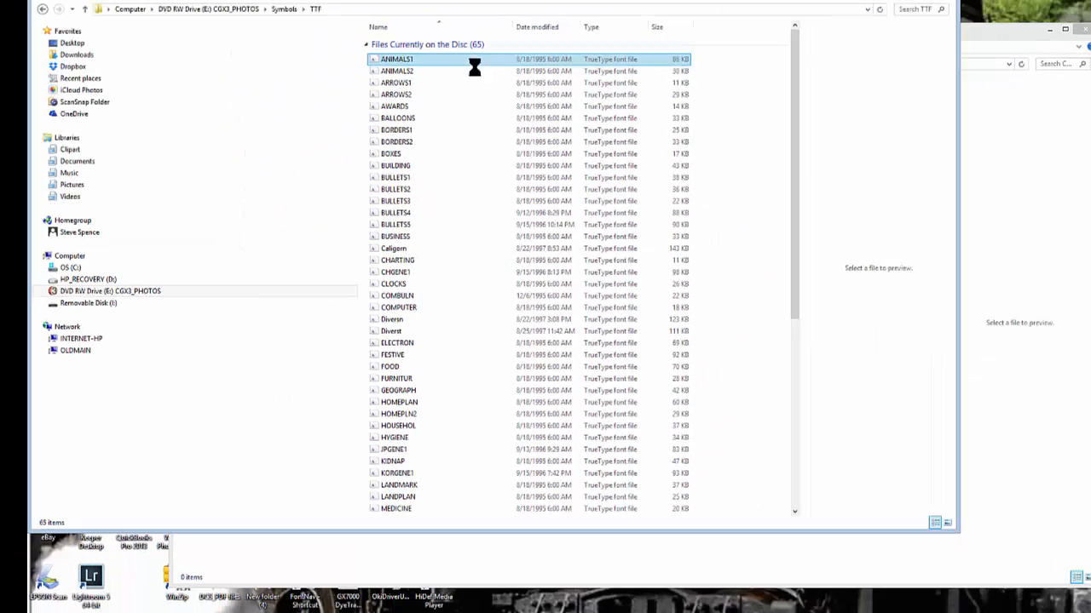
In the disc's Symbols > TTF folder, select all the symbol font files and copy them.
scroll(down, 3)
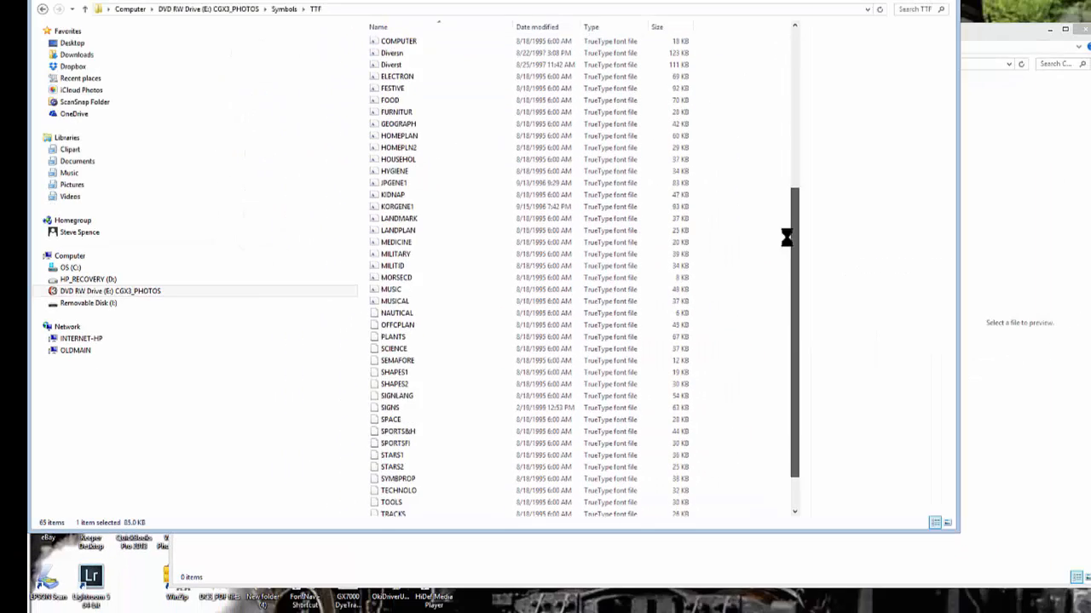
scroll(down, 3)
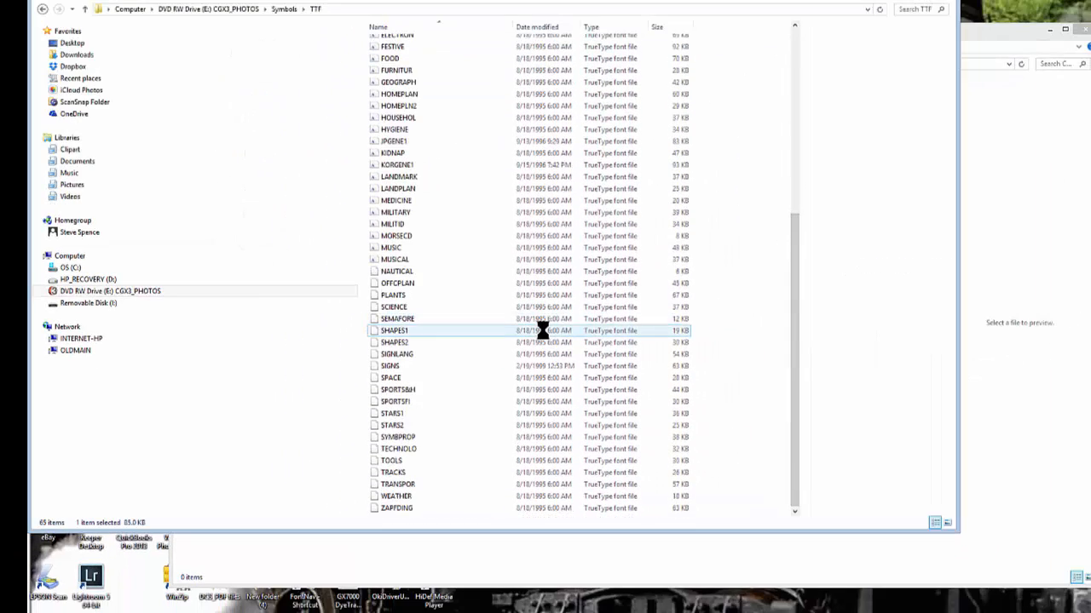
click(395, 507)
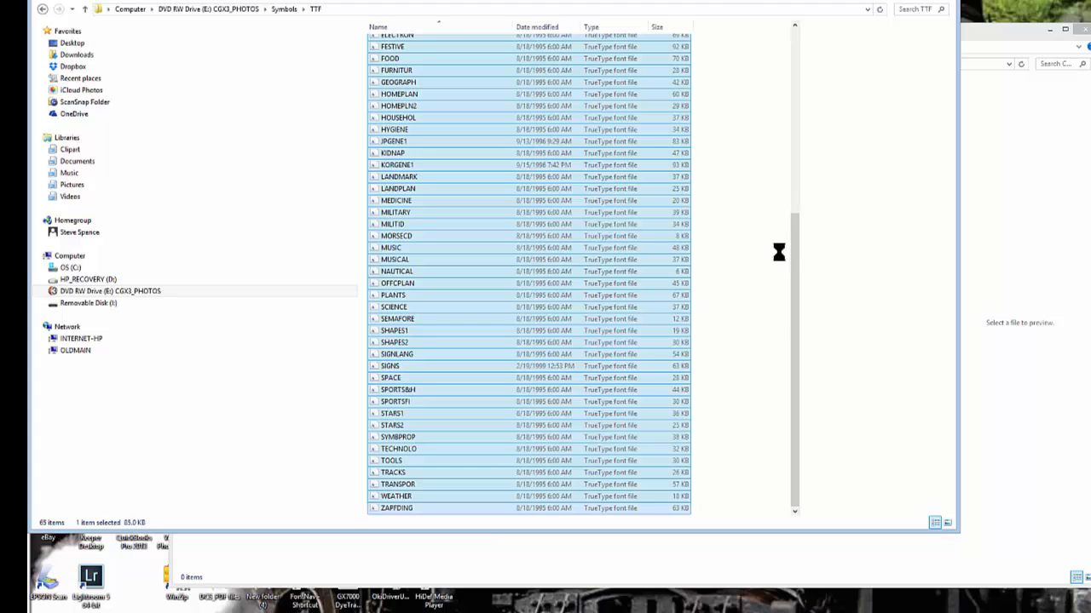
key(ctrl+a)
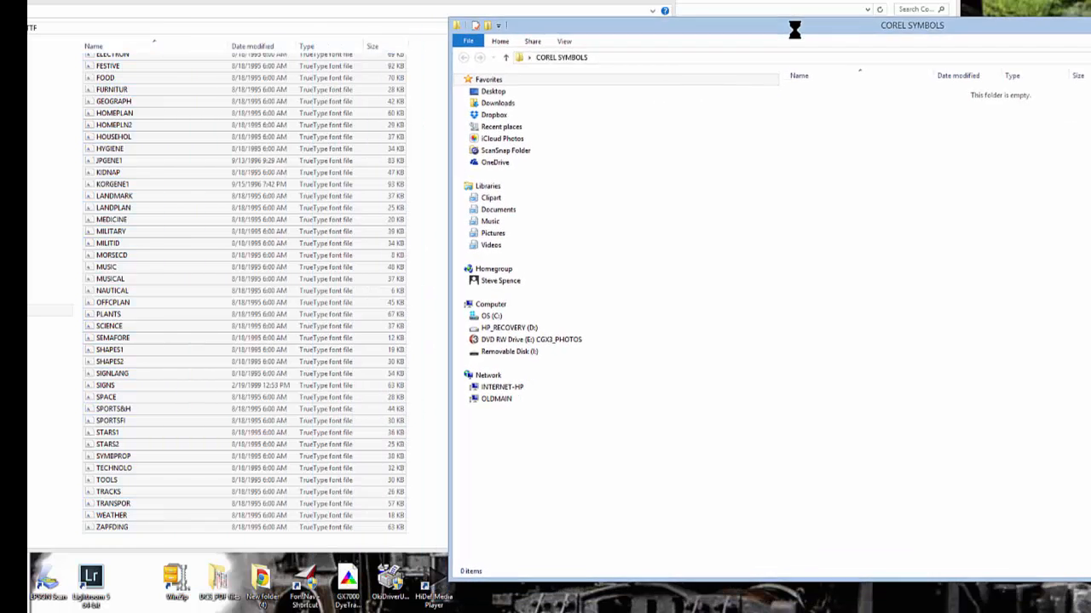
Paste the copied TTF symbol fonts into COREL SYMBOLS, giving it 65 items.
click(109, 167)
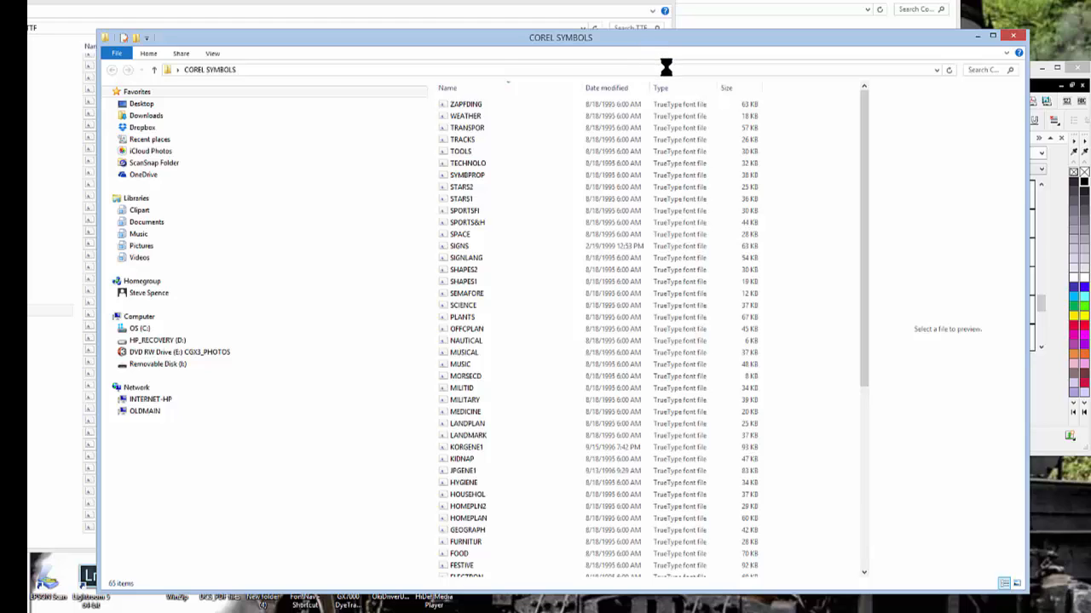
mouse_move(654, 45)
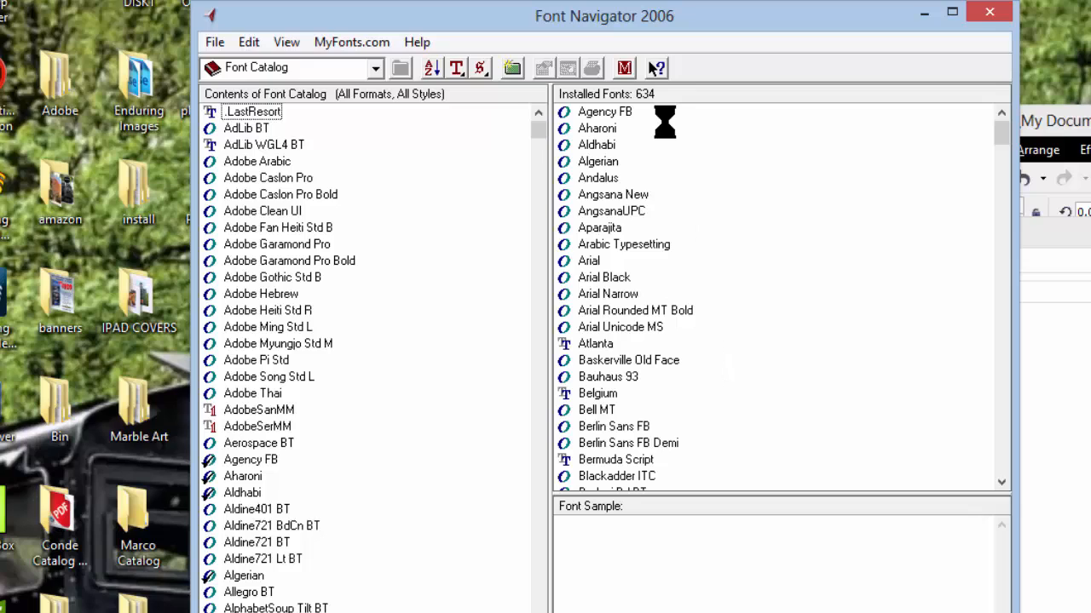
mouse_move(668, 97)
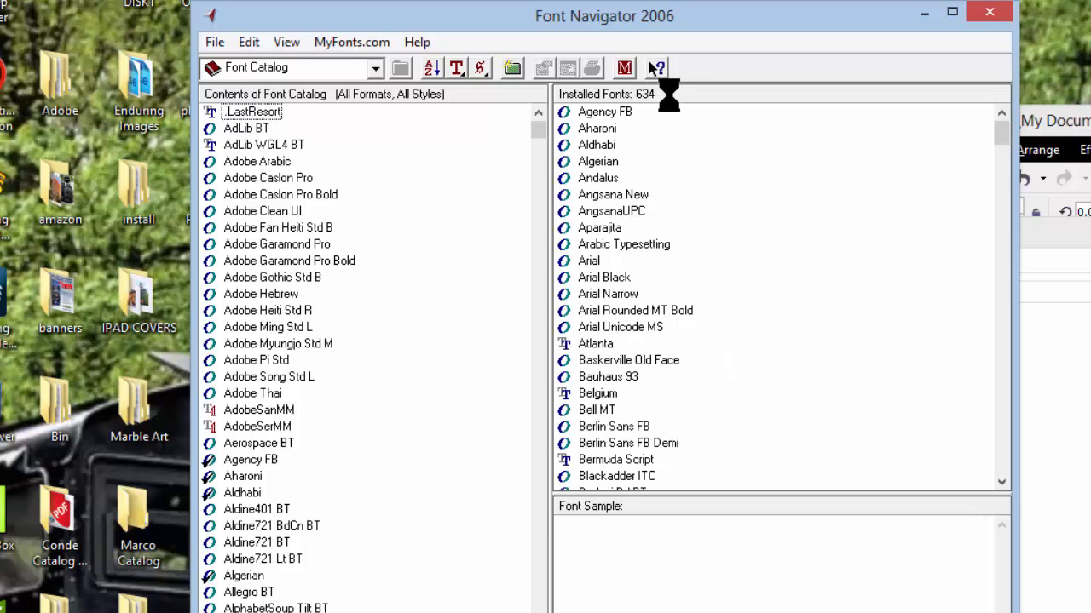
mouse_move(770, 255)
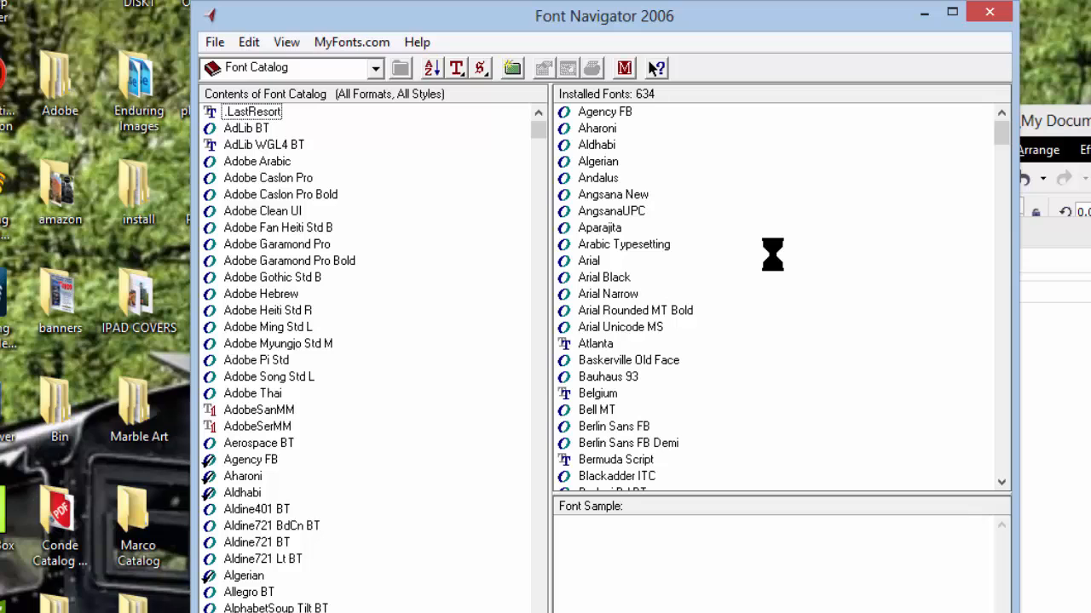
mouse_move(995, 126)
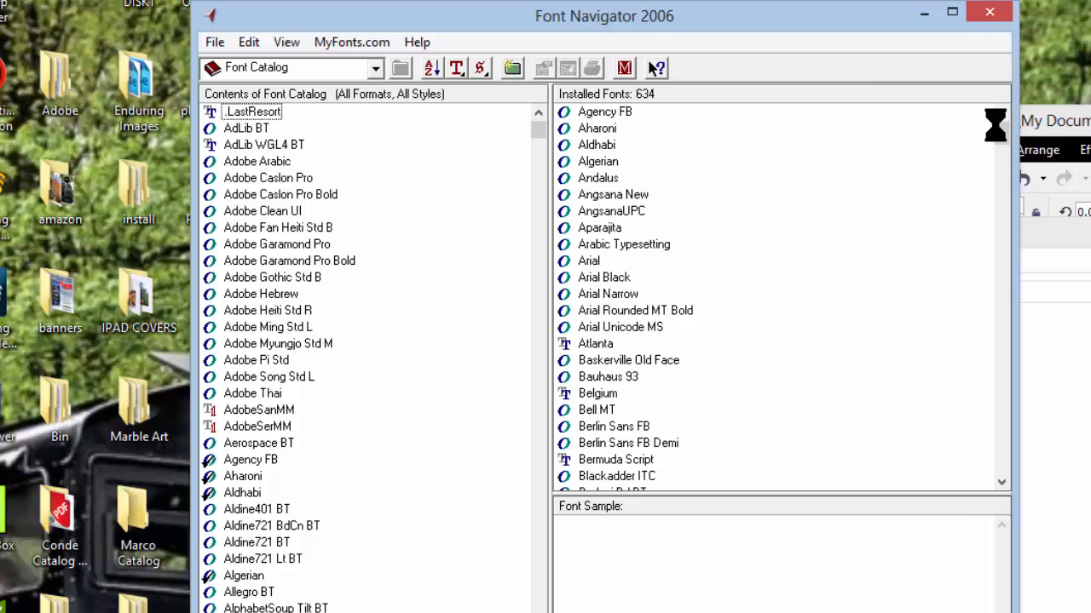
Scroll the 634 installed fonts from Agency FB through Wingdings and back.
scroll(down, 3)
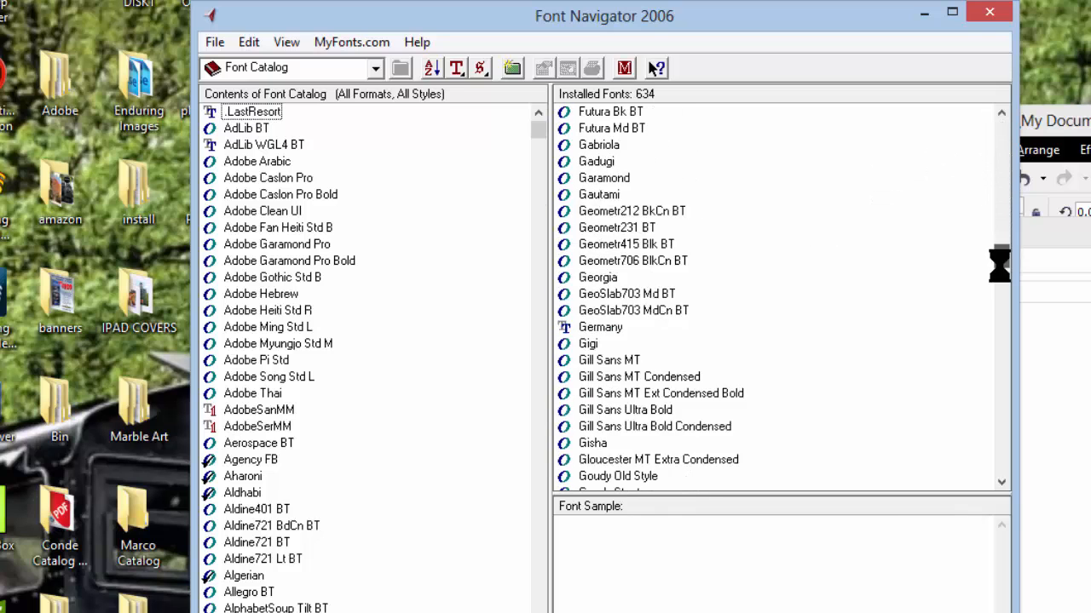
scroll(down, 3)
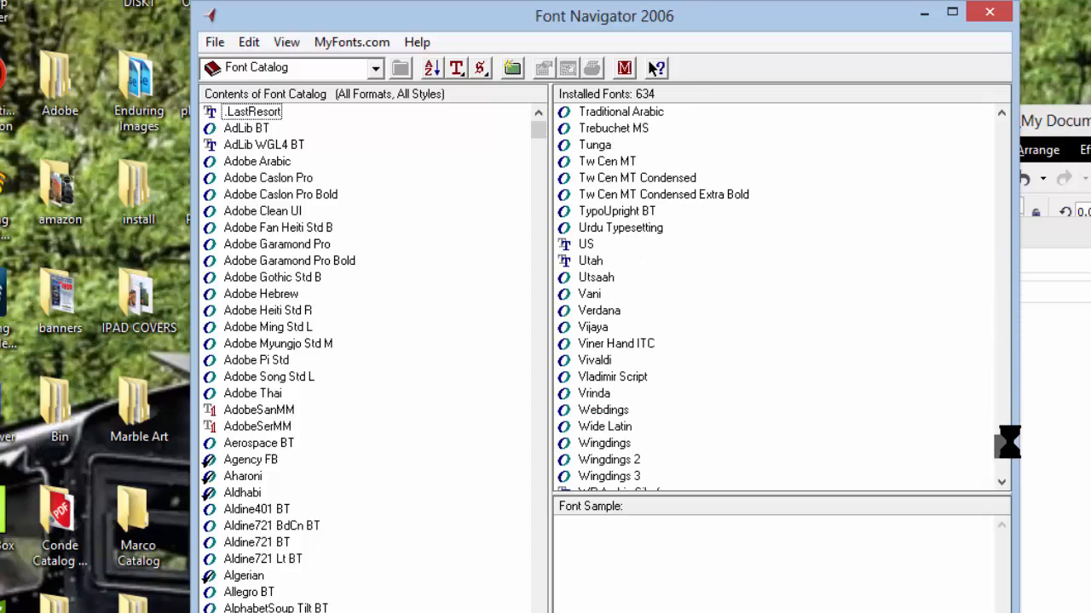
scroll(up, 3)
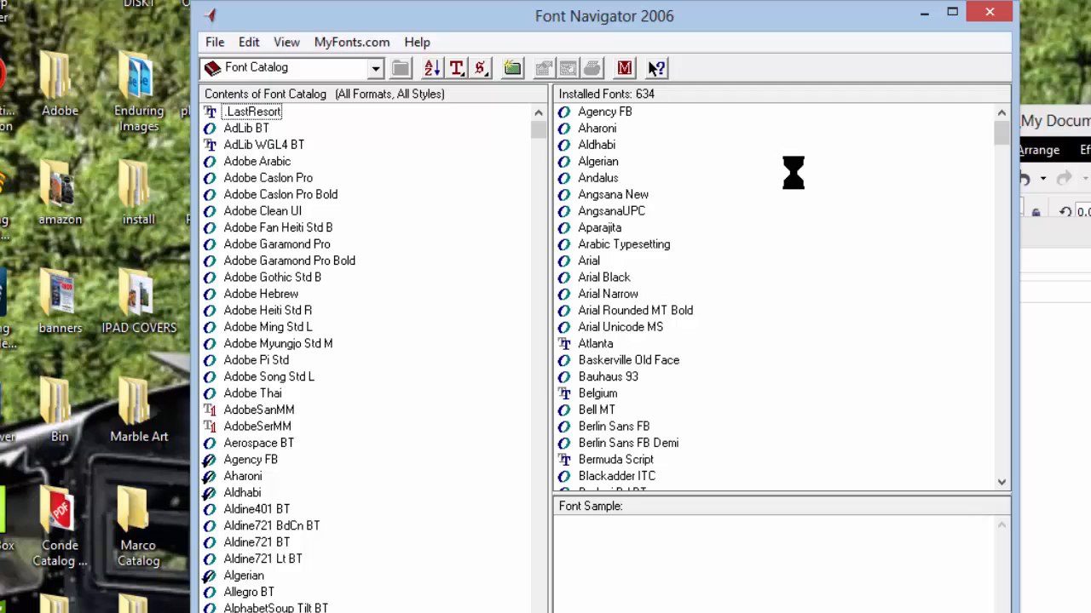
mouse_move(740, 324)
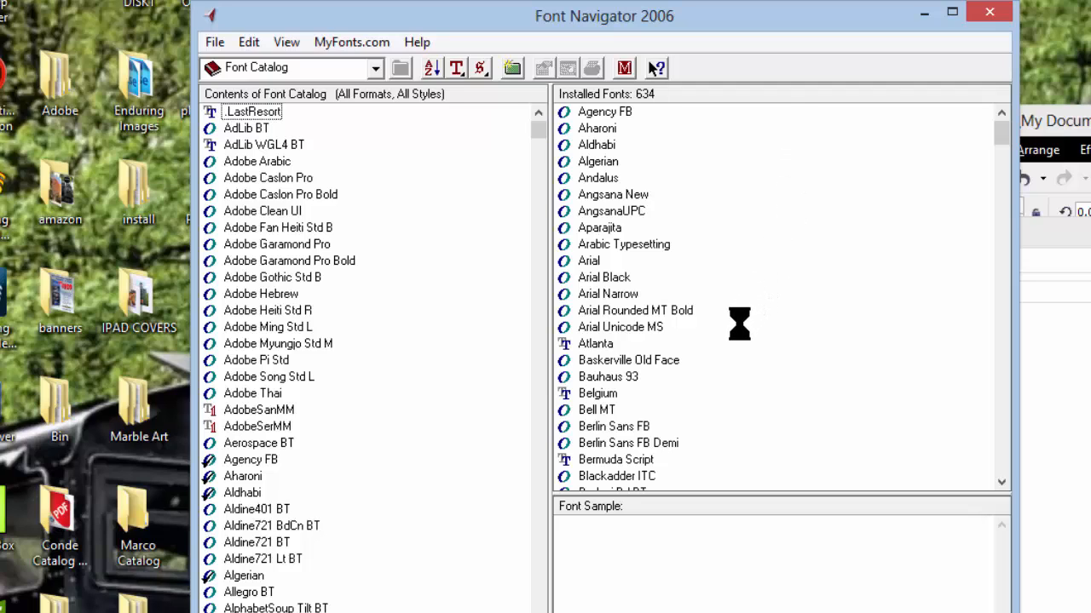
Drag Adobe Caslon Pro Bold from the catalog into the installed fonts, reaching 635.
click(607, 376)
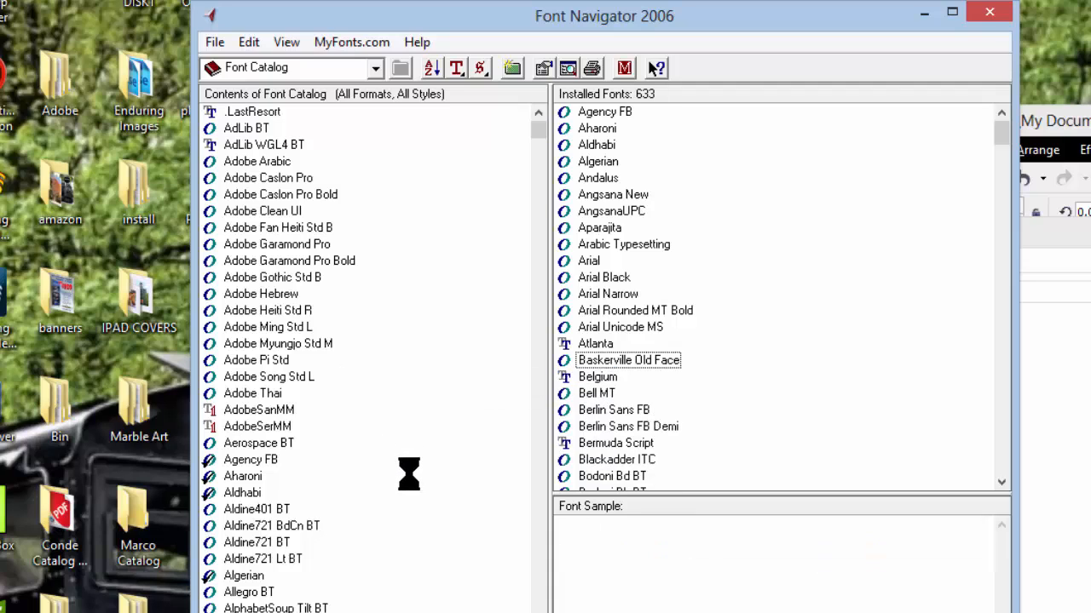
mouse_move(332, 228)
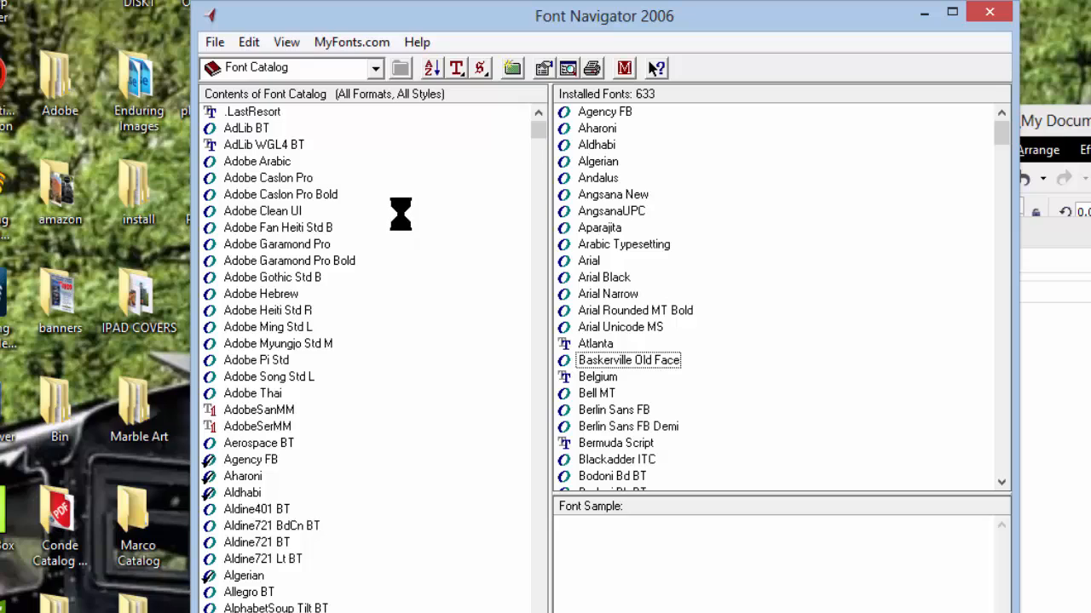
mouse_move(344, 97)
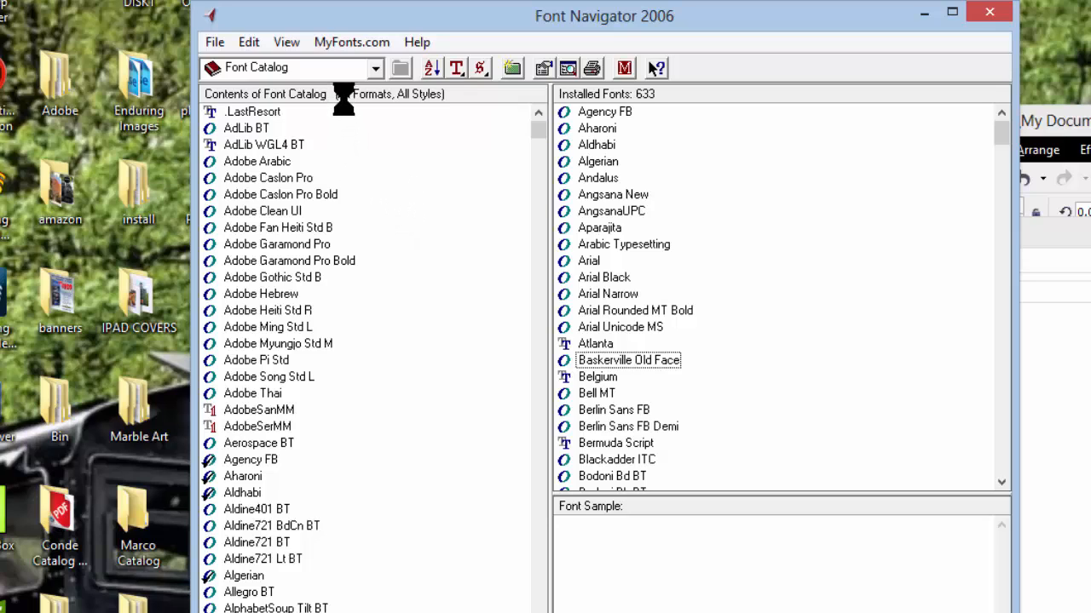
mouse_move(344, 126)
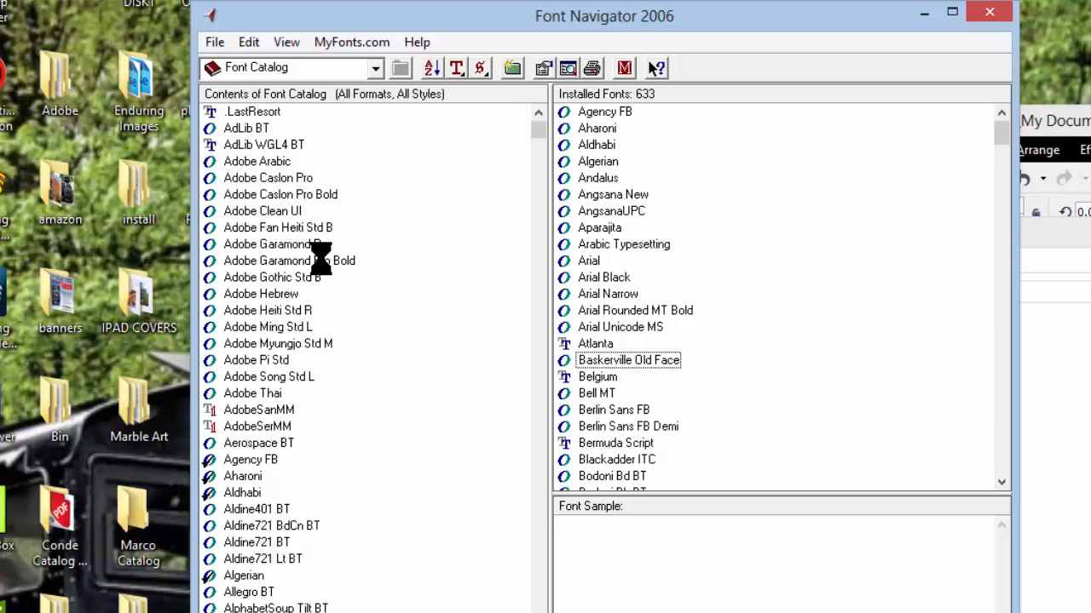
click(280, 194)
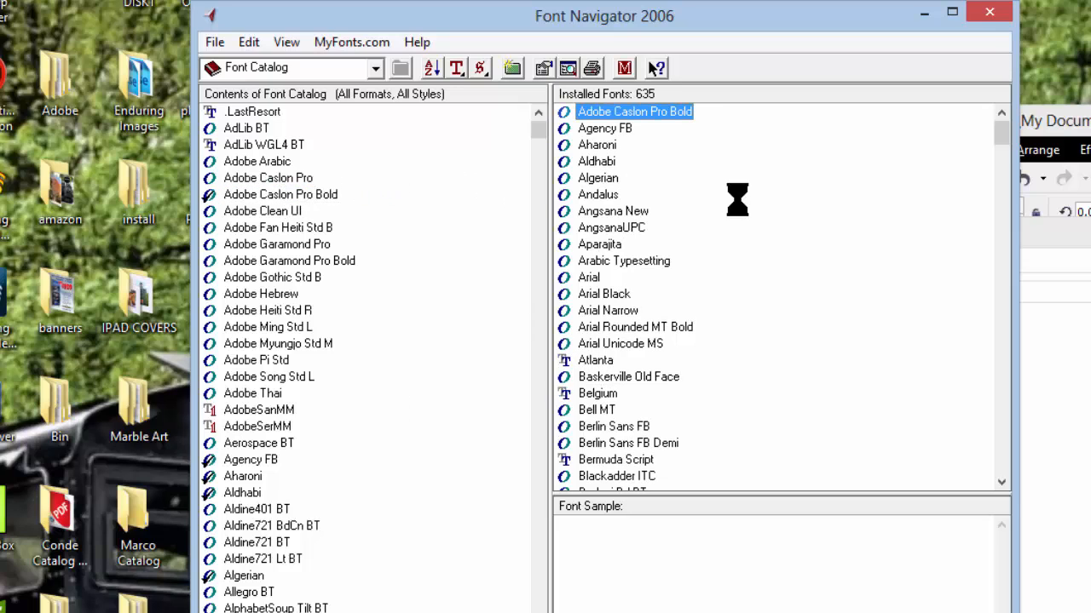
mouse_move(400, 460)
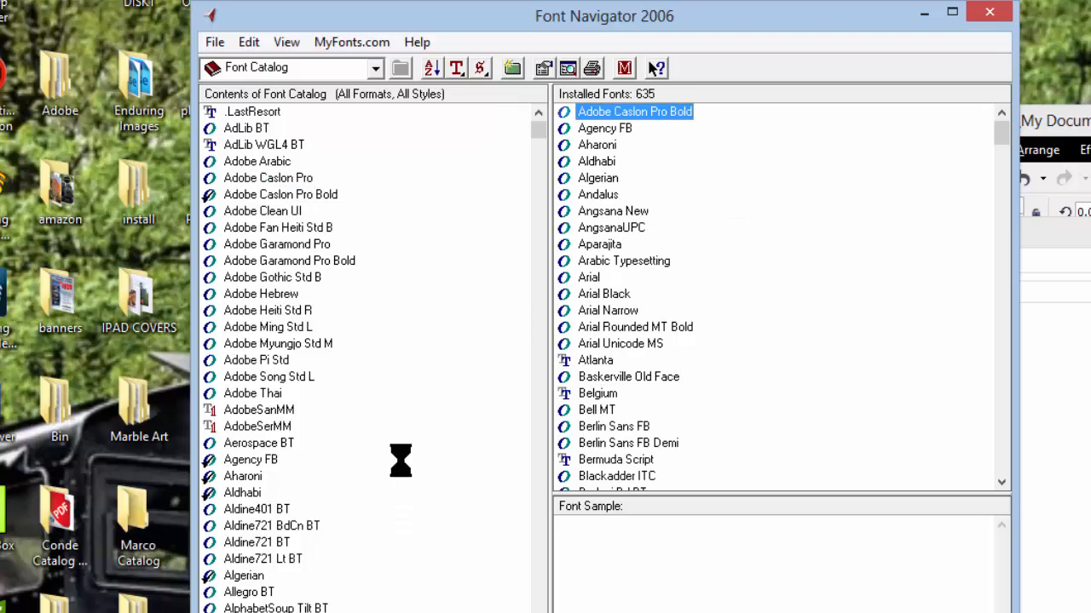
mouse_move(451, 247)
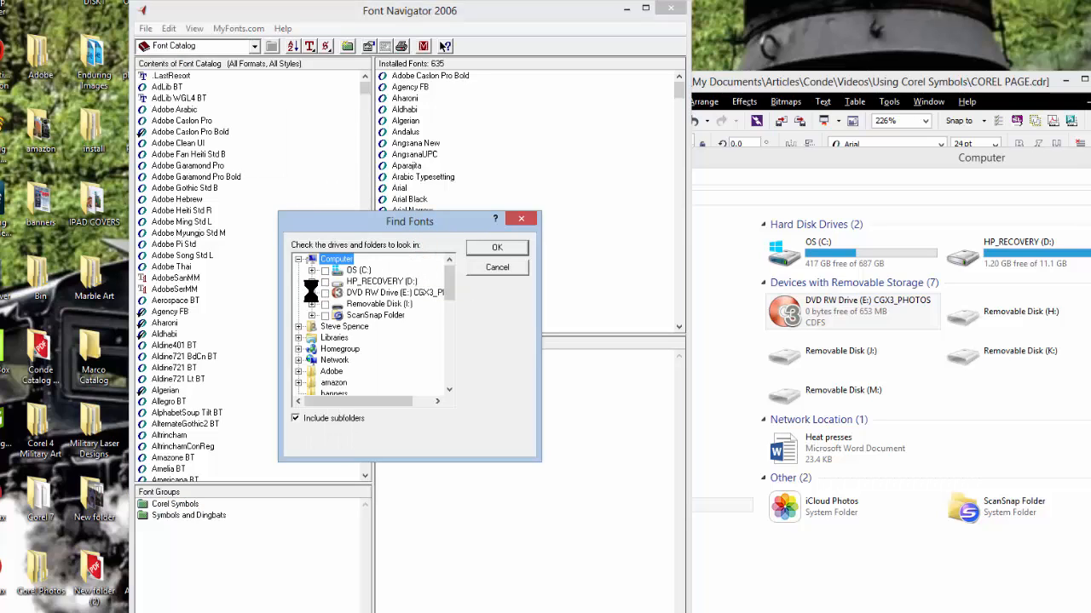
In Find Fonts, expand the DVD's Symbols folder, tick TTF and run the search.
click(312, 294)
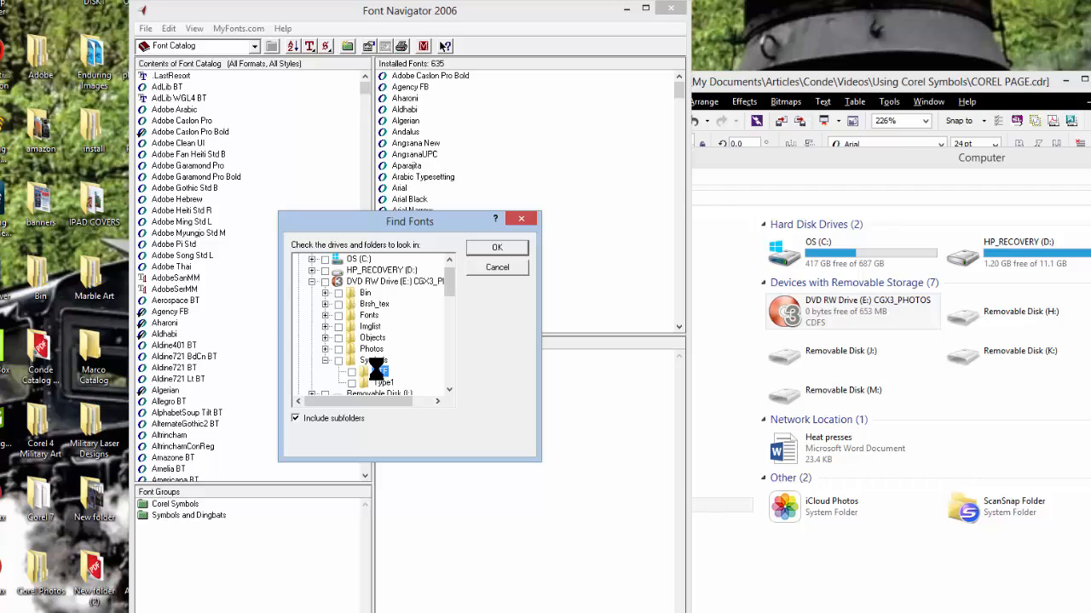
click(351, 372)
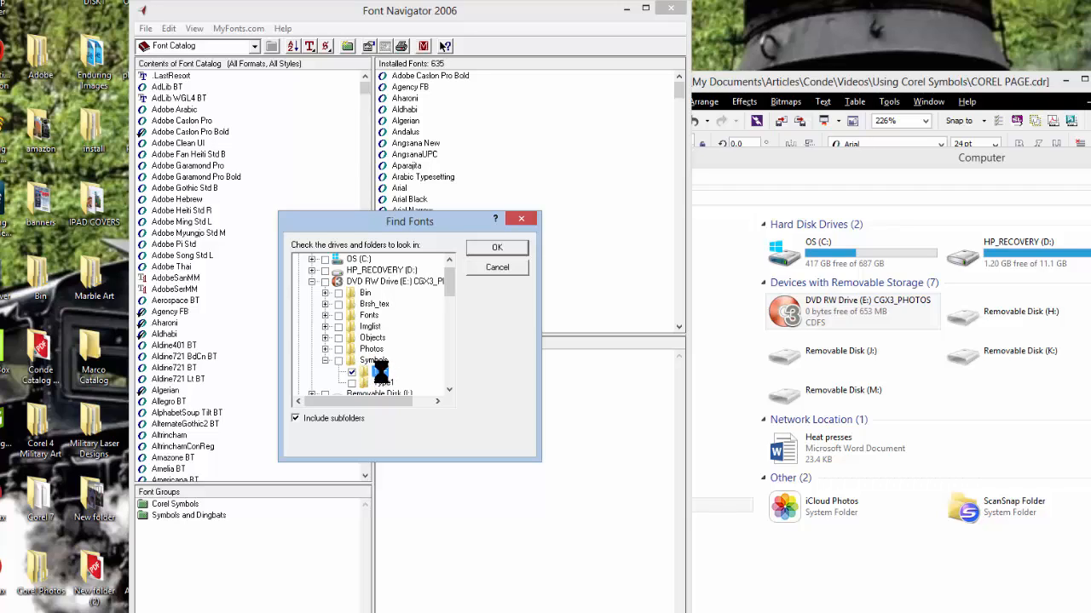
click(351, 372)
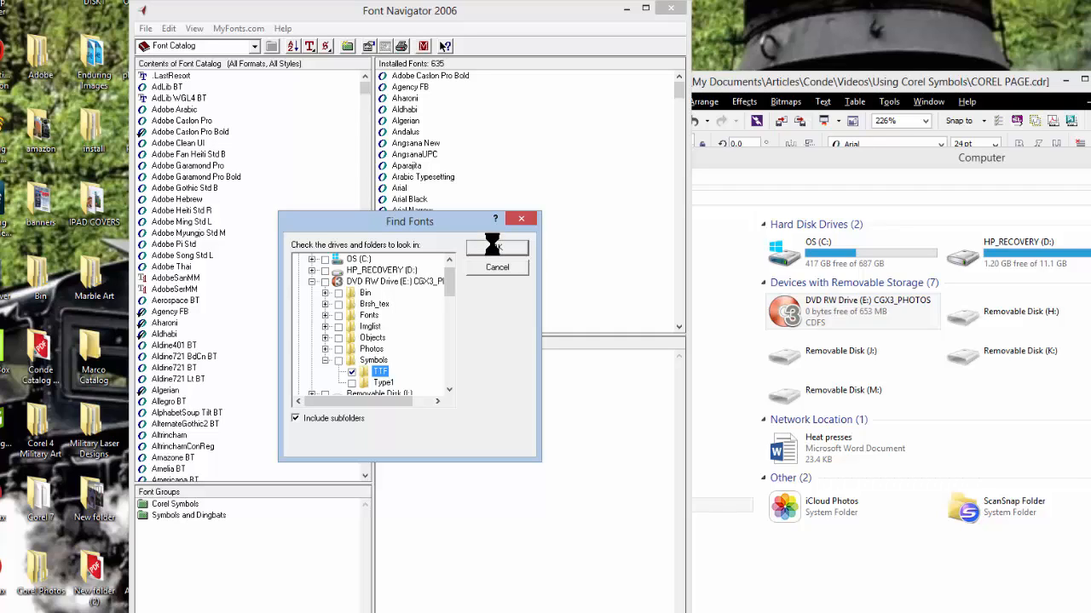
click(498, 247)
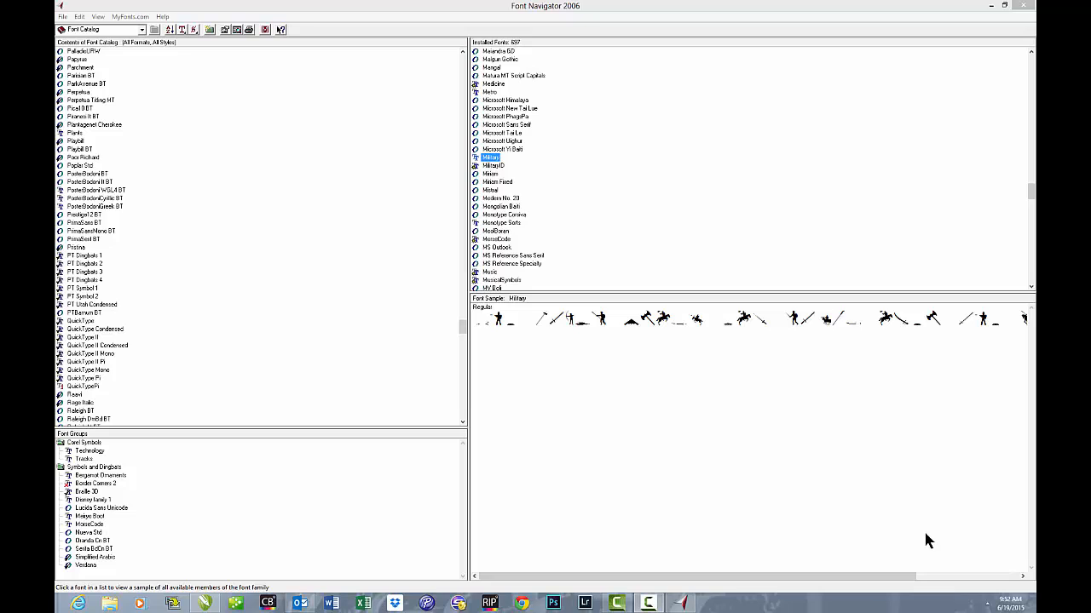
mouse_move(920, 532)
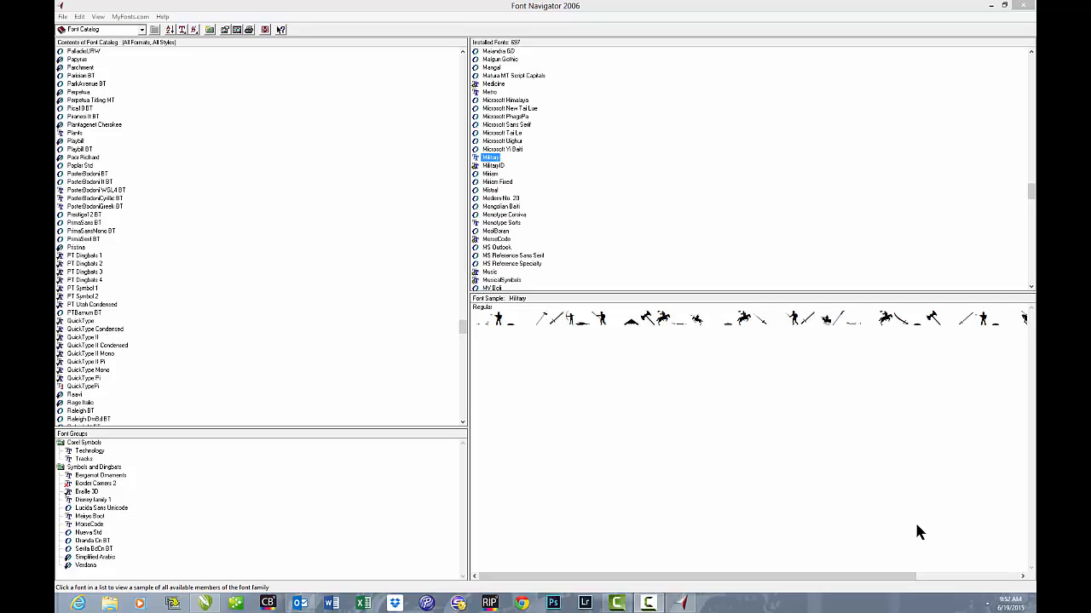
mouse_move(644, 34)
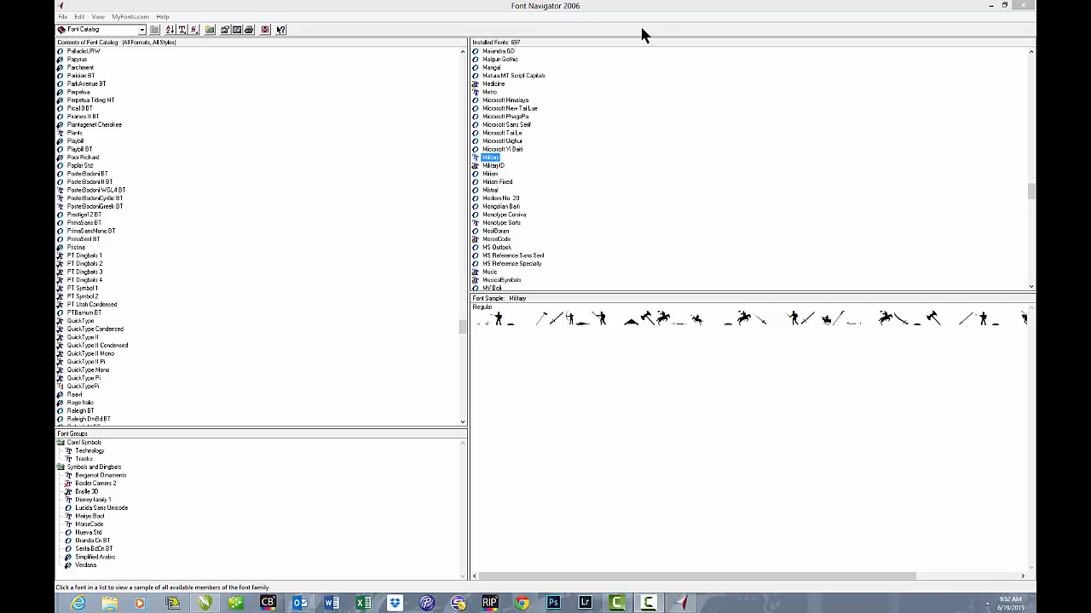
mouse_move(571, 177)
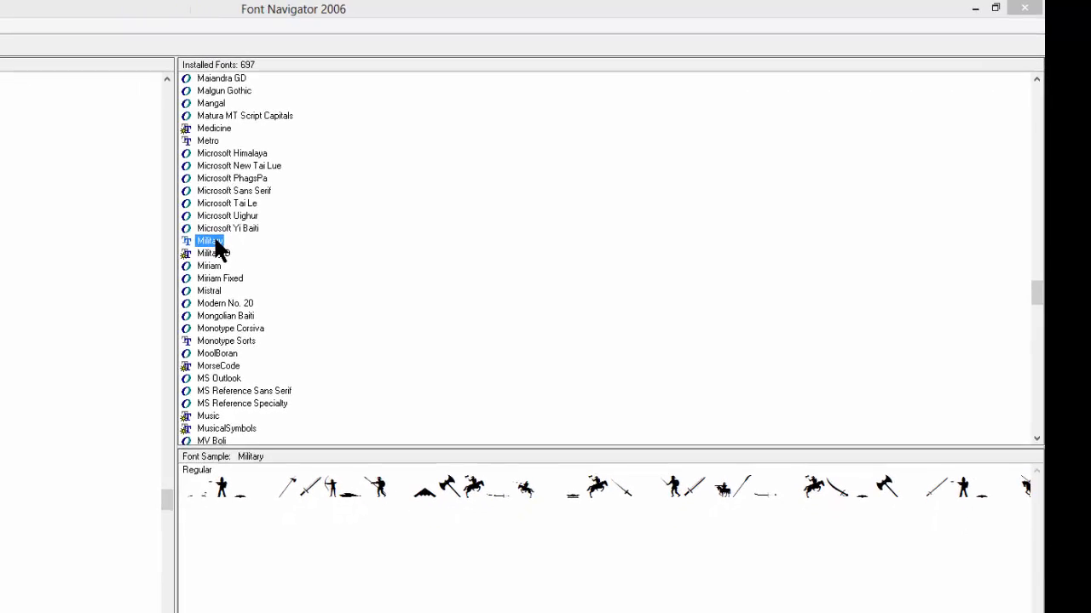
Select Military in the installed fonts to preview its soldier and weapon silhouettes.
click(995, 7)
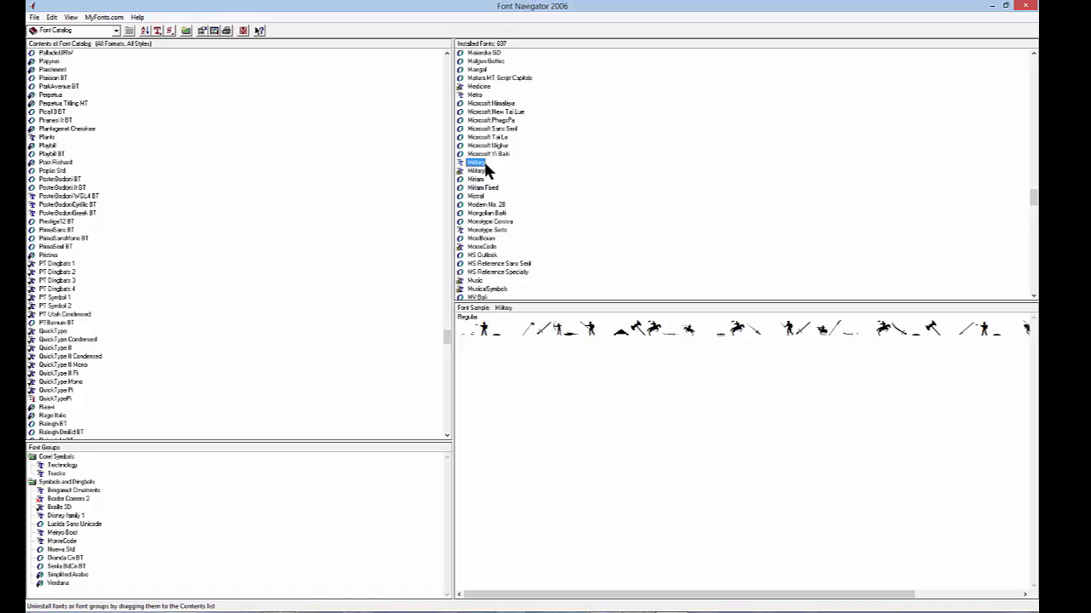
mouse_move(593, 334)
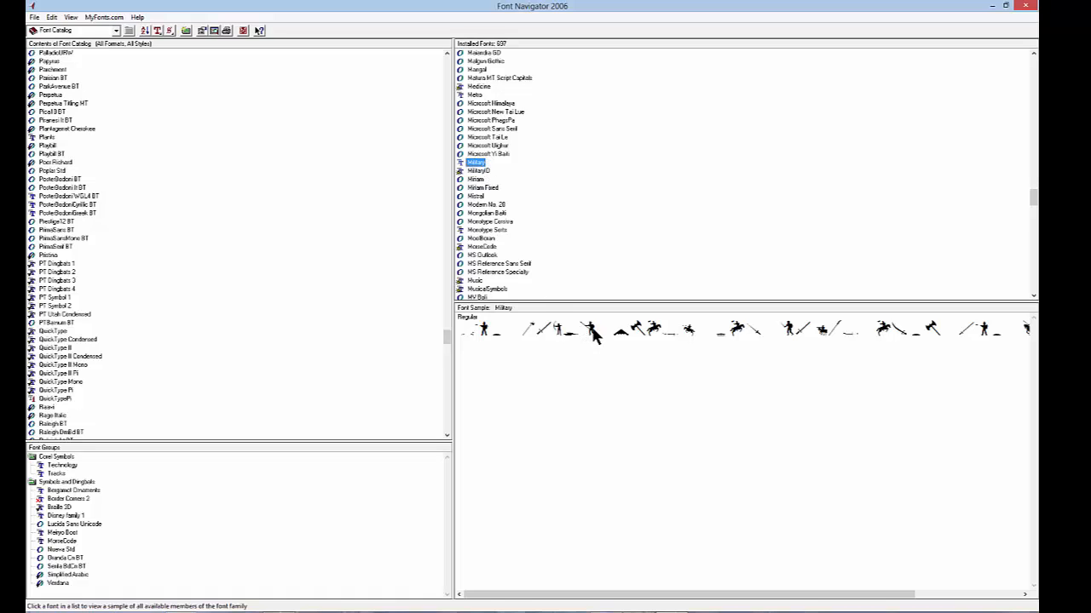
mouse_move(538, 146)
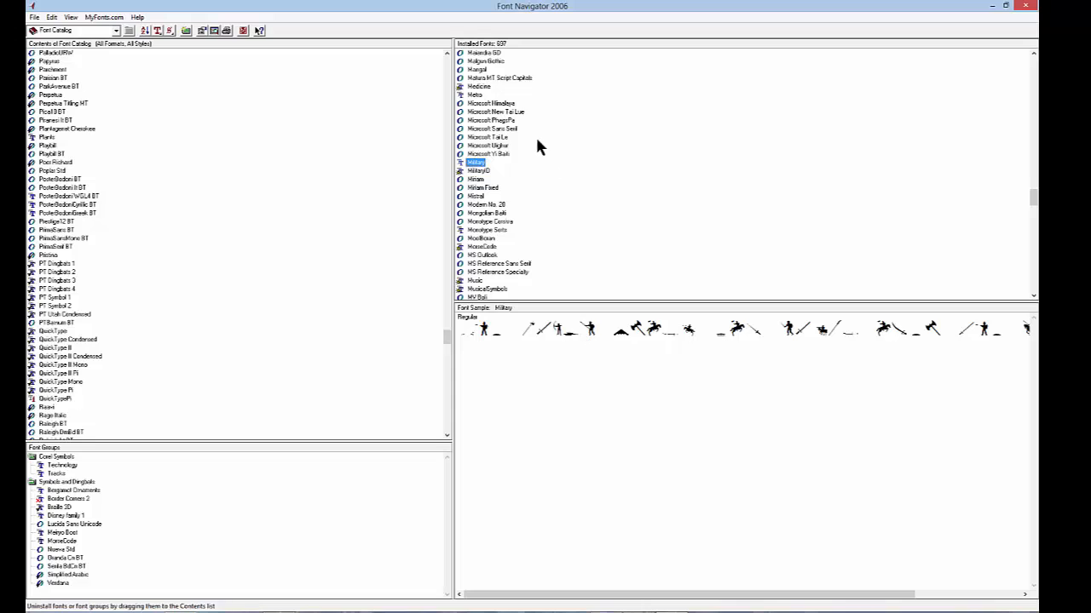
Preview Medicine, then scroll down to preview Science, Shapes1 and Semaphore.
click(479, 85)
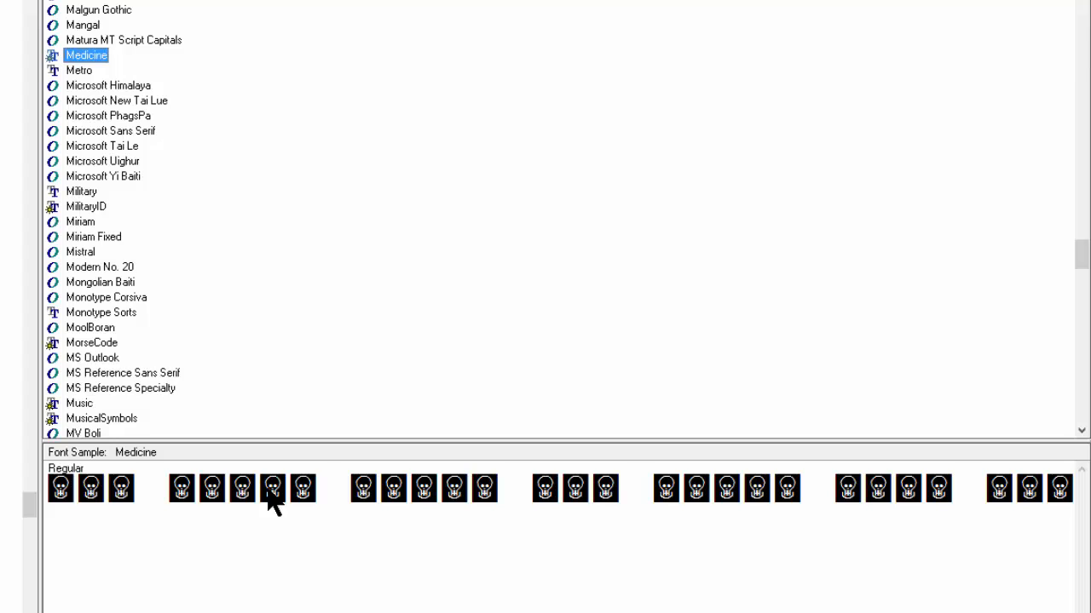
mouse_move(115, 511)
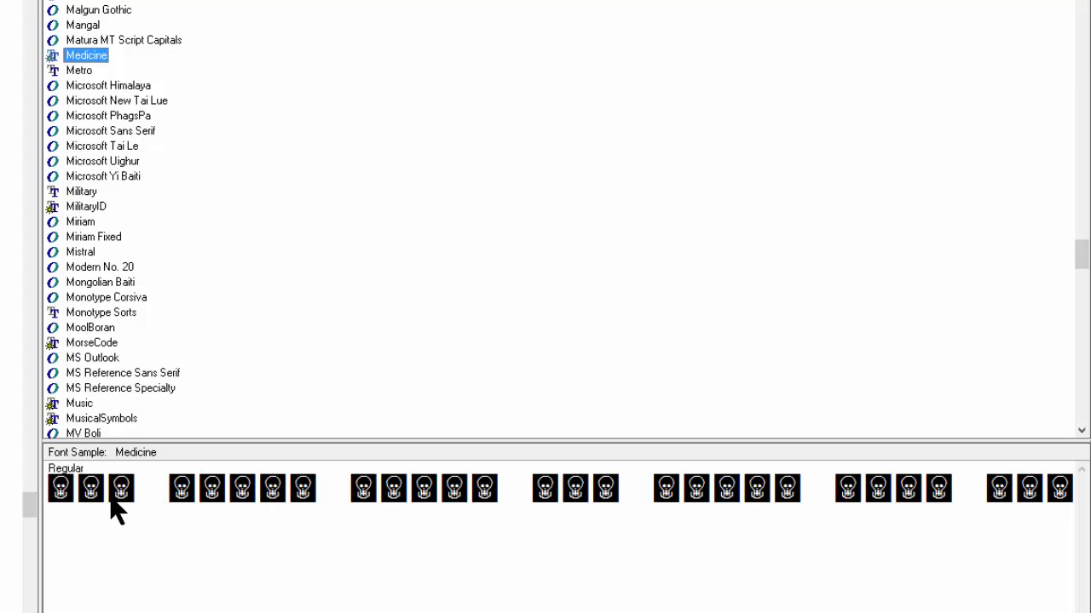
mouse_move(673, 508)
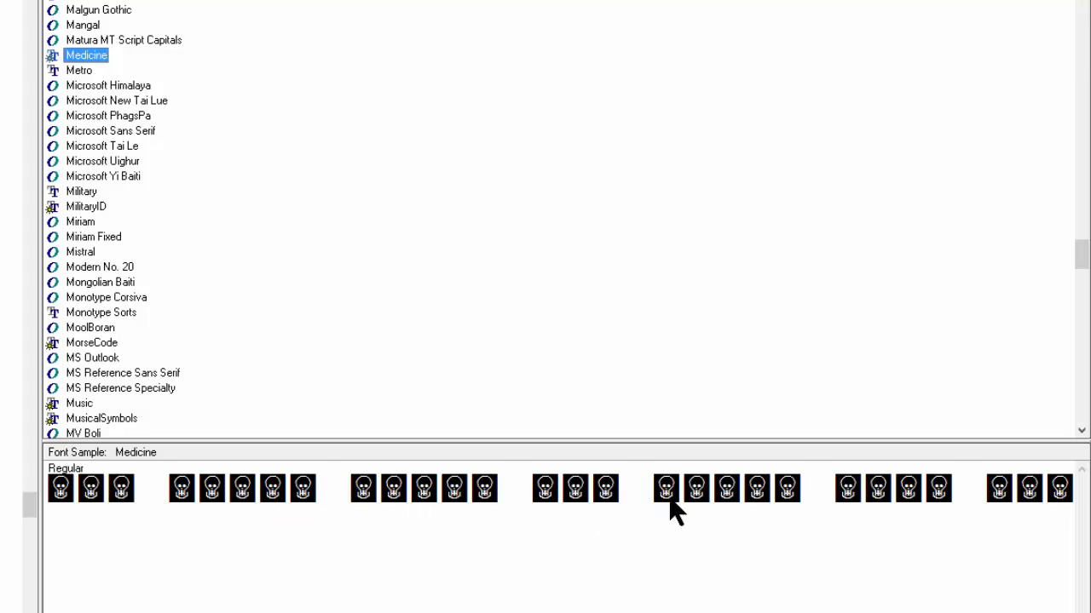
mouse_move(699, 509)
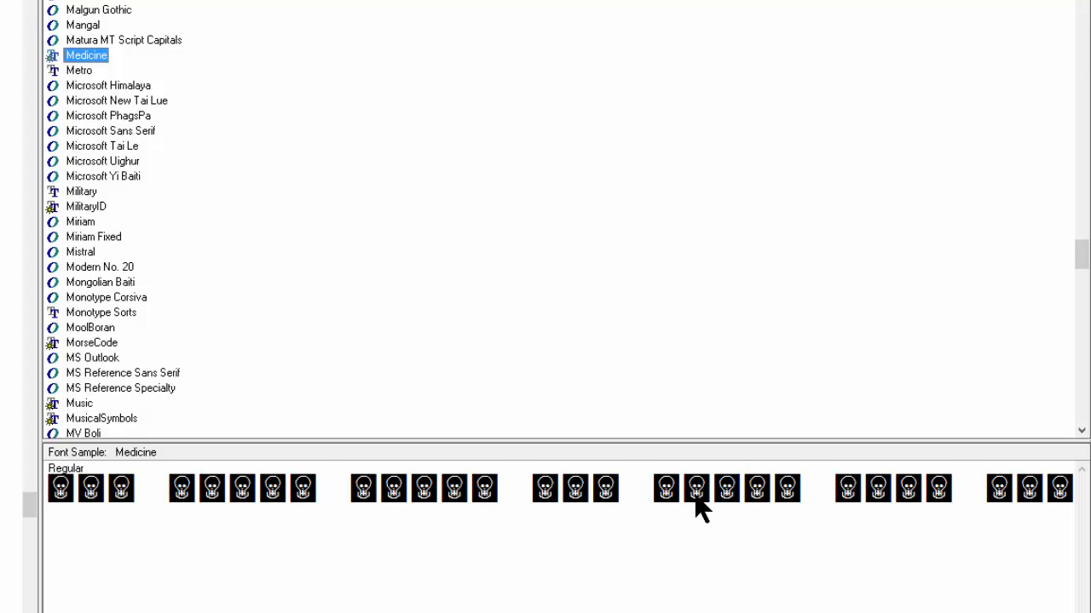
mouse_move(230, 508)
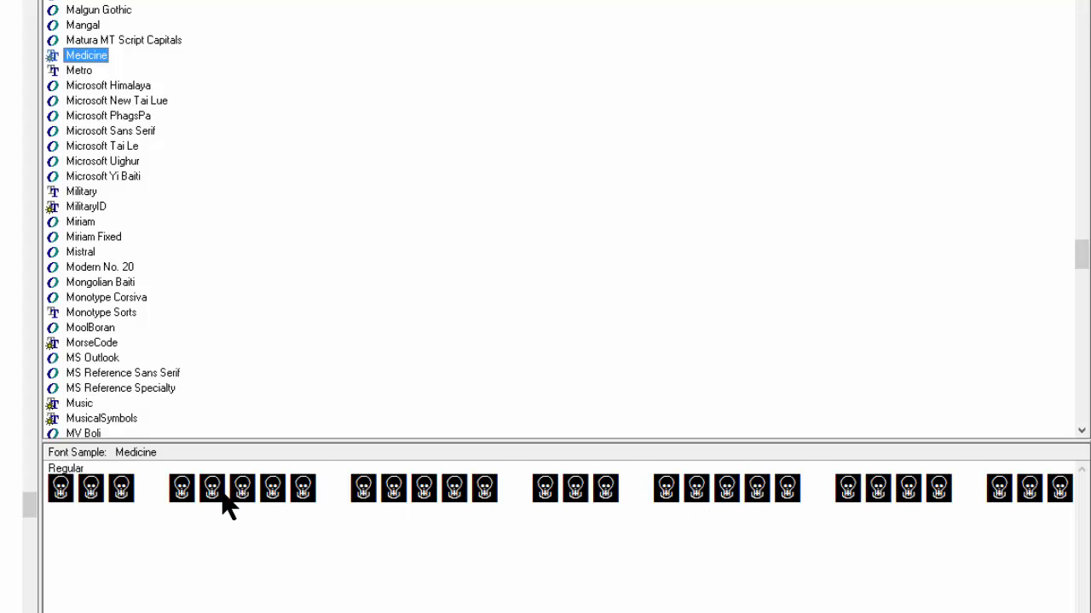
mouse_move(247, 508)
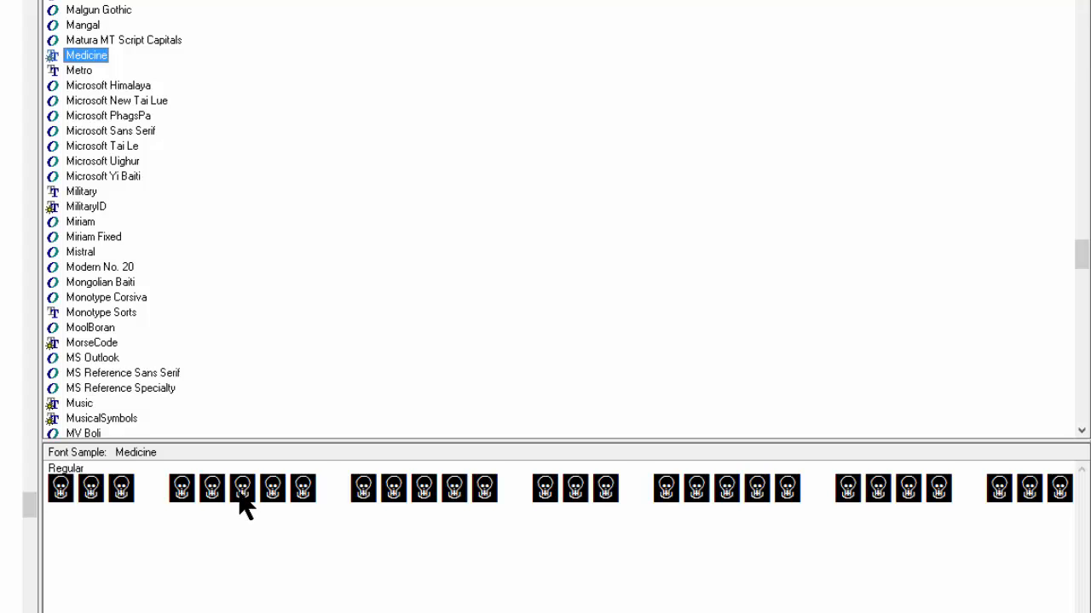
mouse_move(242, 490)
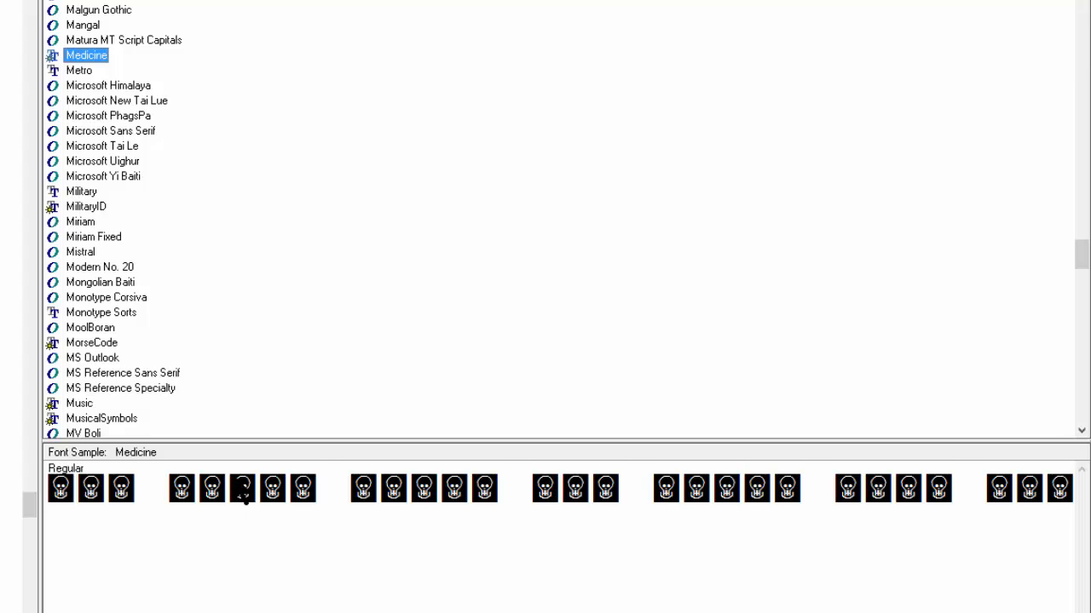
scroll(down, 3)
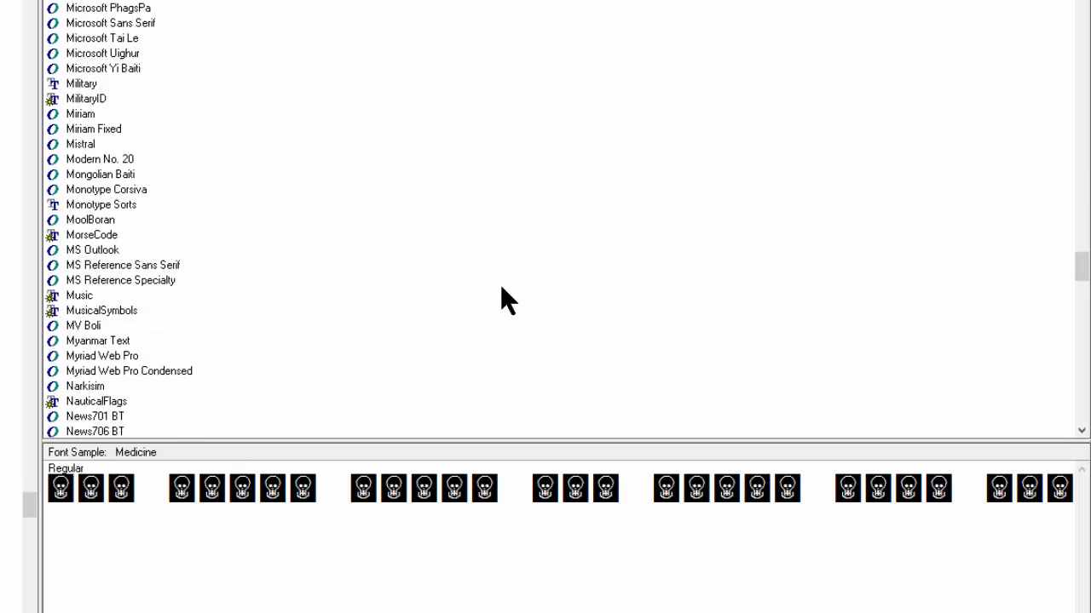
scroll(down, 3)
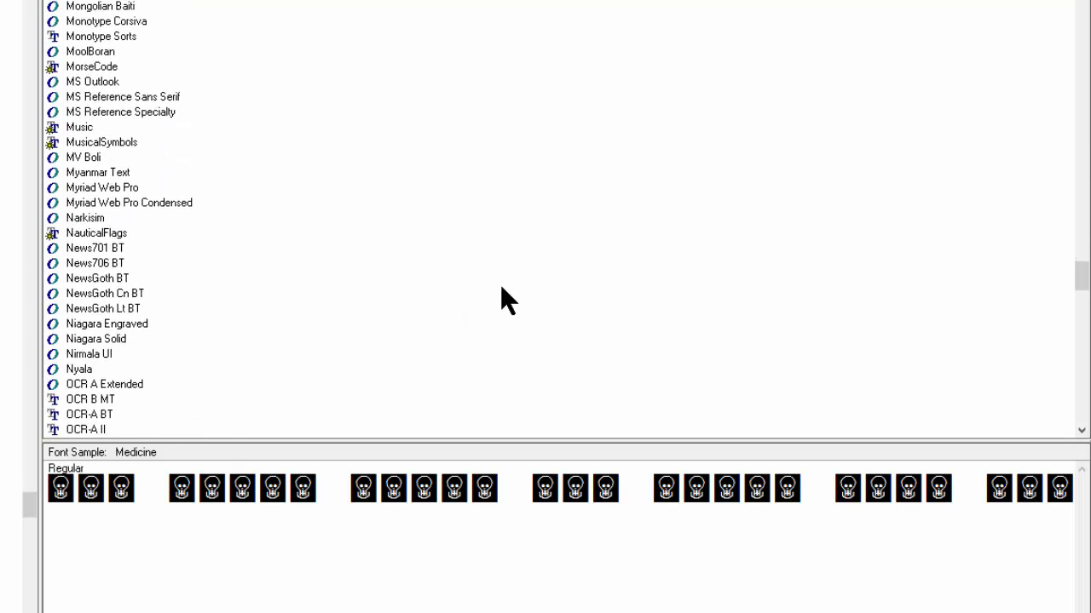
scroll(down, 3)
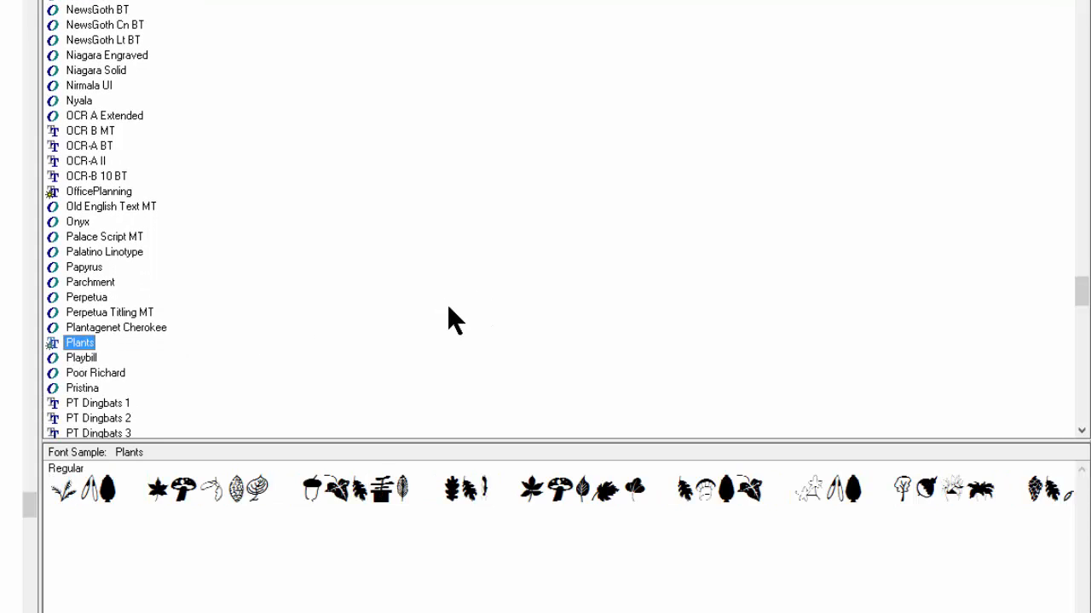
scroll(down, 3)
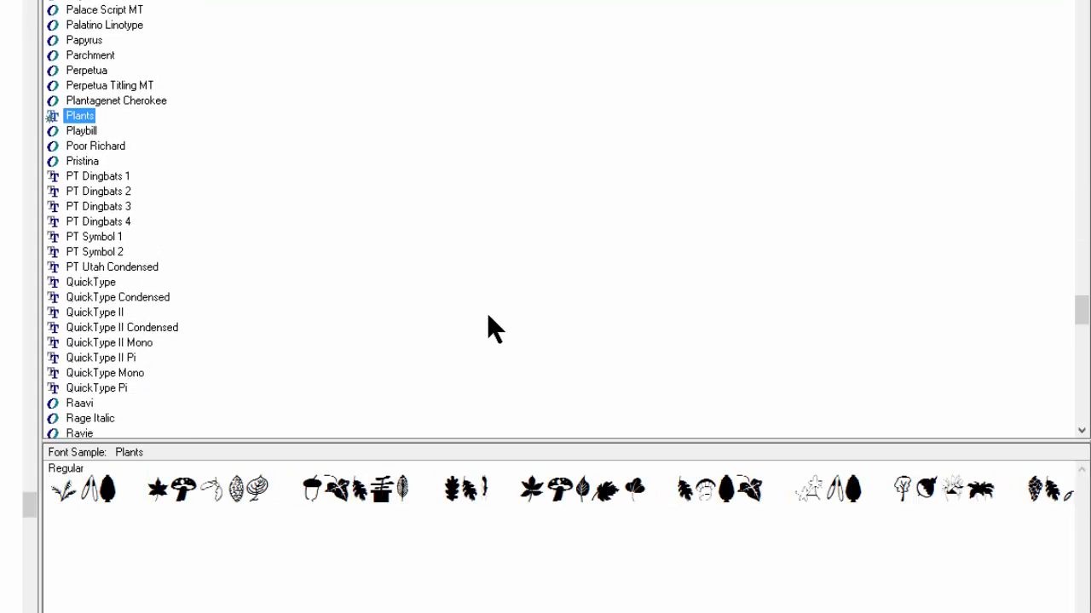
scroll(down, 3)
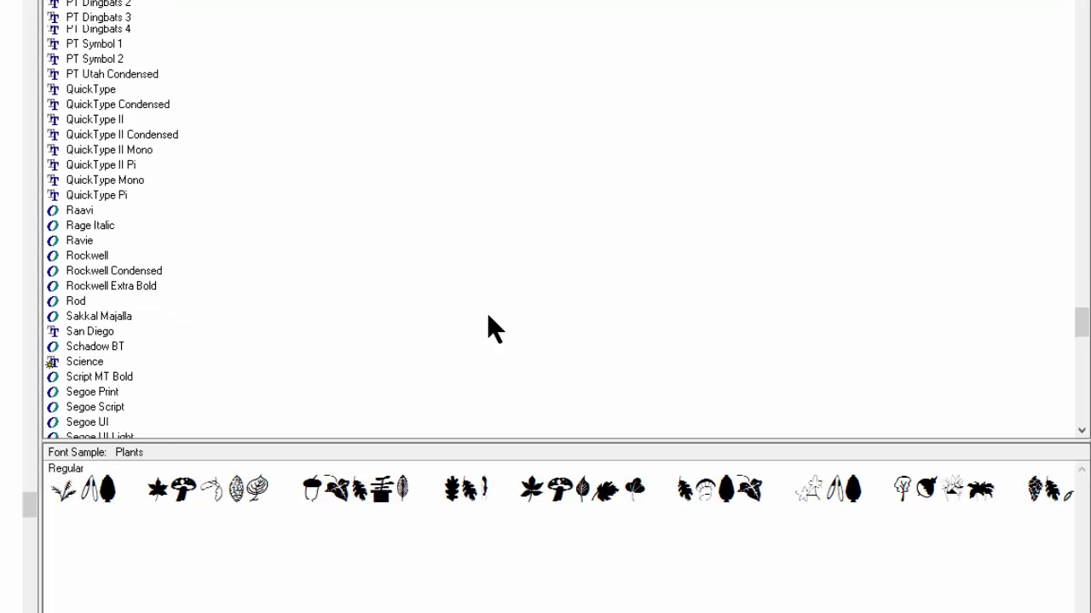
scroll(down, 3)
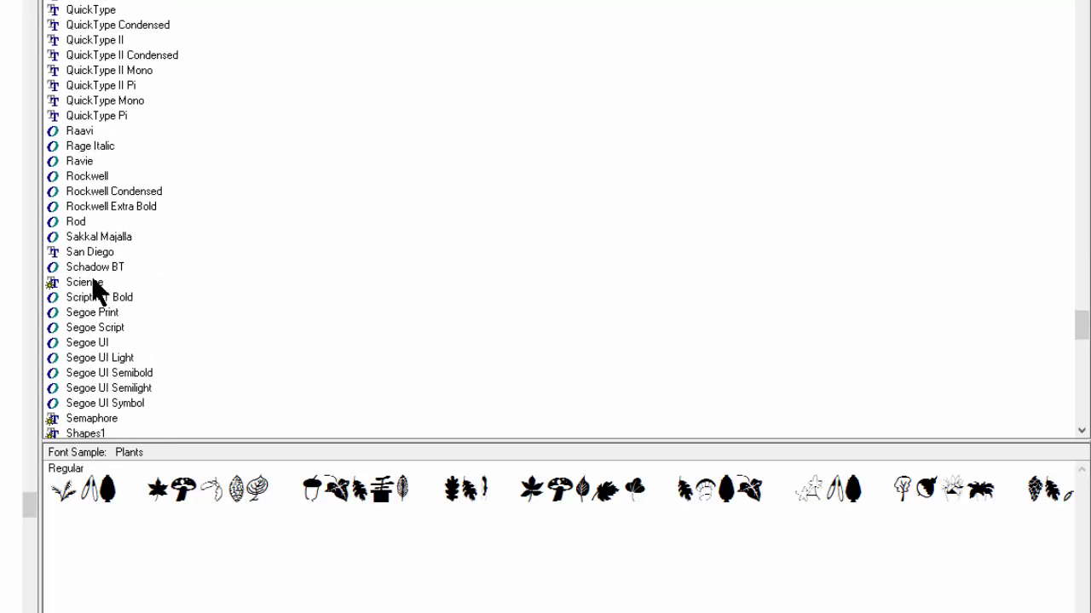
click(85, 283)
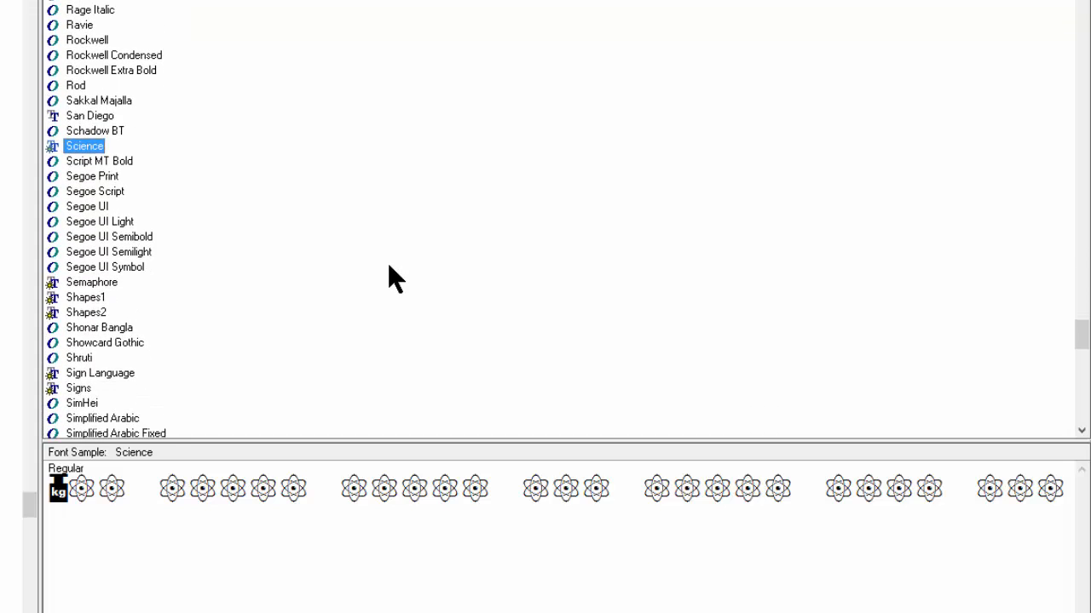
mouse_move(154, 303)
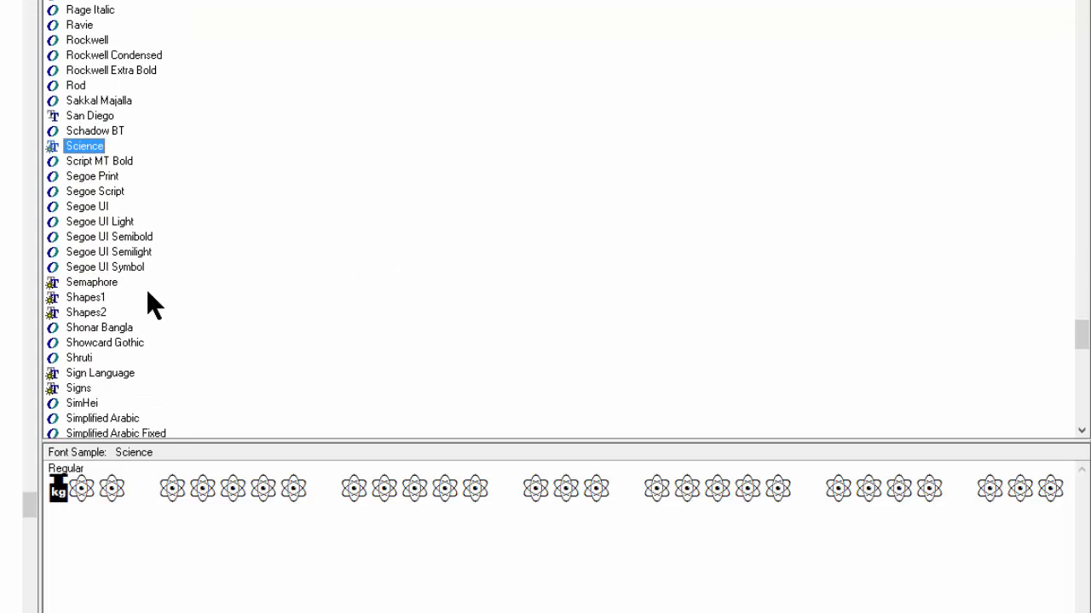
click(85, 296)
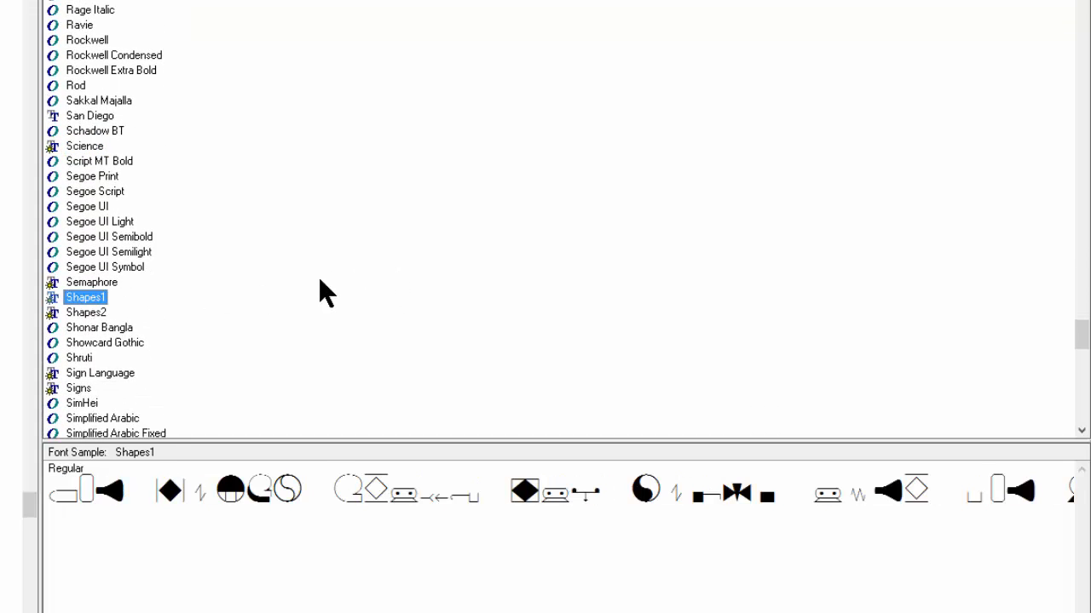
click(92, 283)
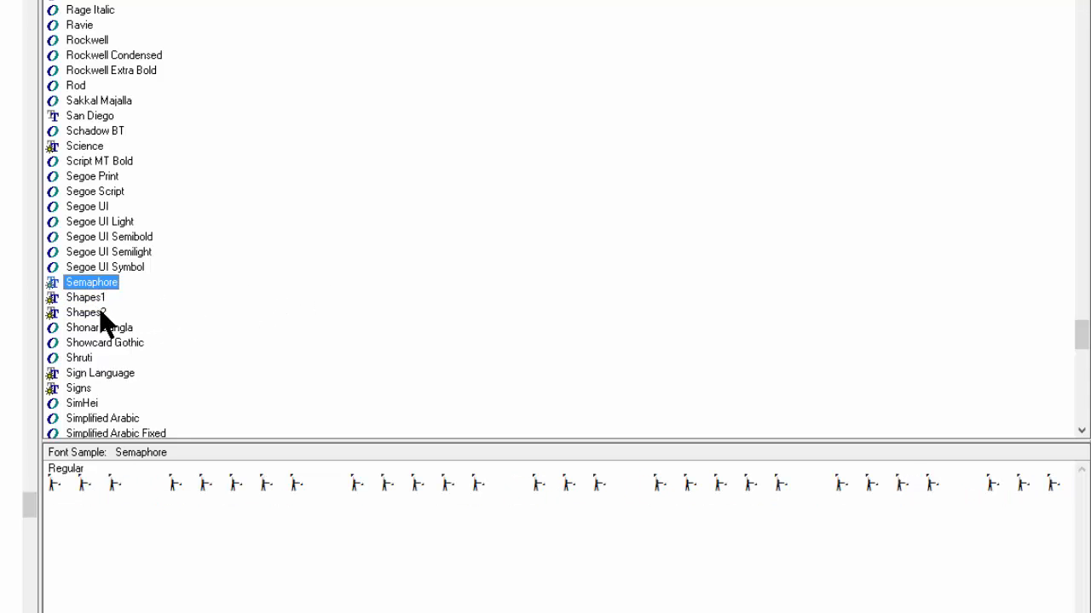
Preview Shapes2, Sign Language, Signs, Sports&Hobbies and SportsFigures.
click(85, 314)
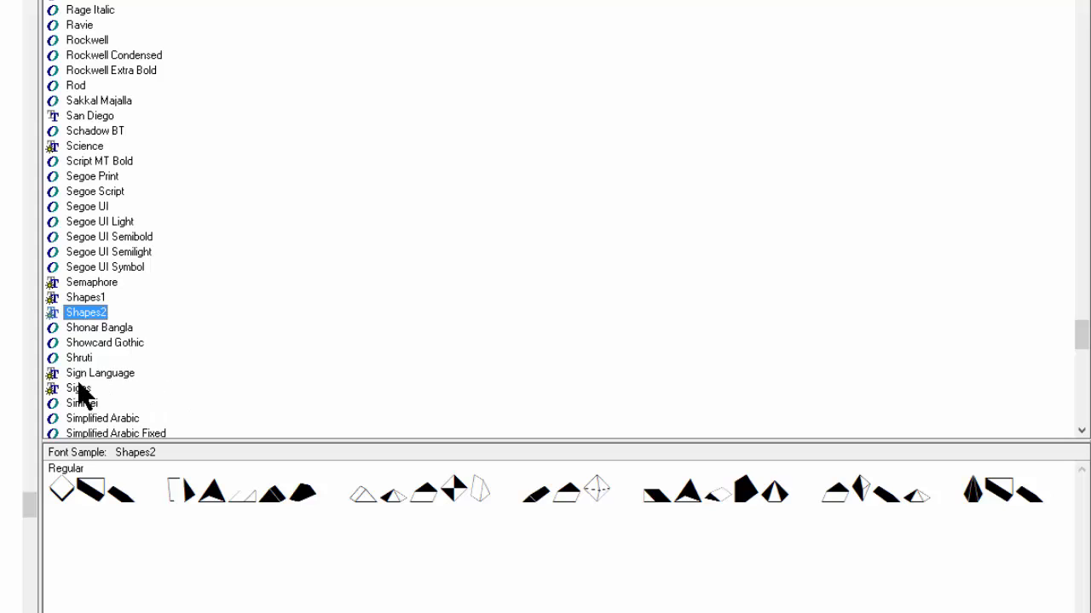
click(99, 373)
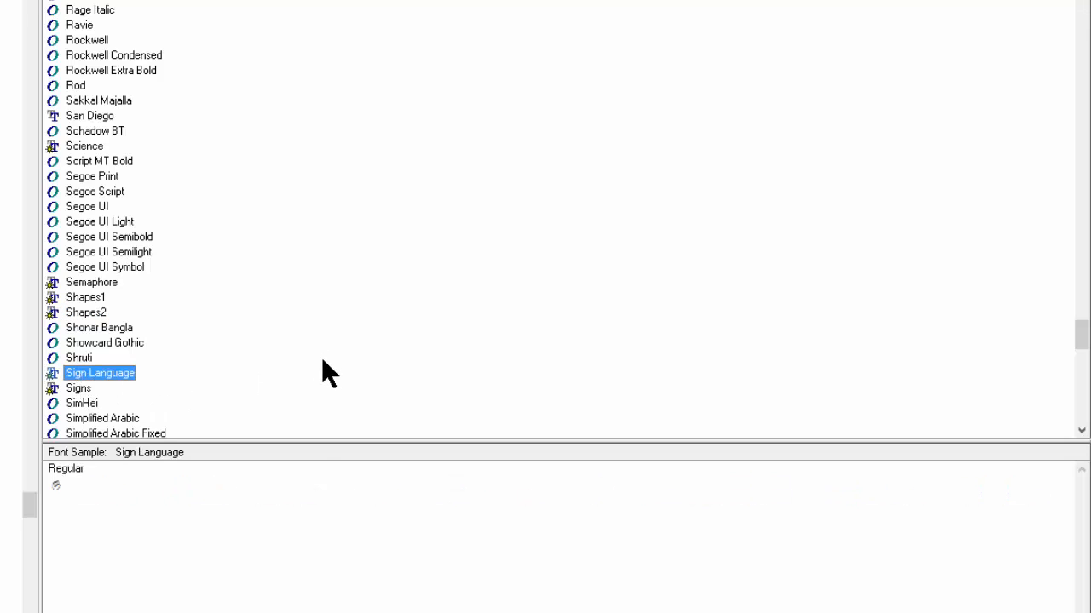
scroll(down, 3)
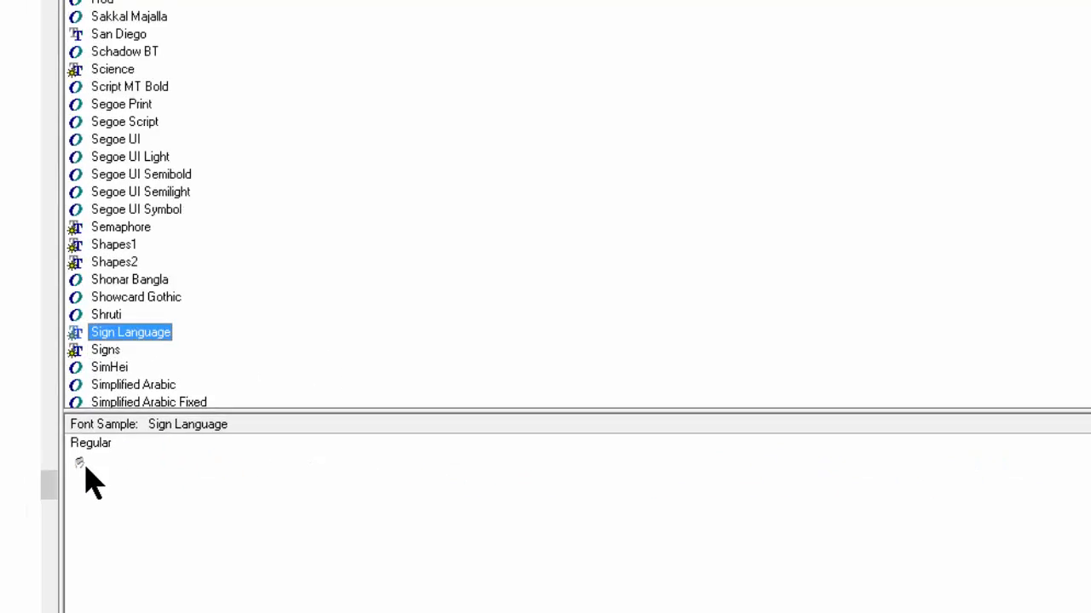
scroll(up, 3)
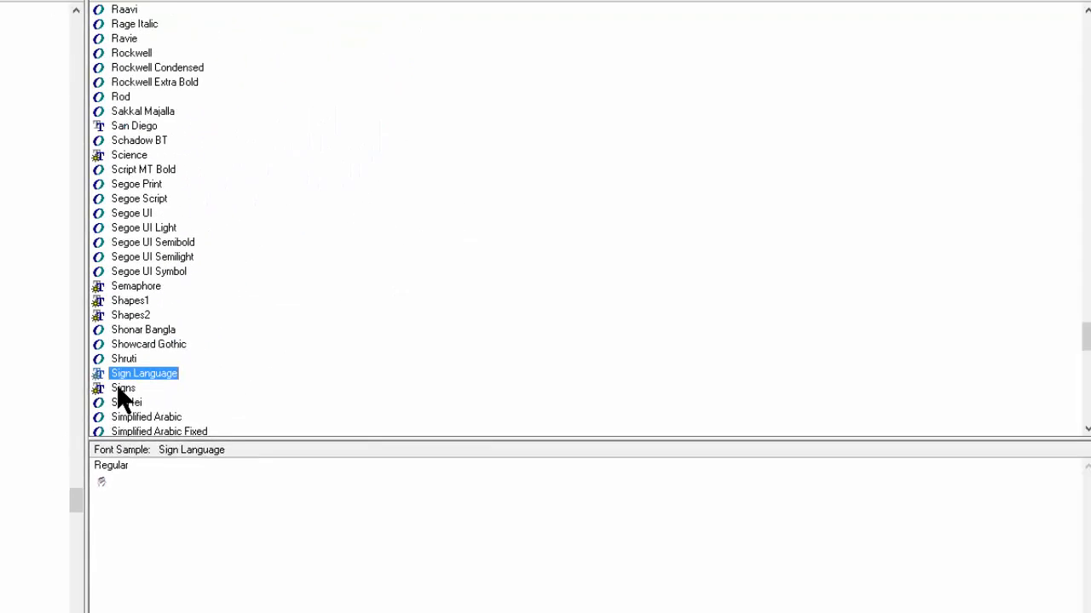
click(125, 389)
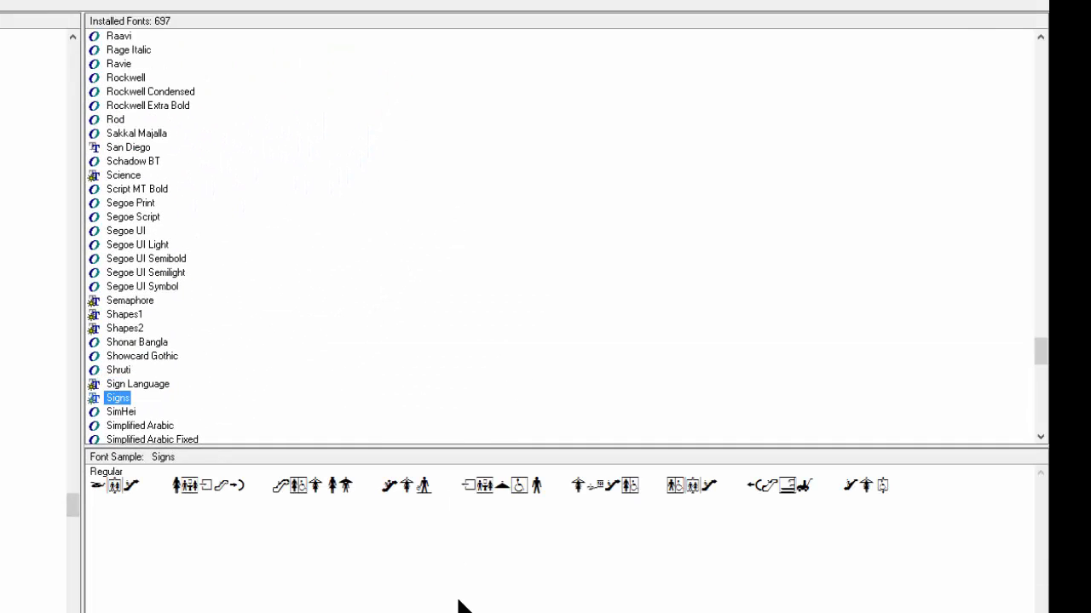
scroll(down, 3)
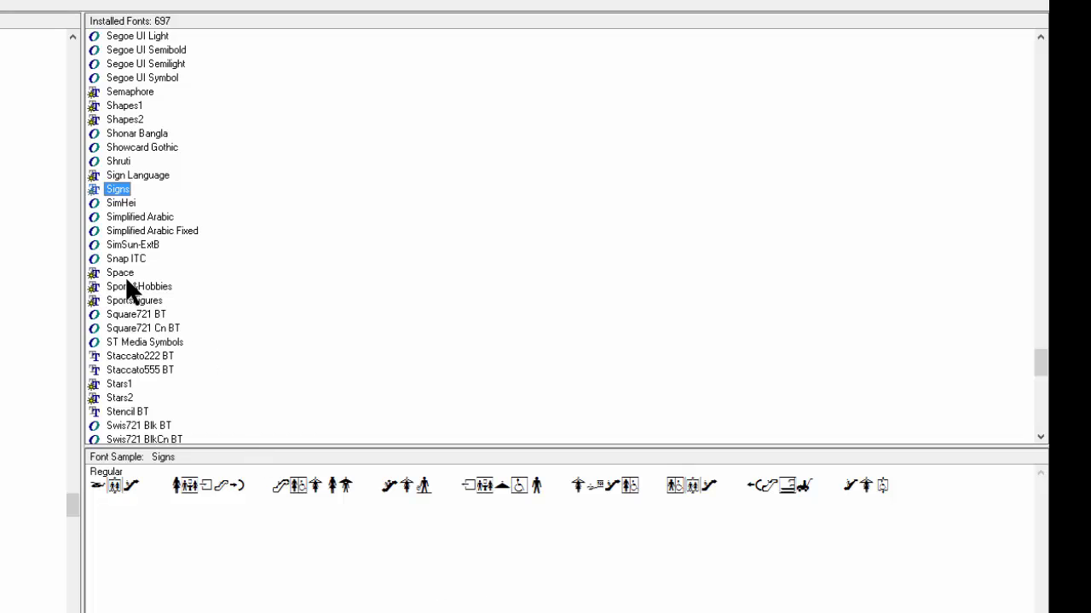
click(138, 286)
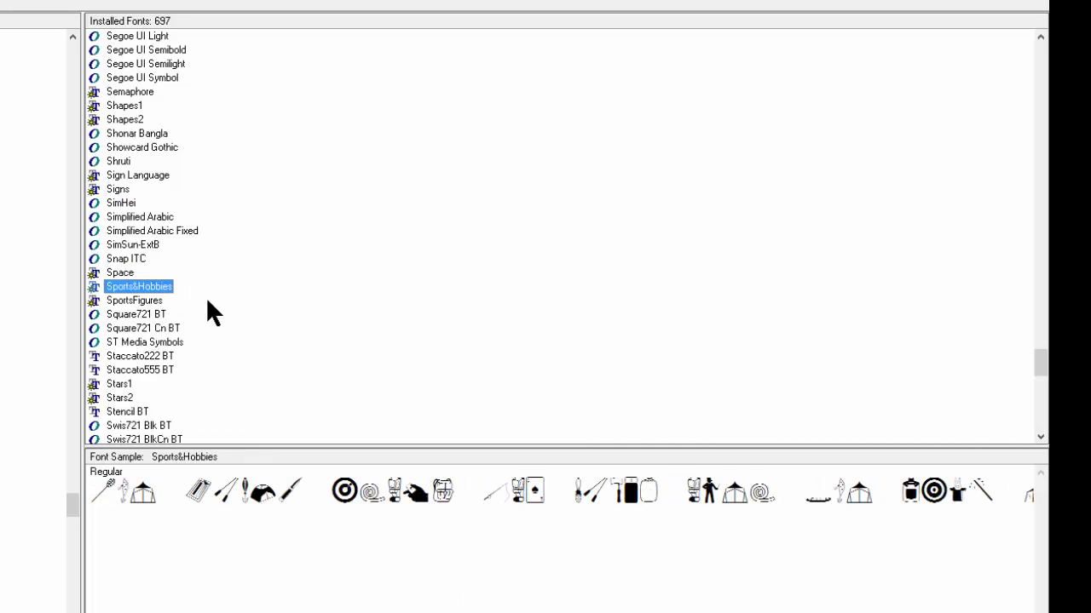
click(133, 300)
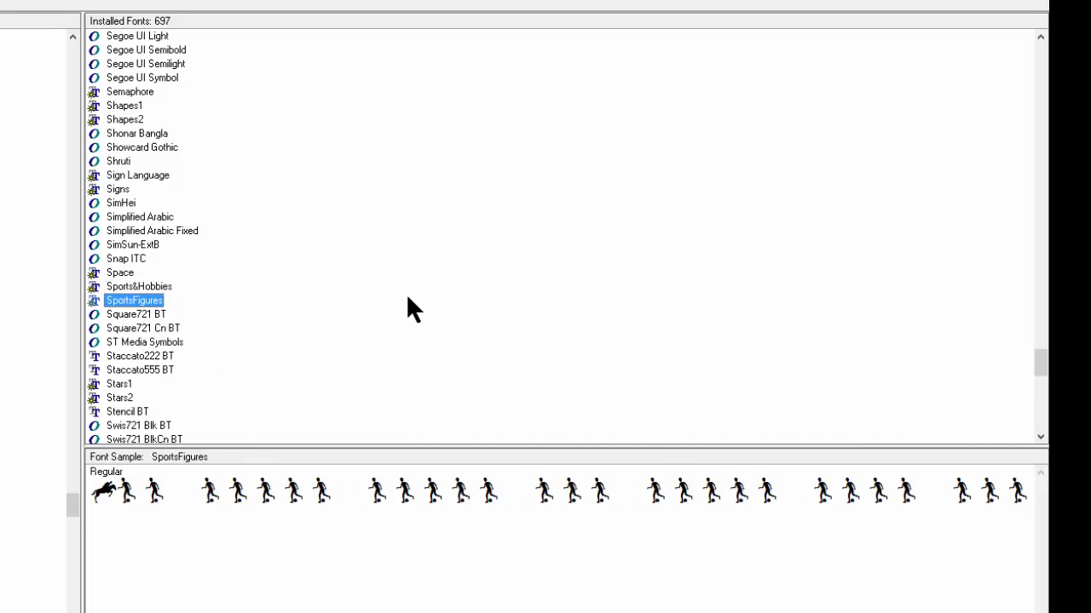
scroll(down, 3)
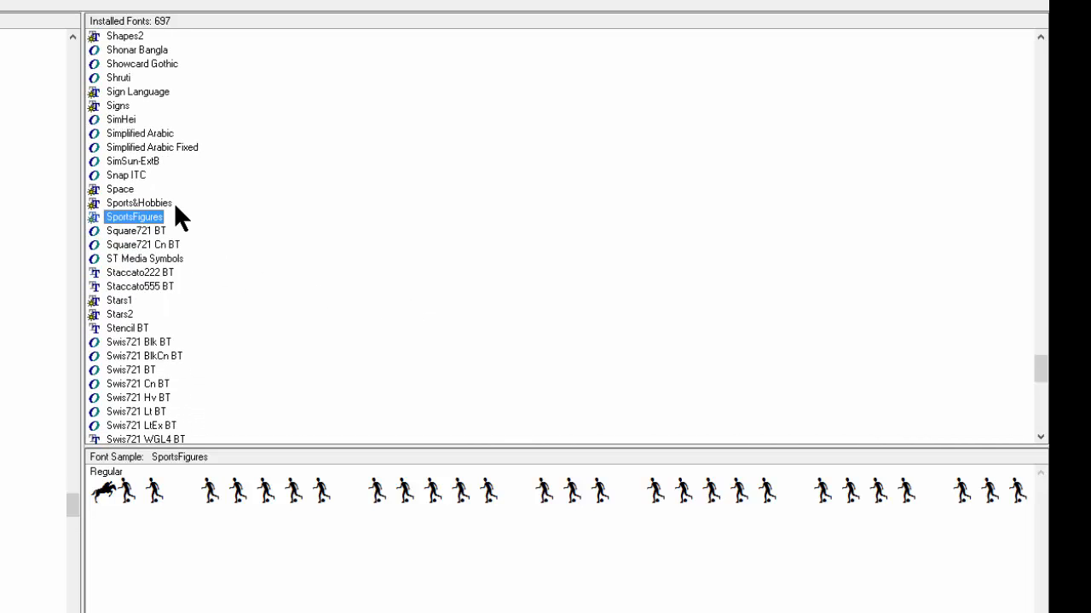
mouse_move(426, 269)
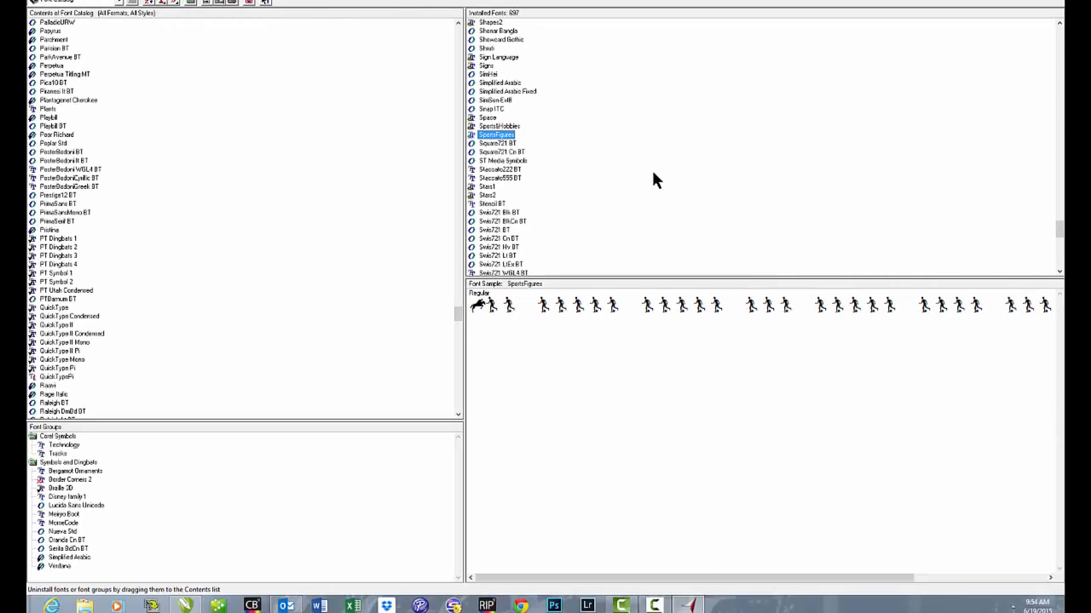
mouse_move(542, 150)
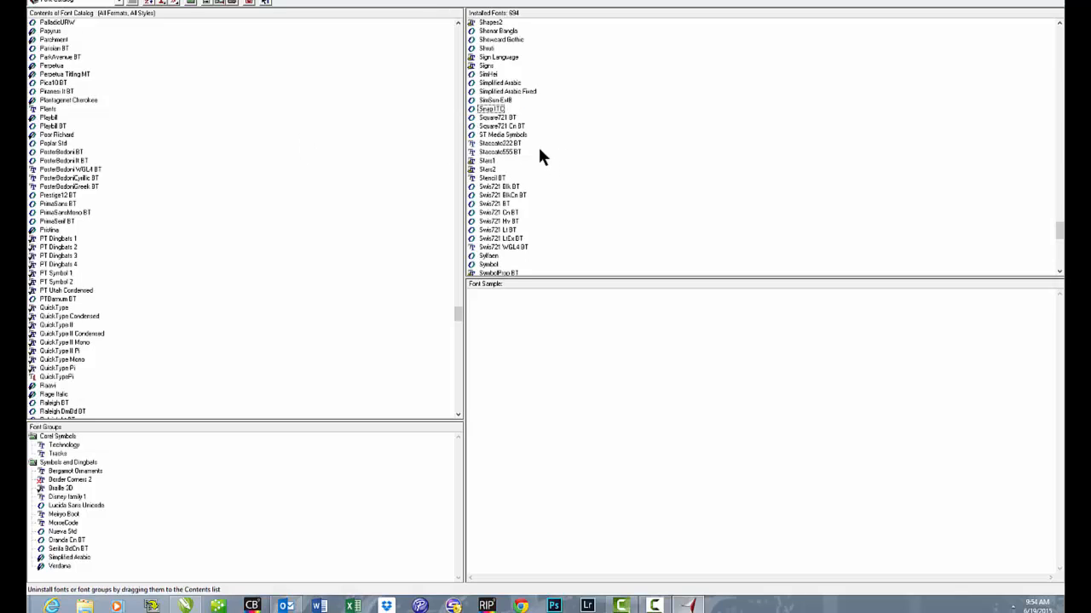
Drag the Corel symbol fonts out of Installed Fonts and scroll up to Palatino–QuickType to confirm.
click(488, 160)
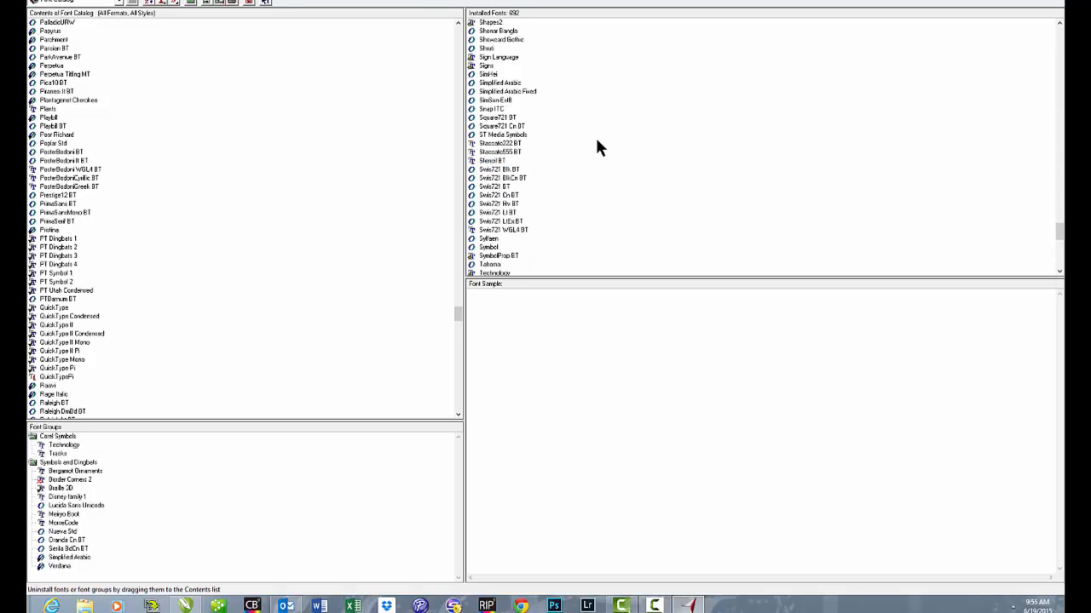
scroll(up, 3)
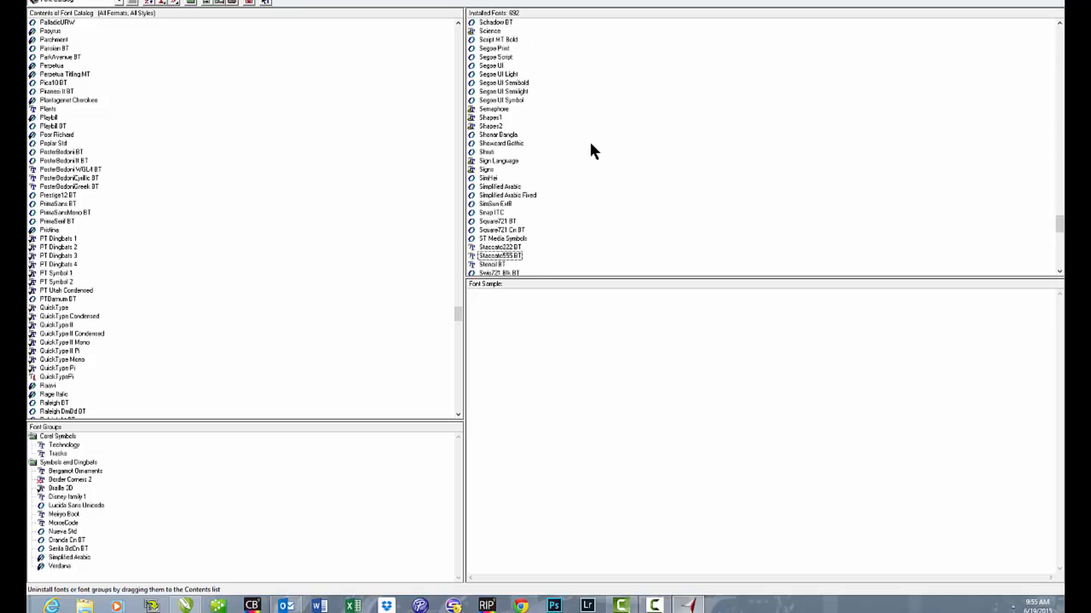
mouse_move(523, 166)
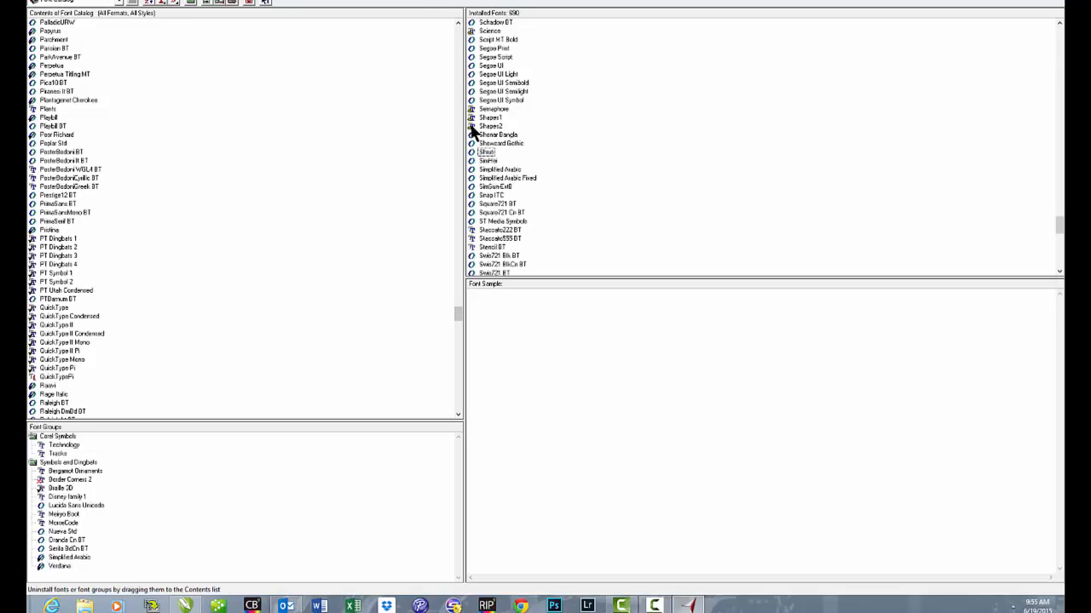
click(491, 116)
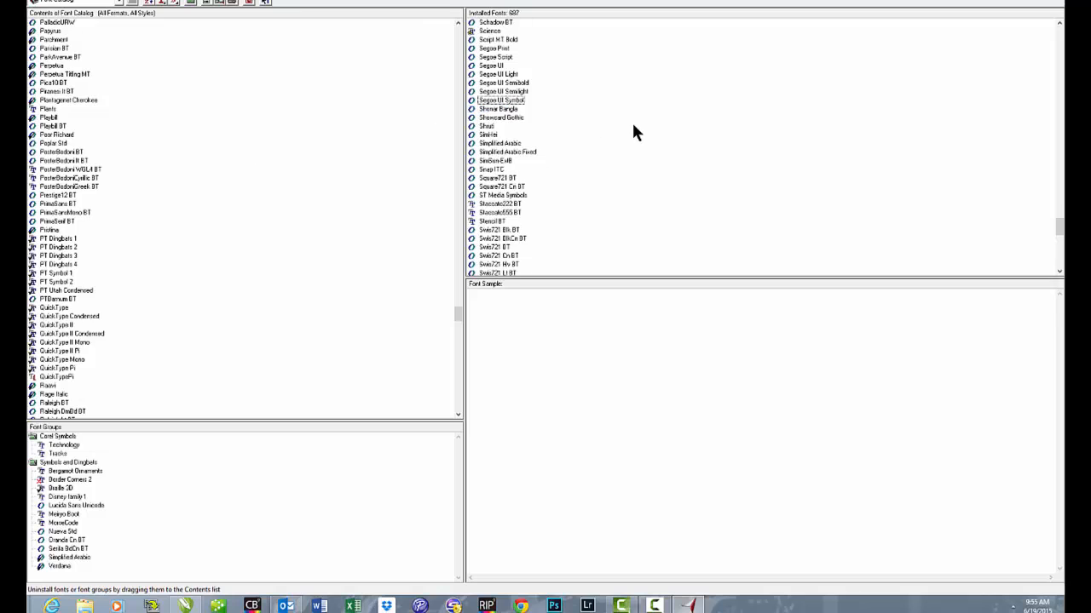
scroll(up, 3)
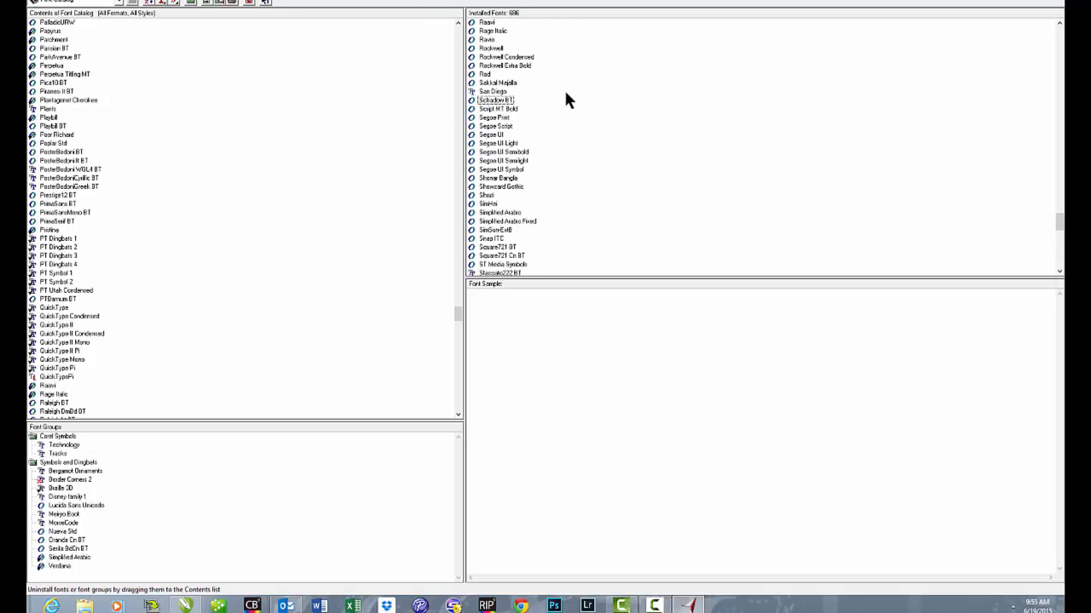
scroll(up, 3)
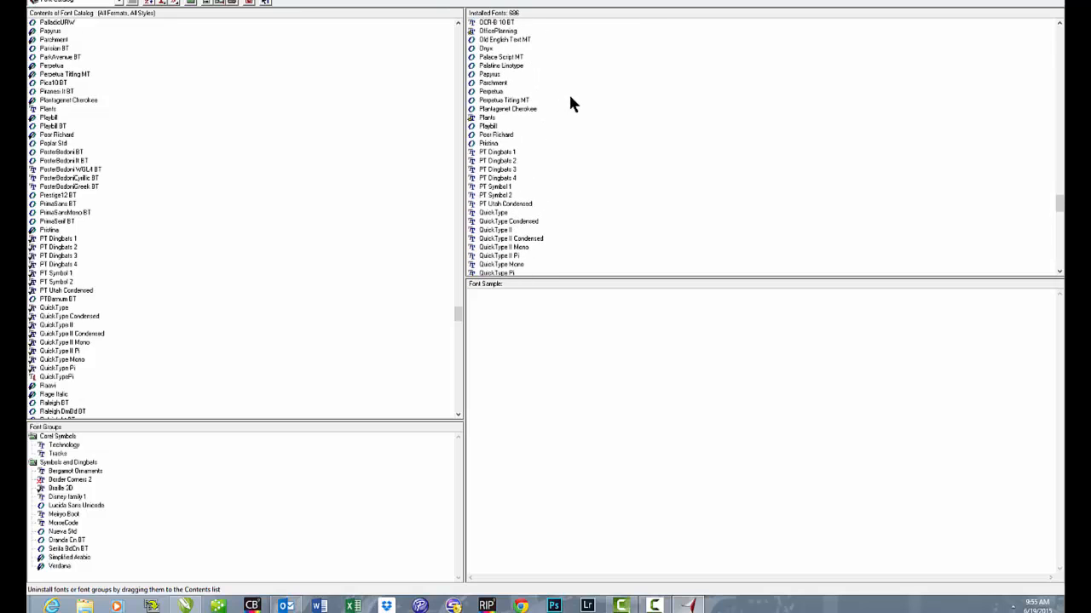
click(507, 109)
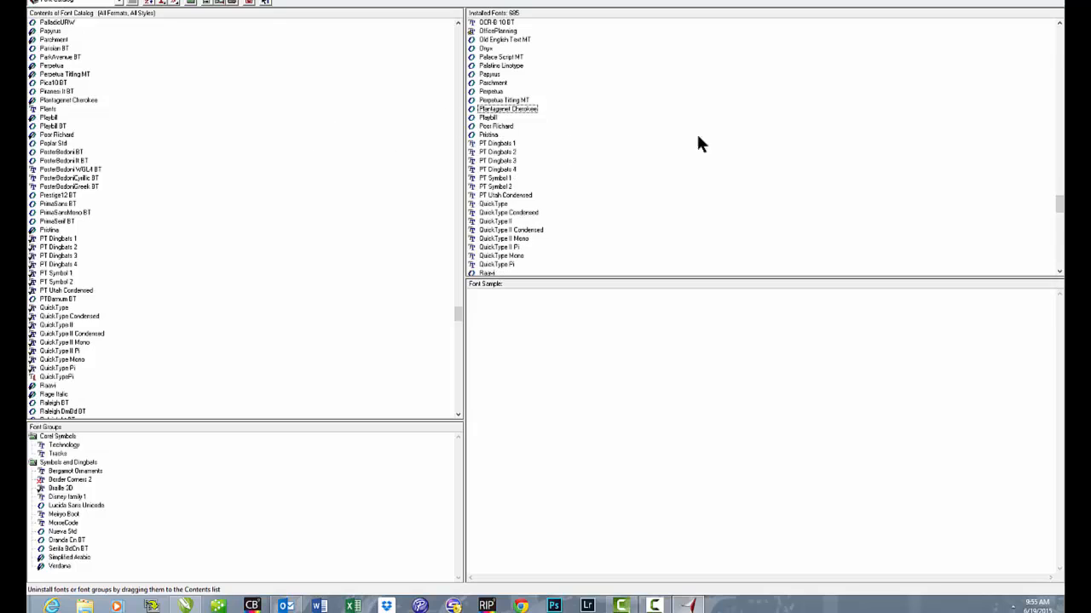
mouse_move(560, 24)
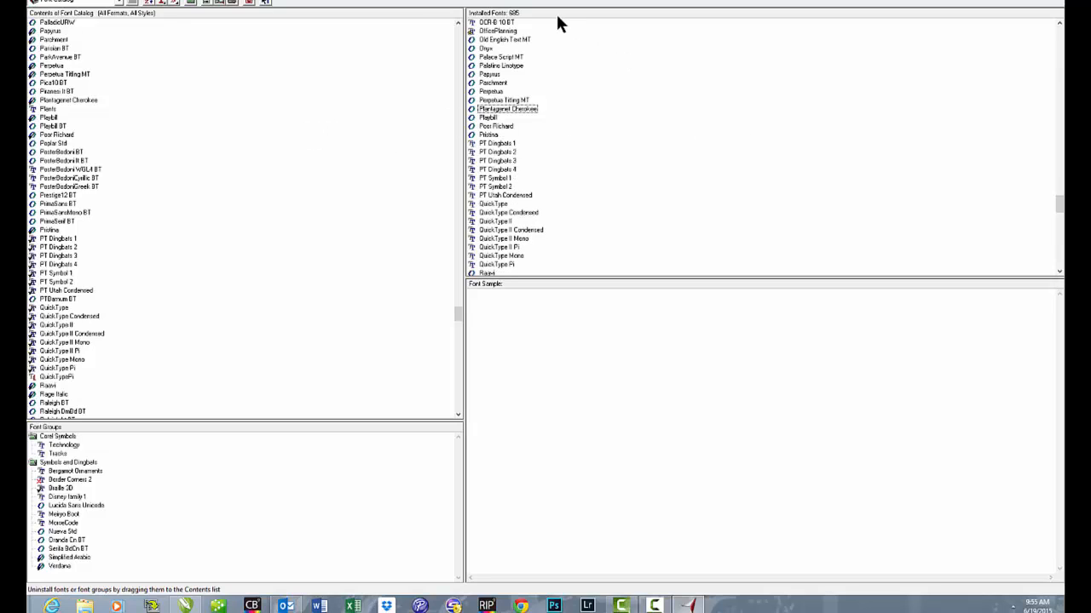
mouse_move(521, 24)
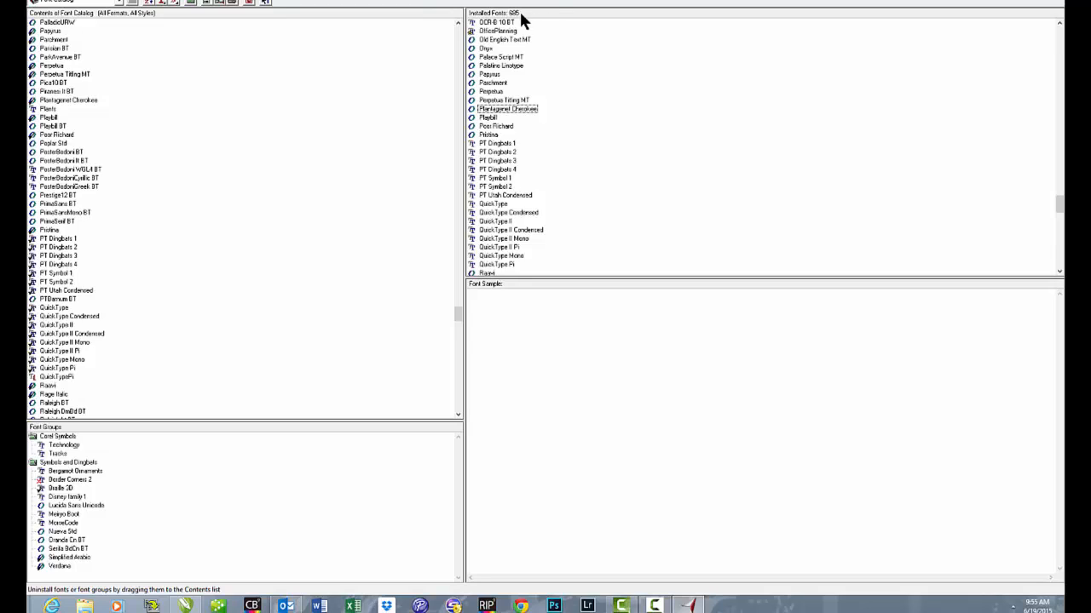
mouse_move(680, 140)
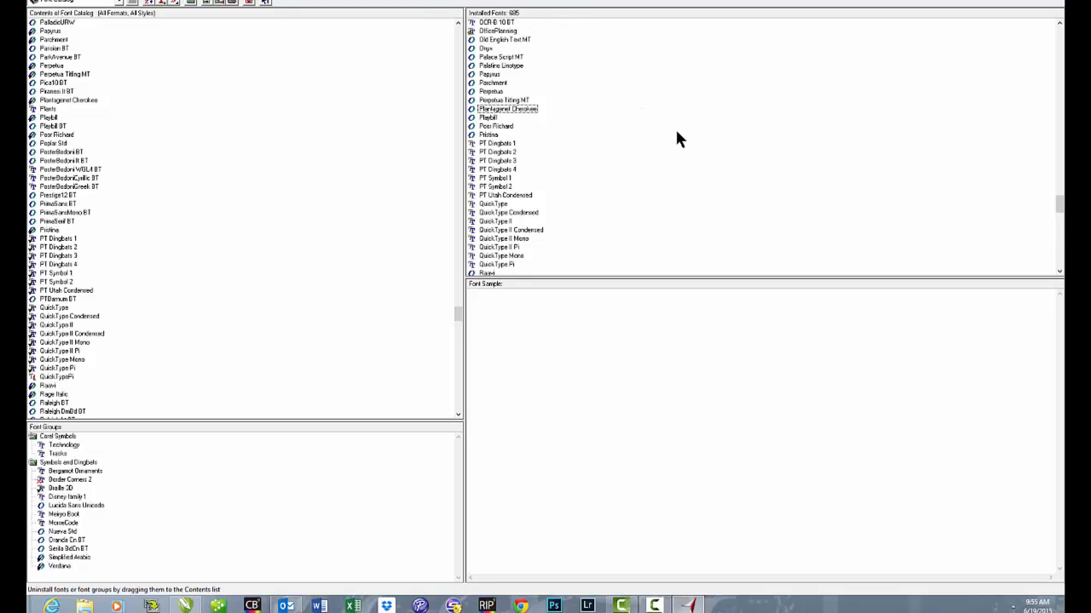
mouse_move(634, 135)
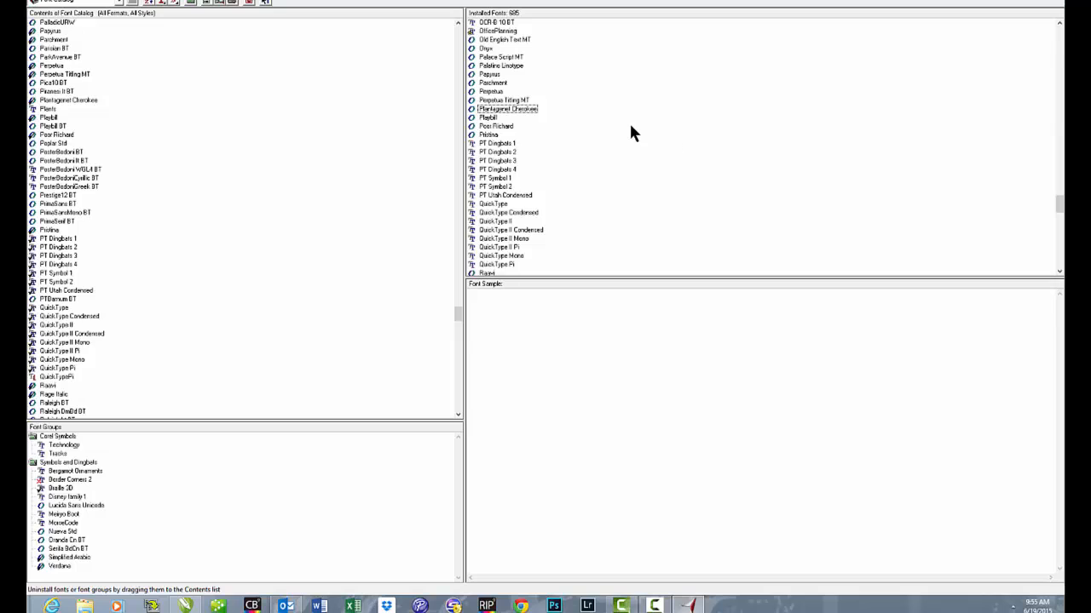
mouse_move(566, 143)
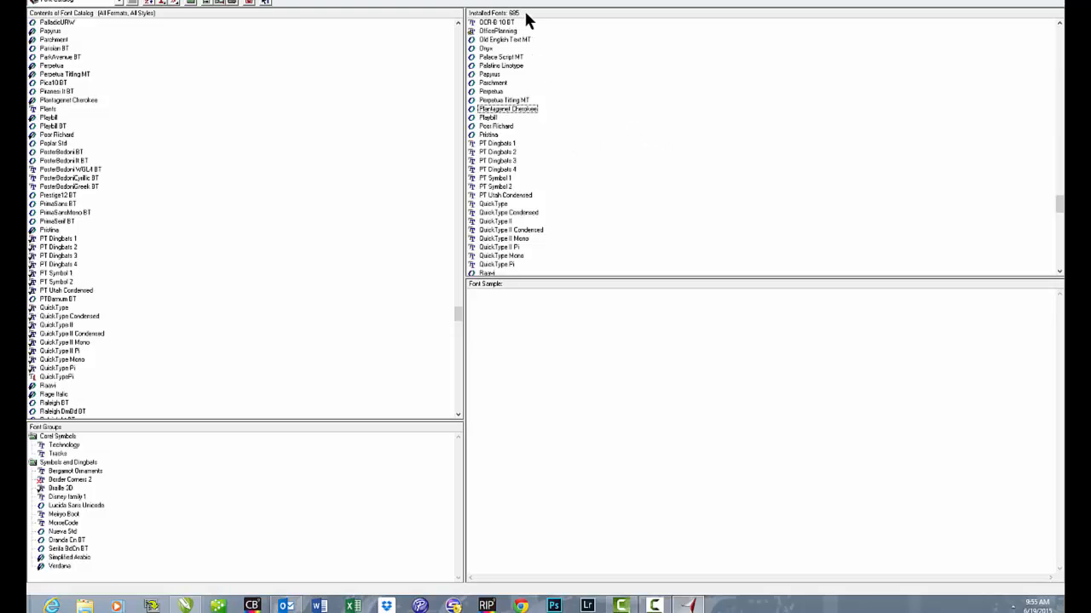
mouse_move(554, 19)
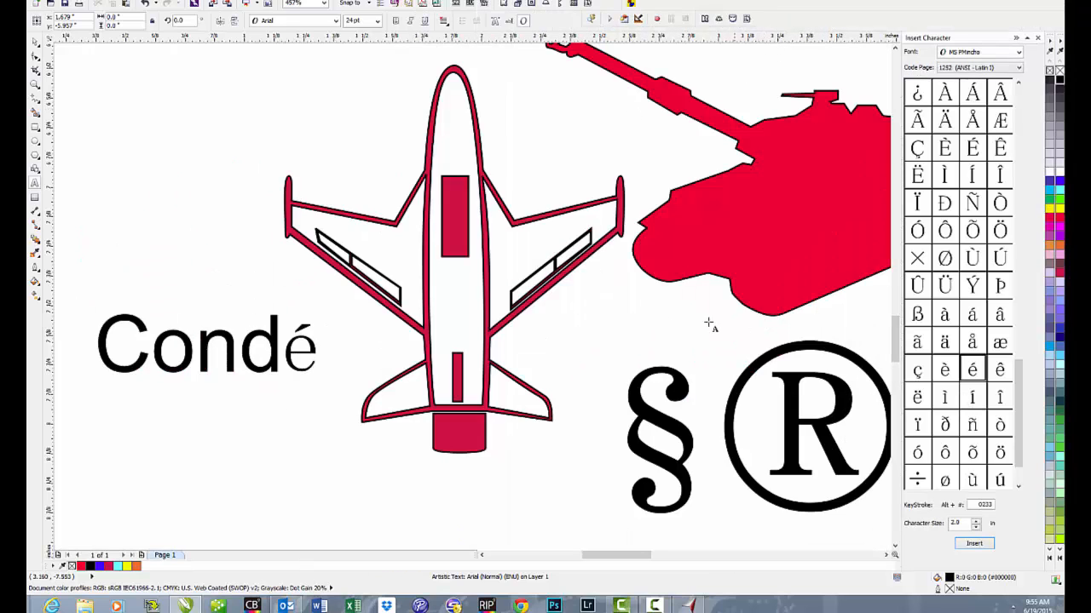
mouse_move(529, 167)
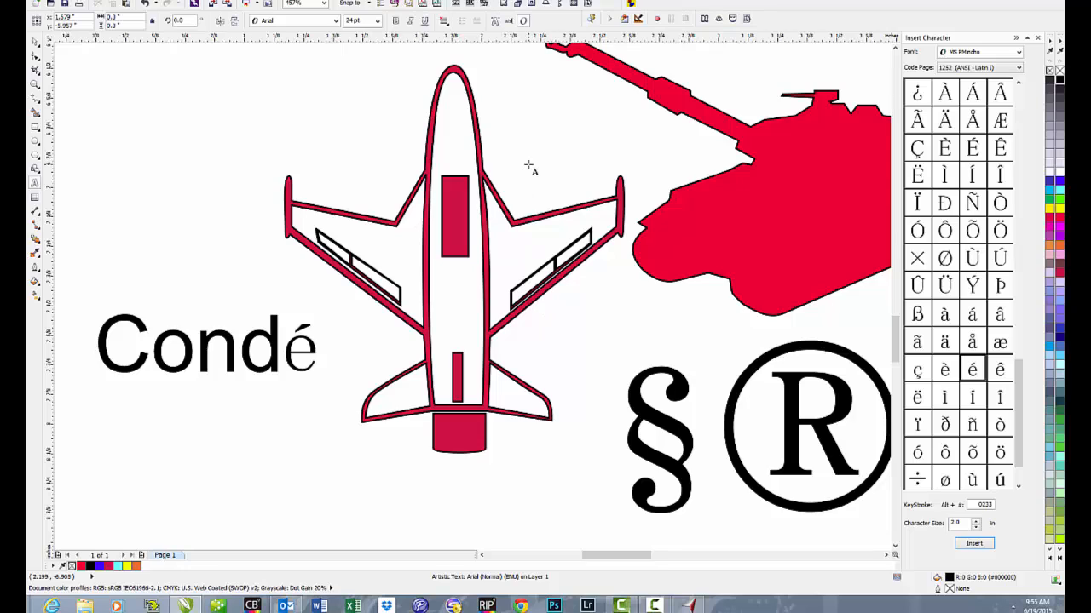